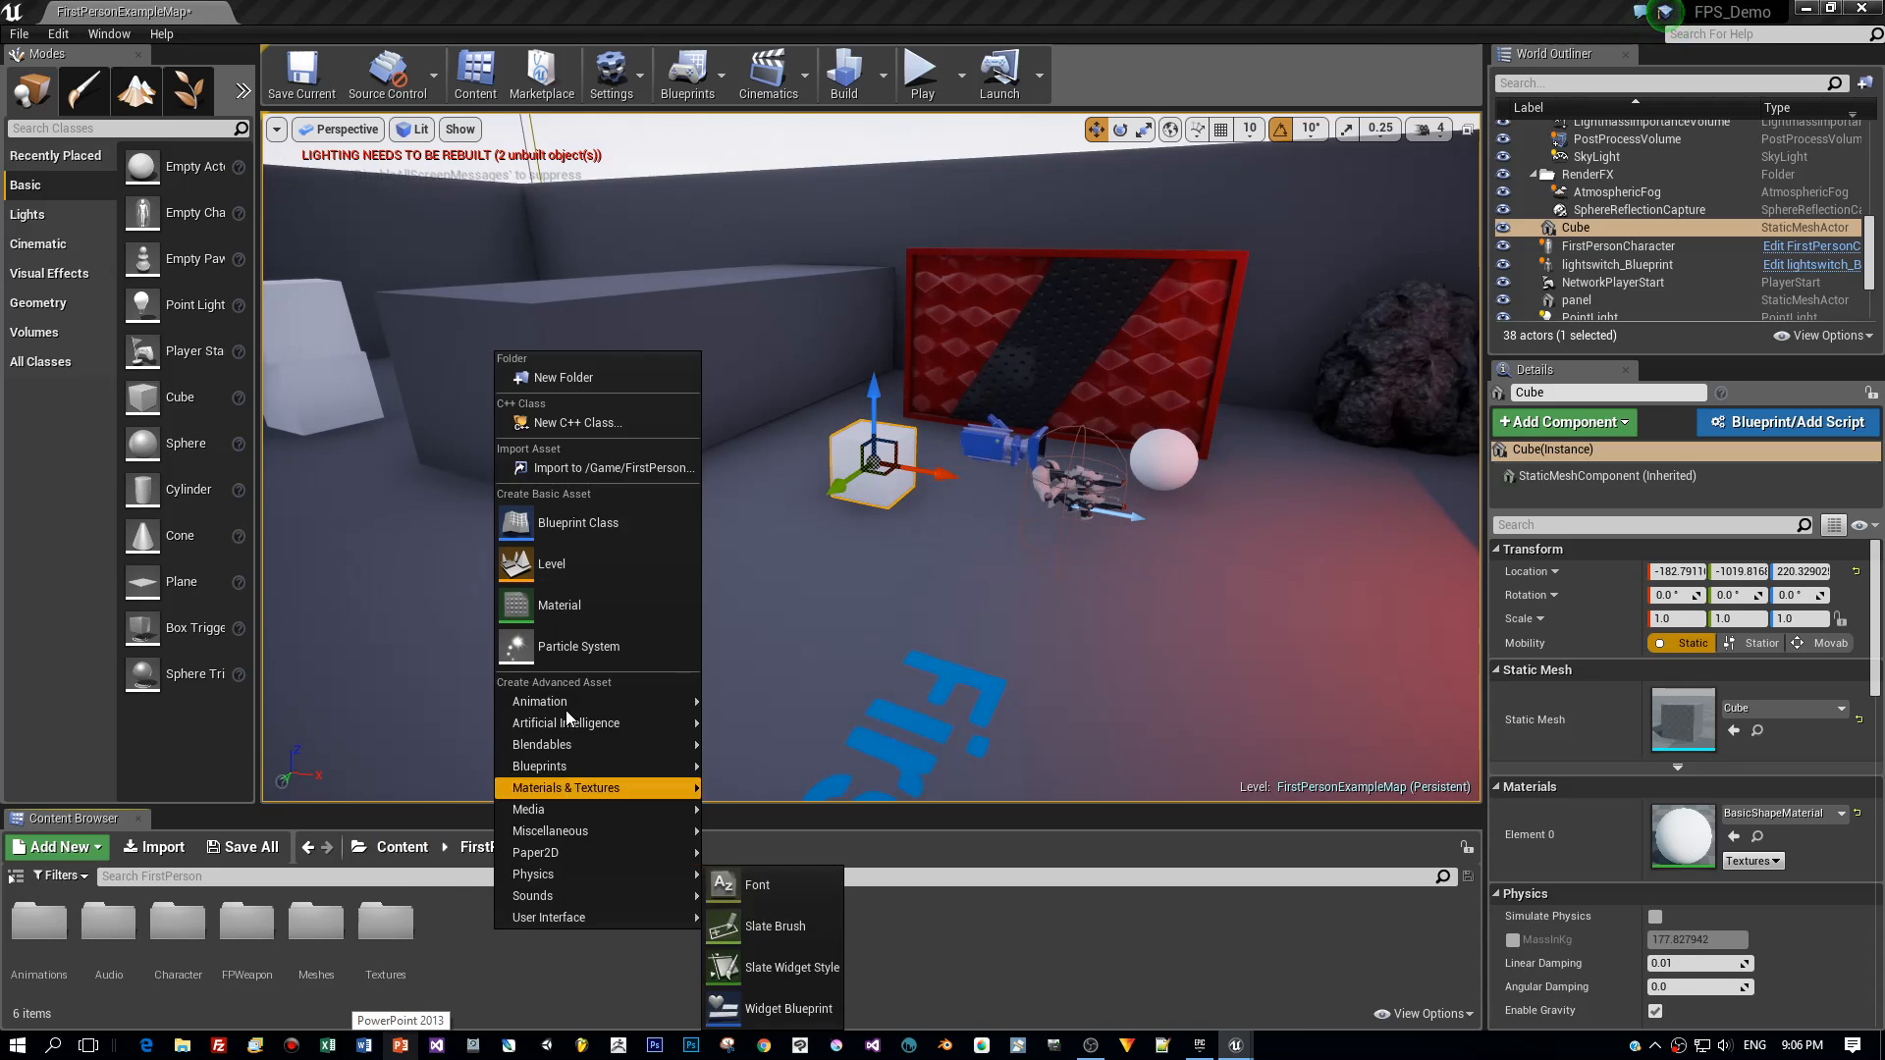
Step: Create a new material asset named EBase in the FirstPerson content folder
left_click(558, 605)
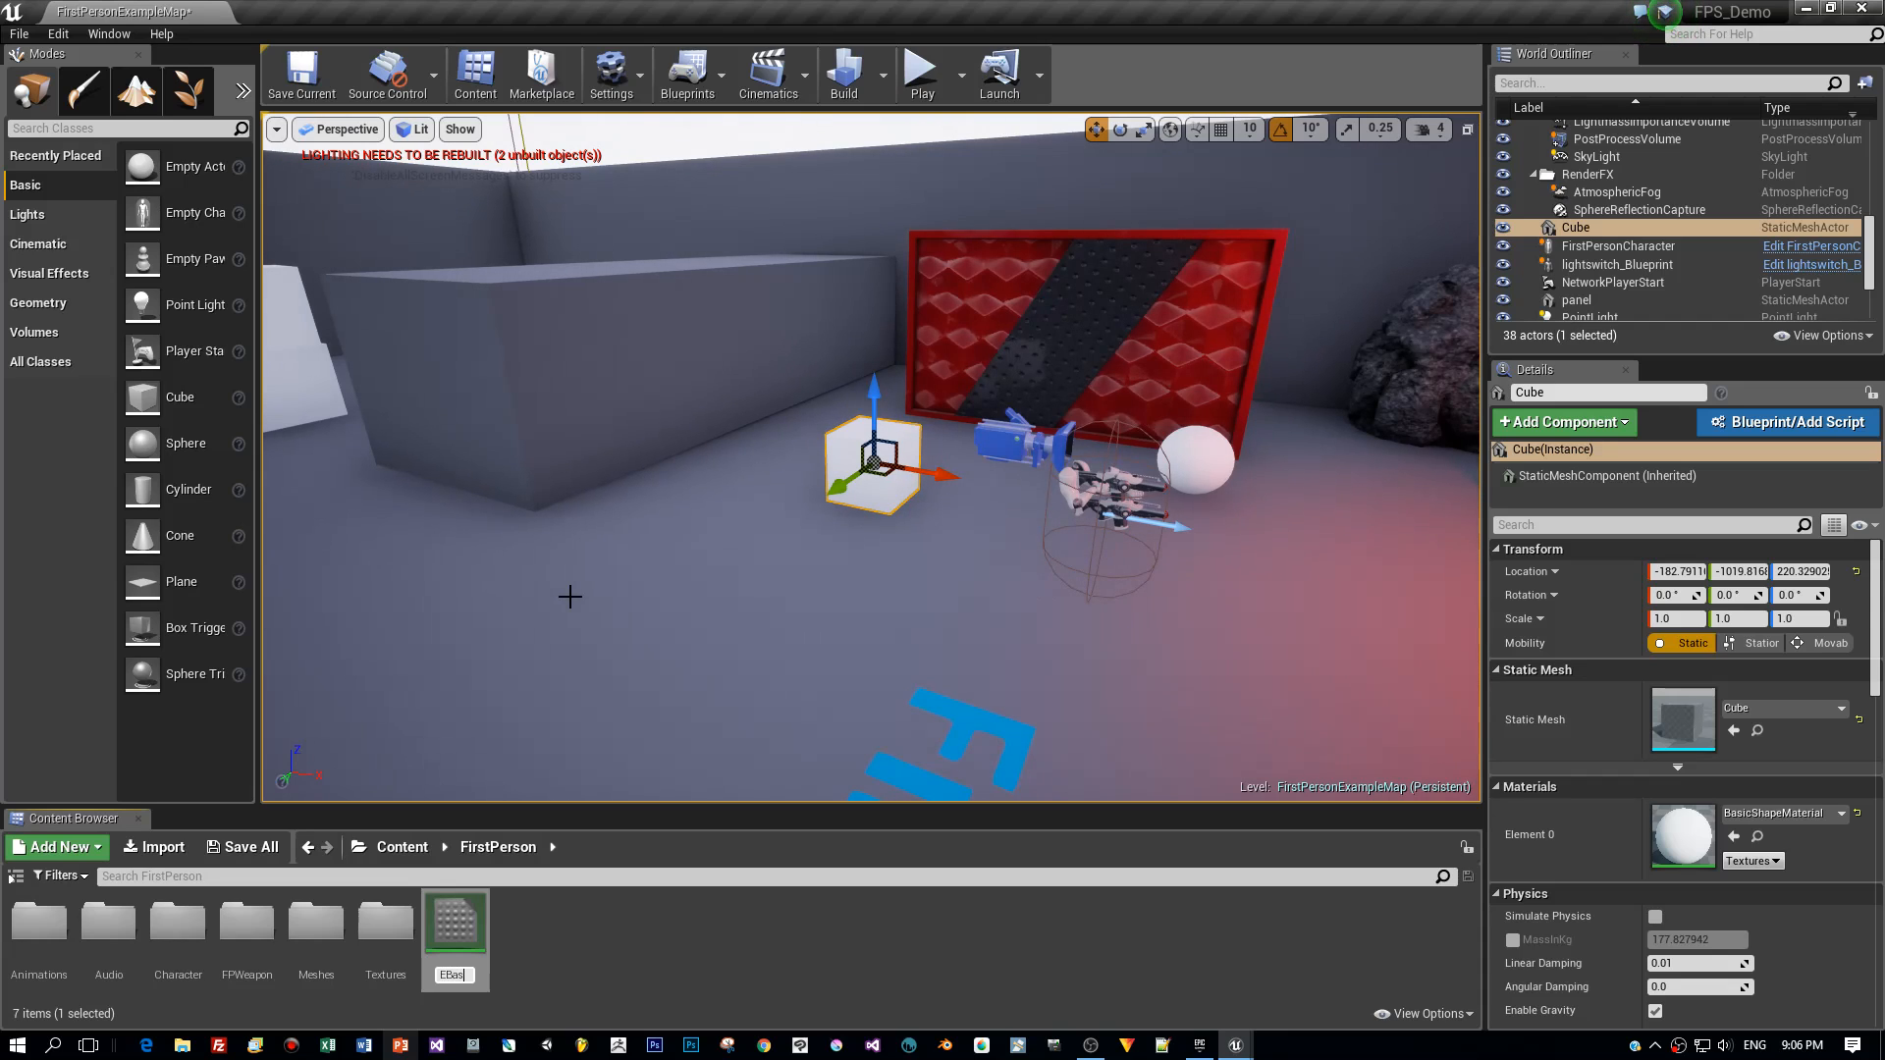
left_click(453, 925)
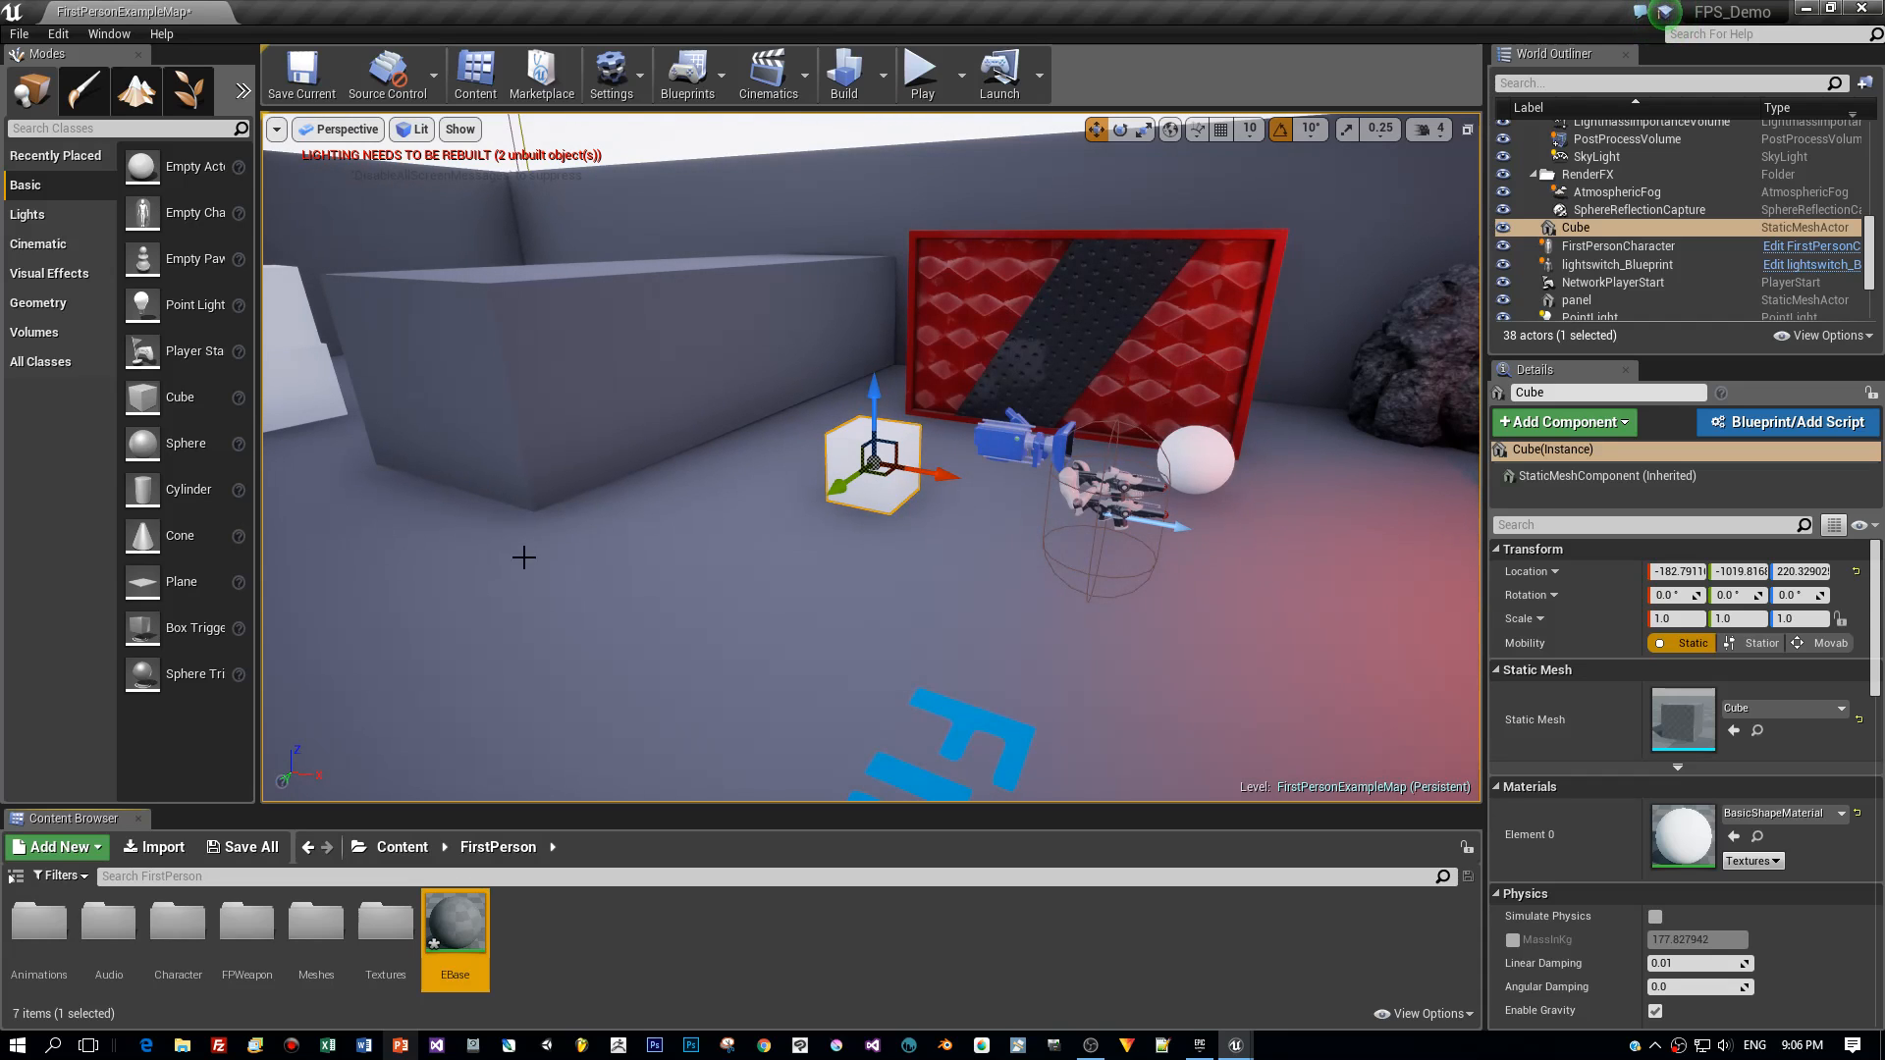
mouse_move(453, 919)
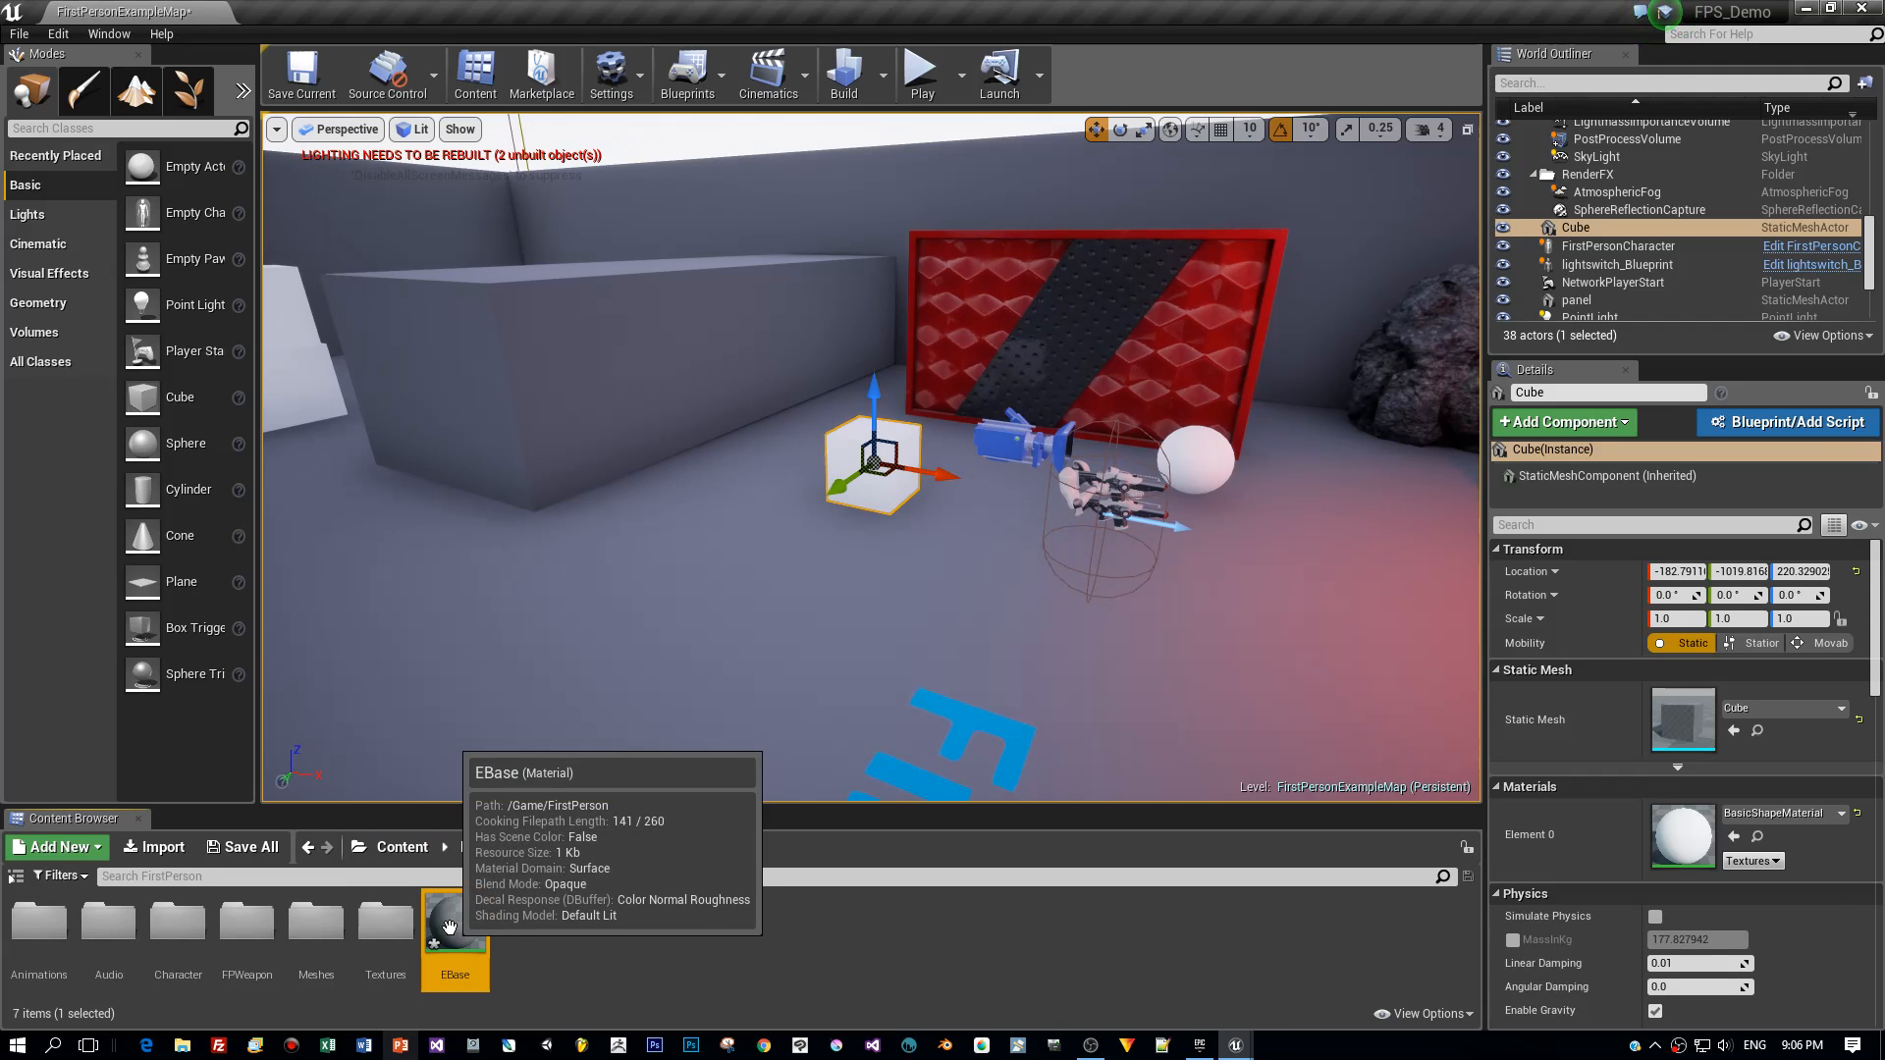
Step: In EBase's graph, add a scalar parameter node named Emission with default 0
double_click(454, 919)
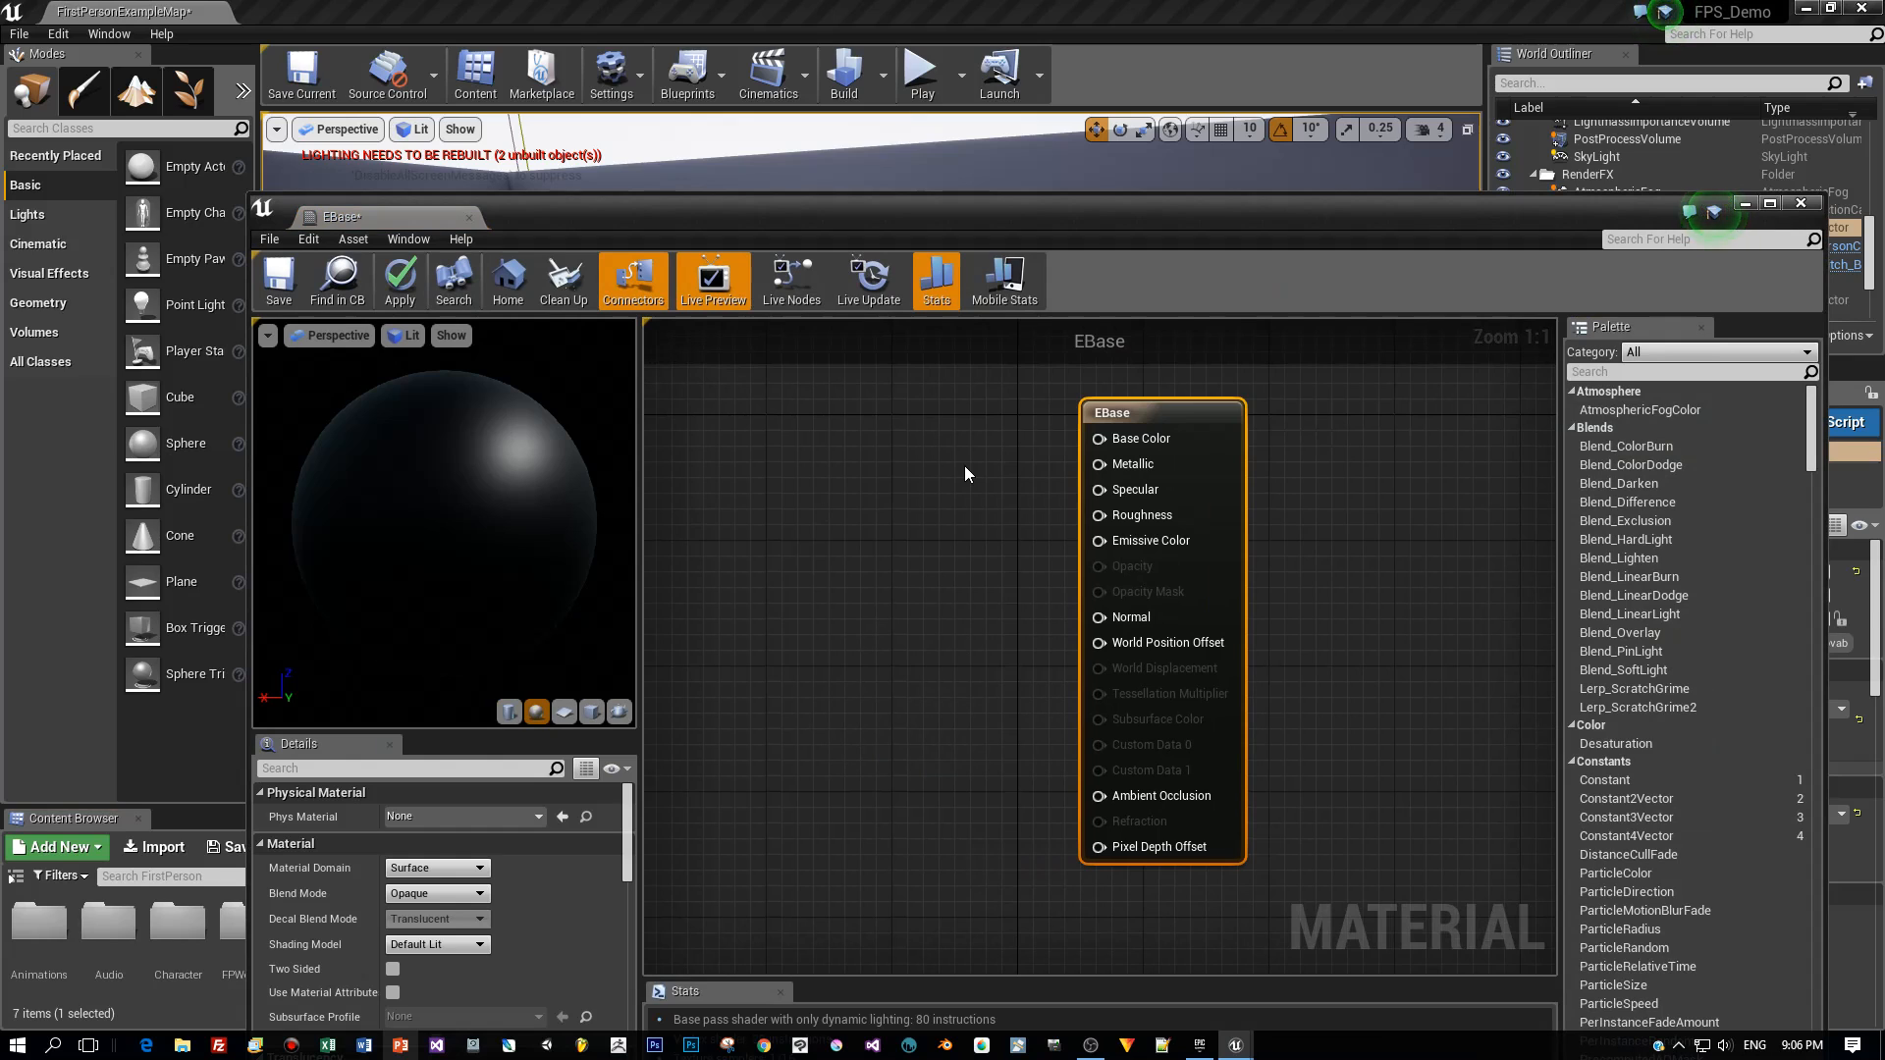
mouse_move(843, 514)
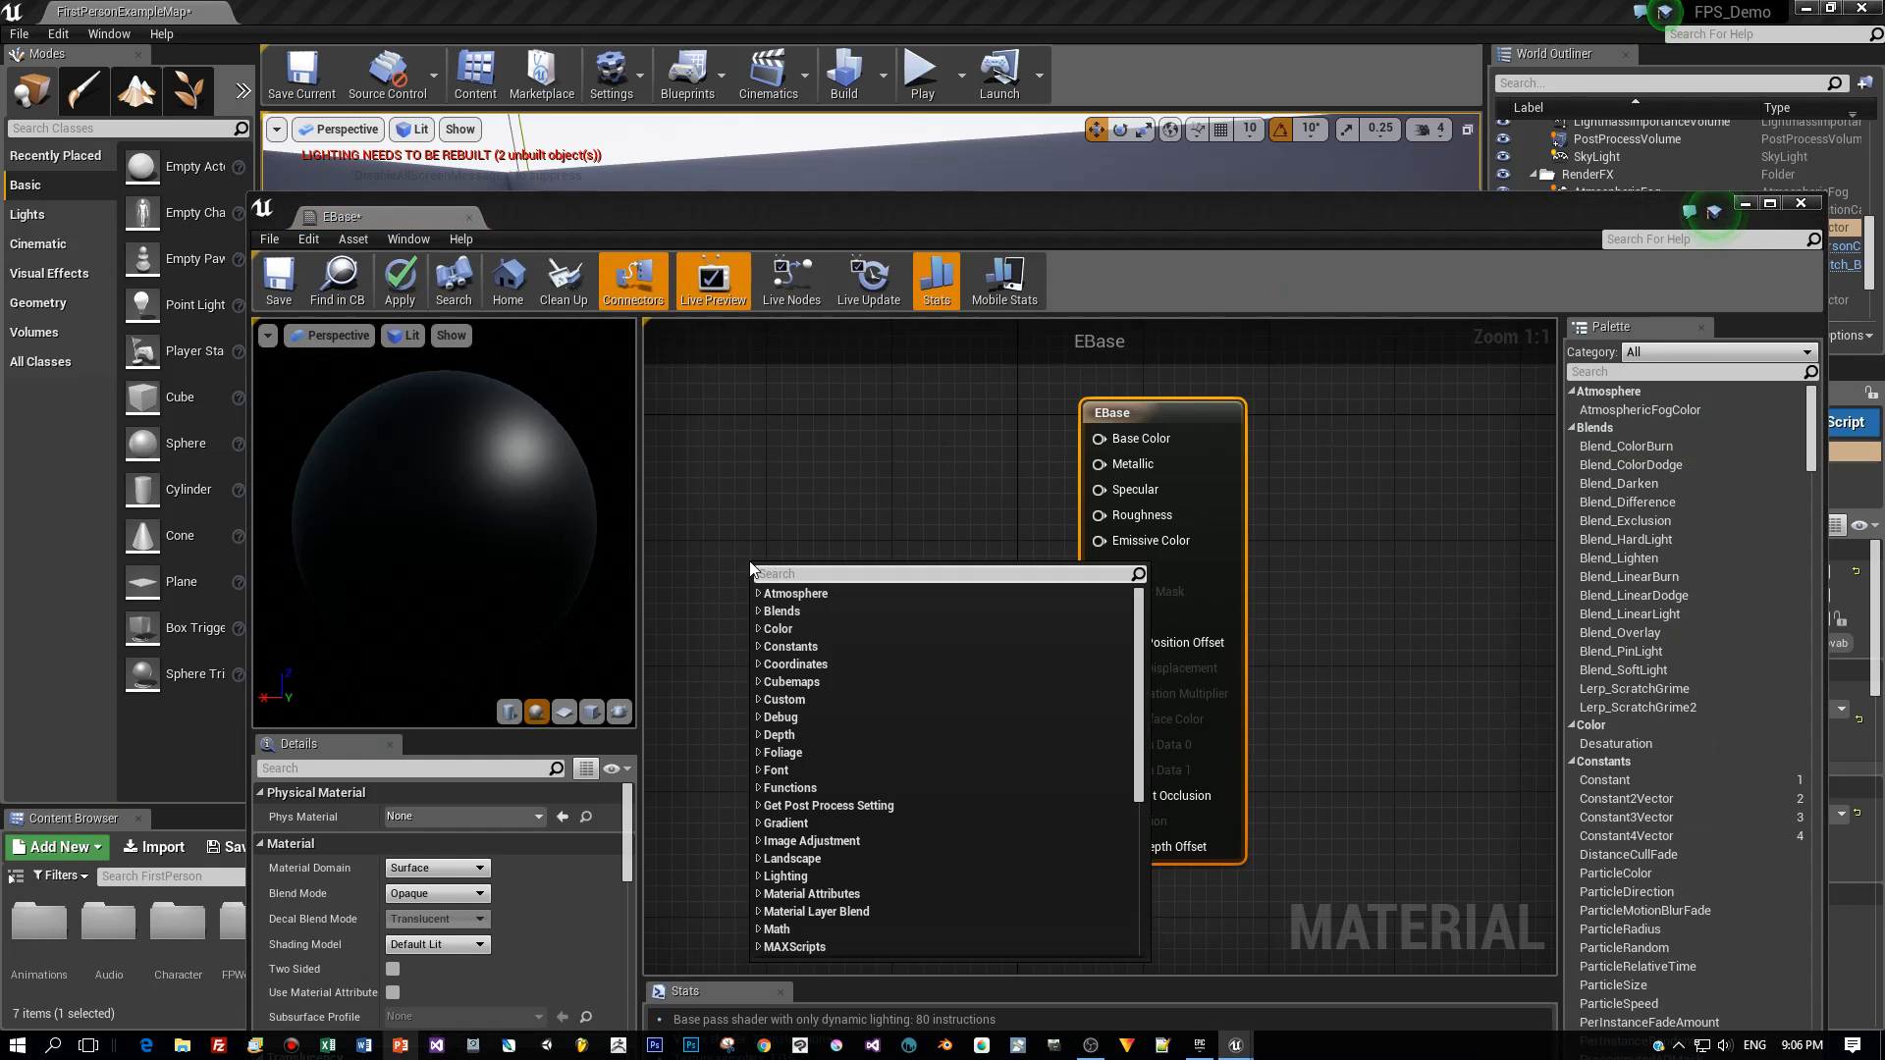
type("const")
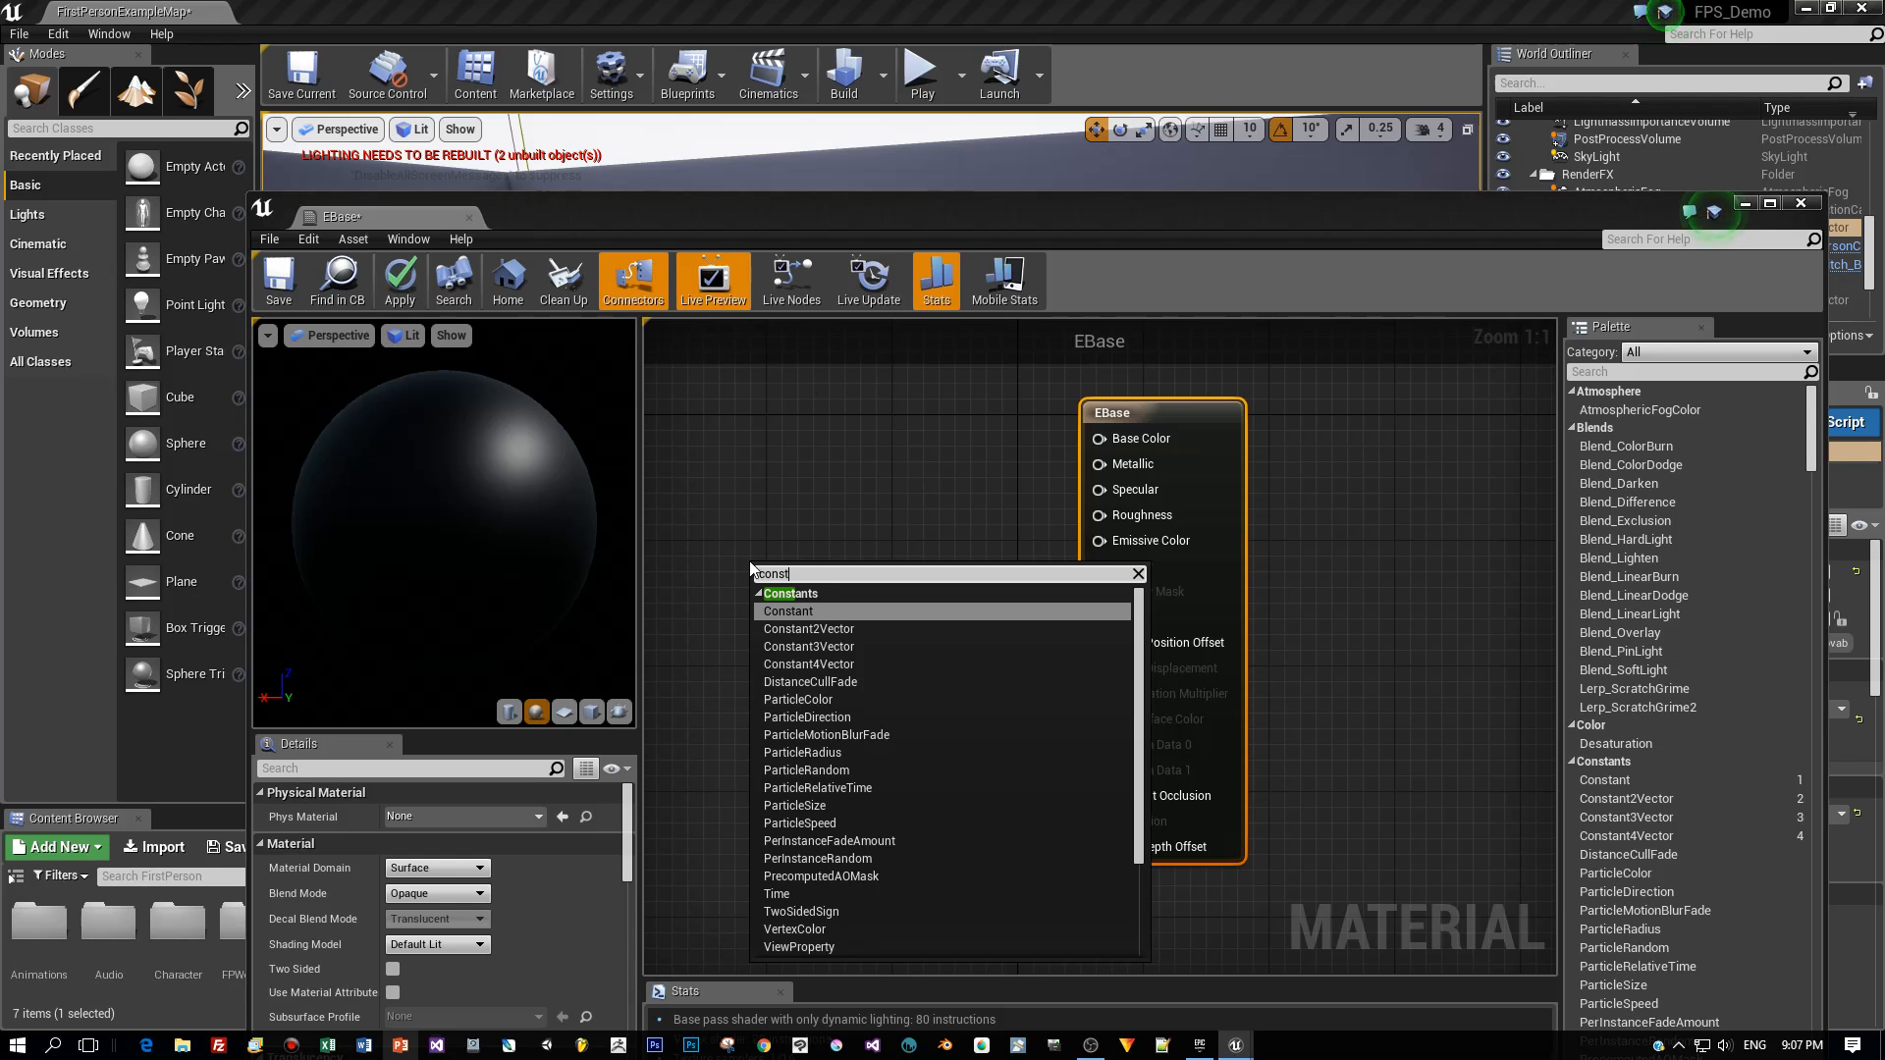
mouse_move(790, 593)
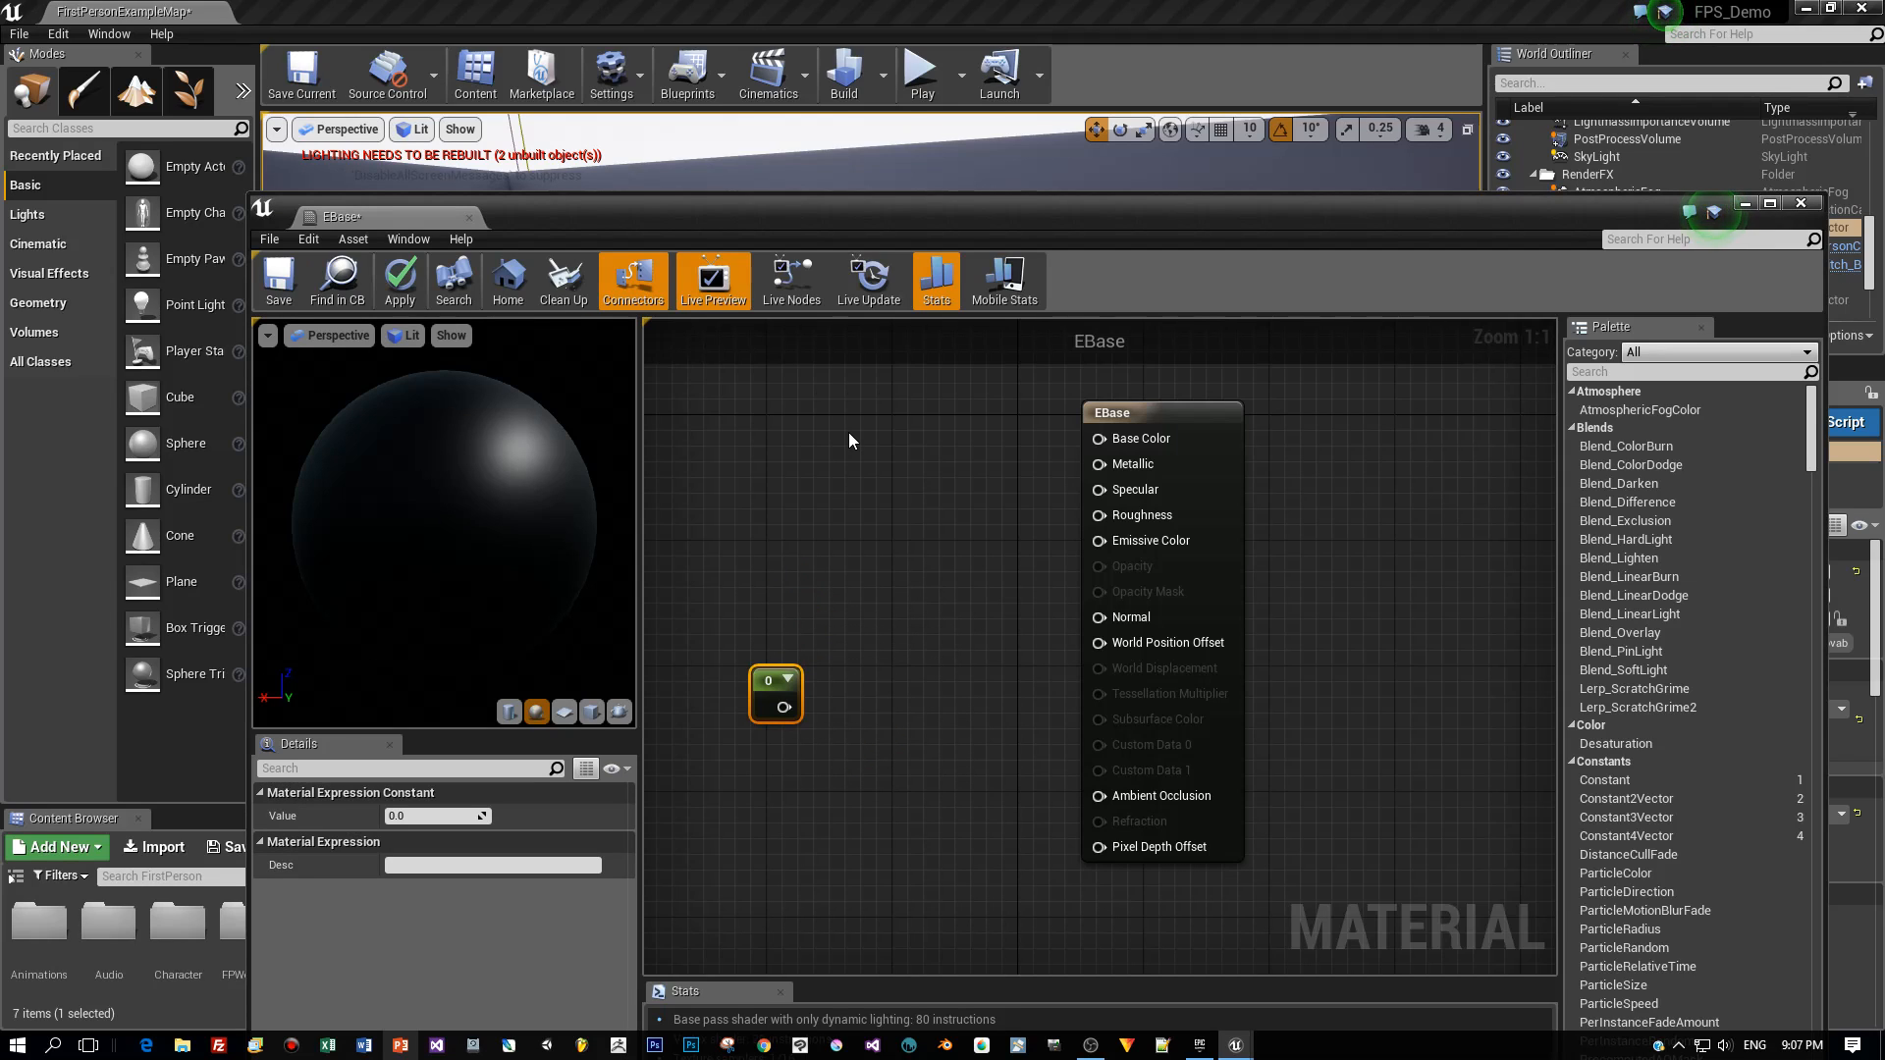
mouse_move(770, 565)
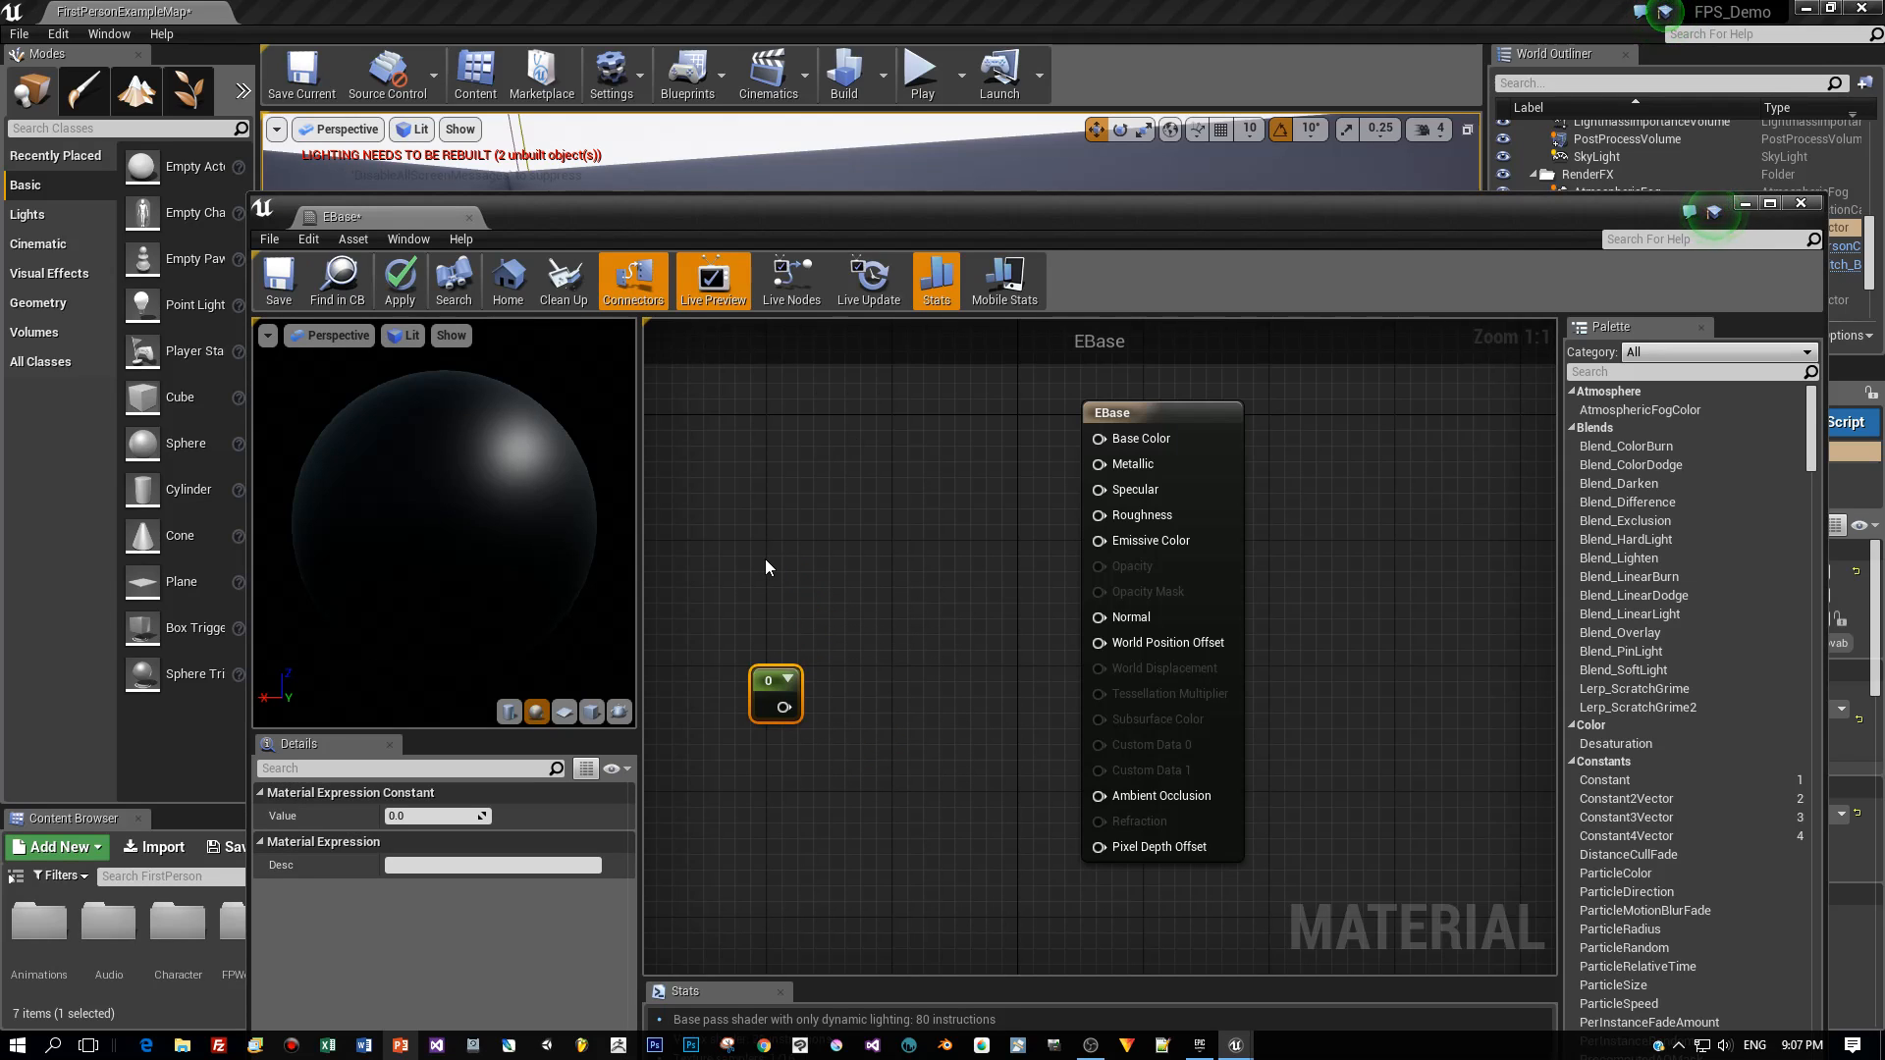
mouse_move(764, 681)
type("E")
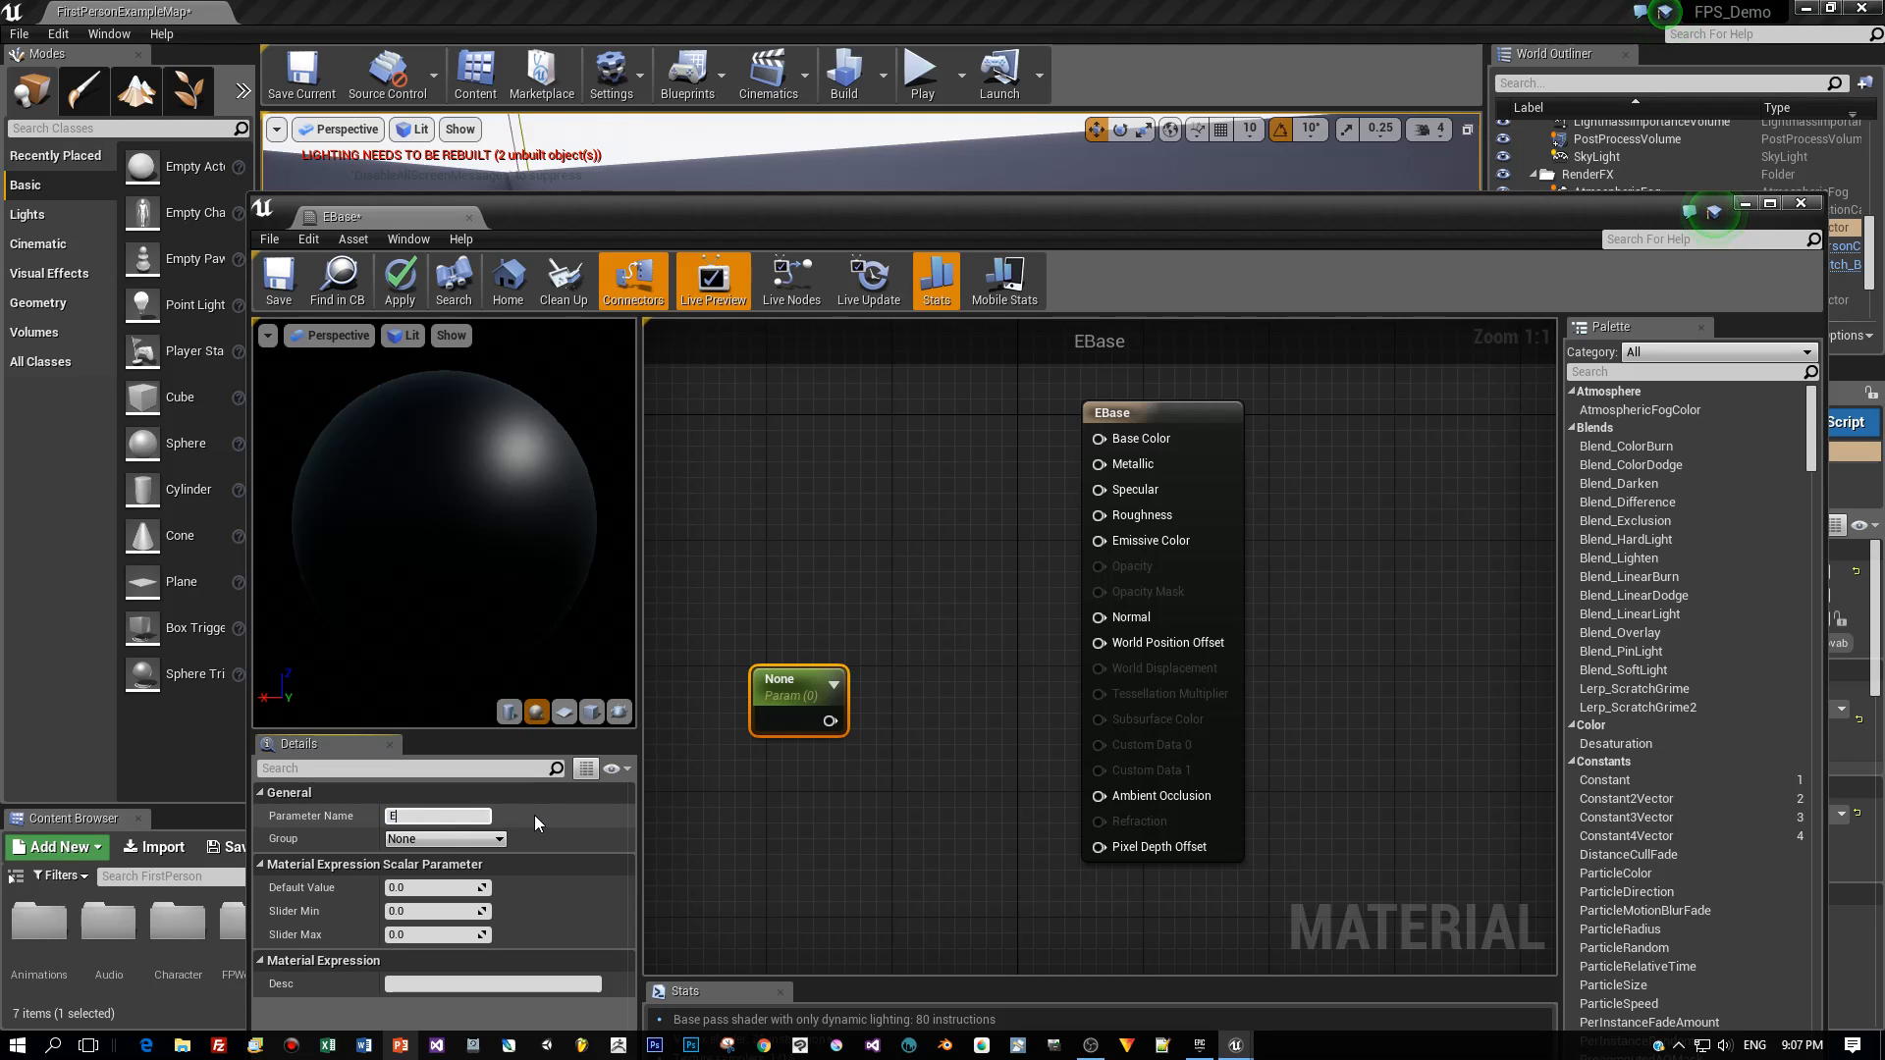
type("mission")
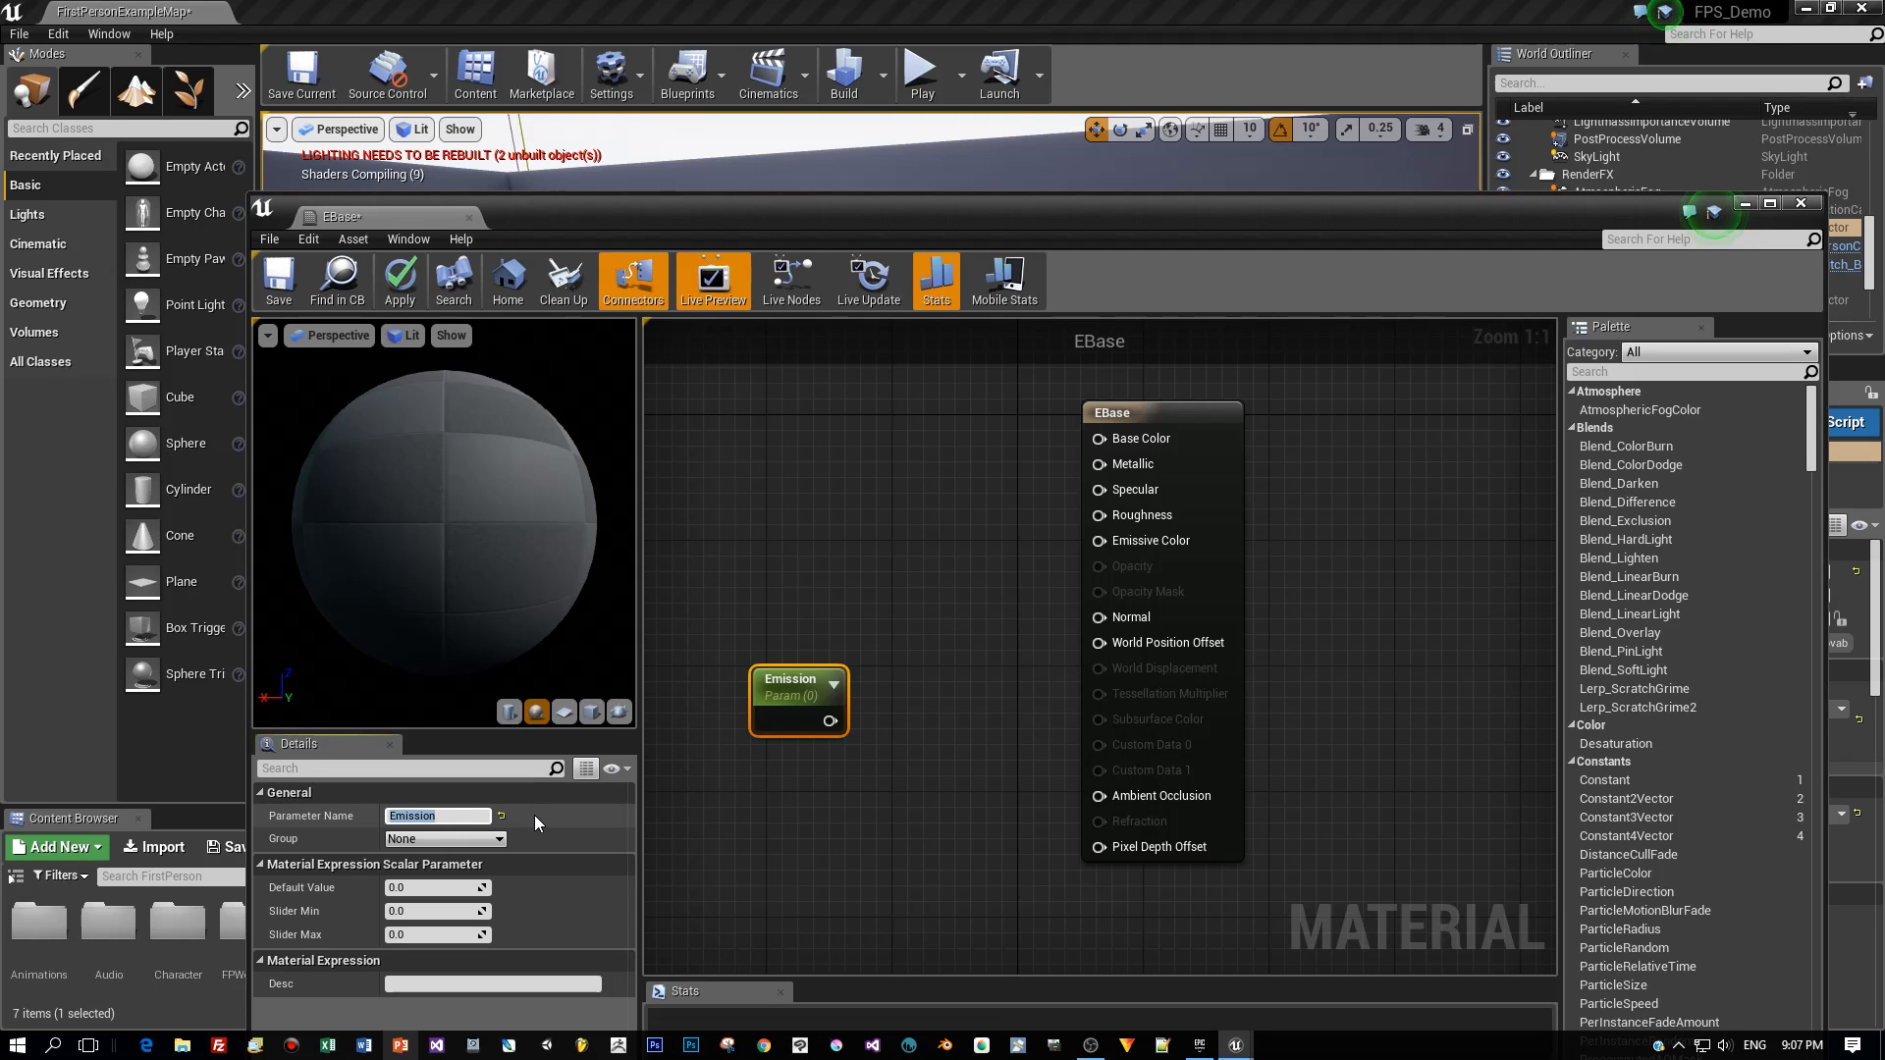
mouse_move(791, 695)
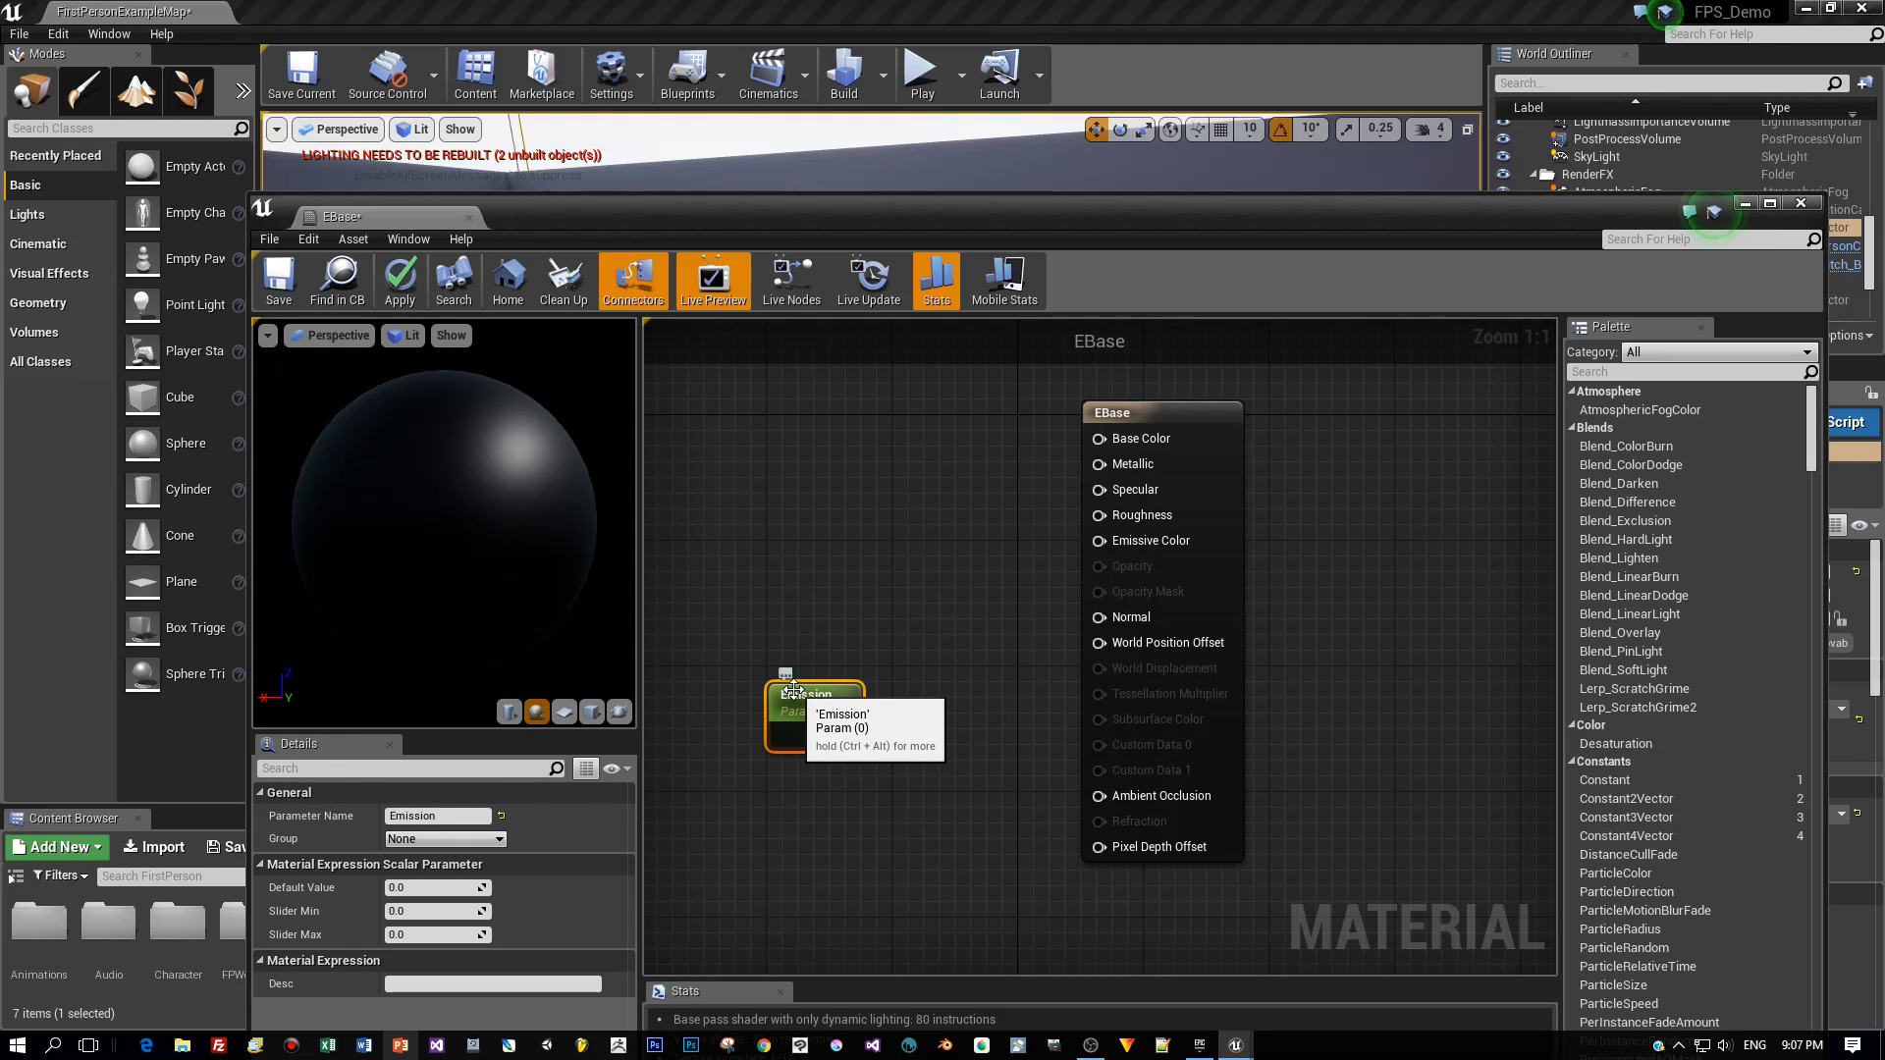
mouse_move(833, 569)
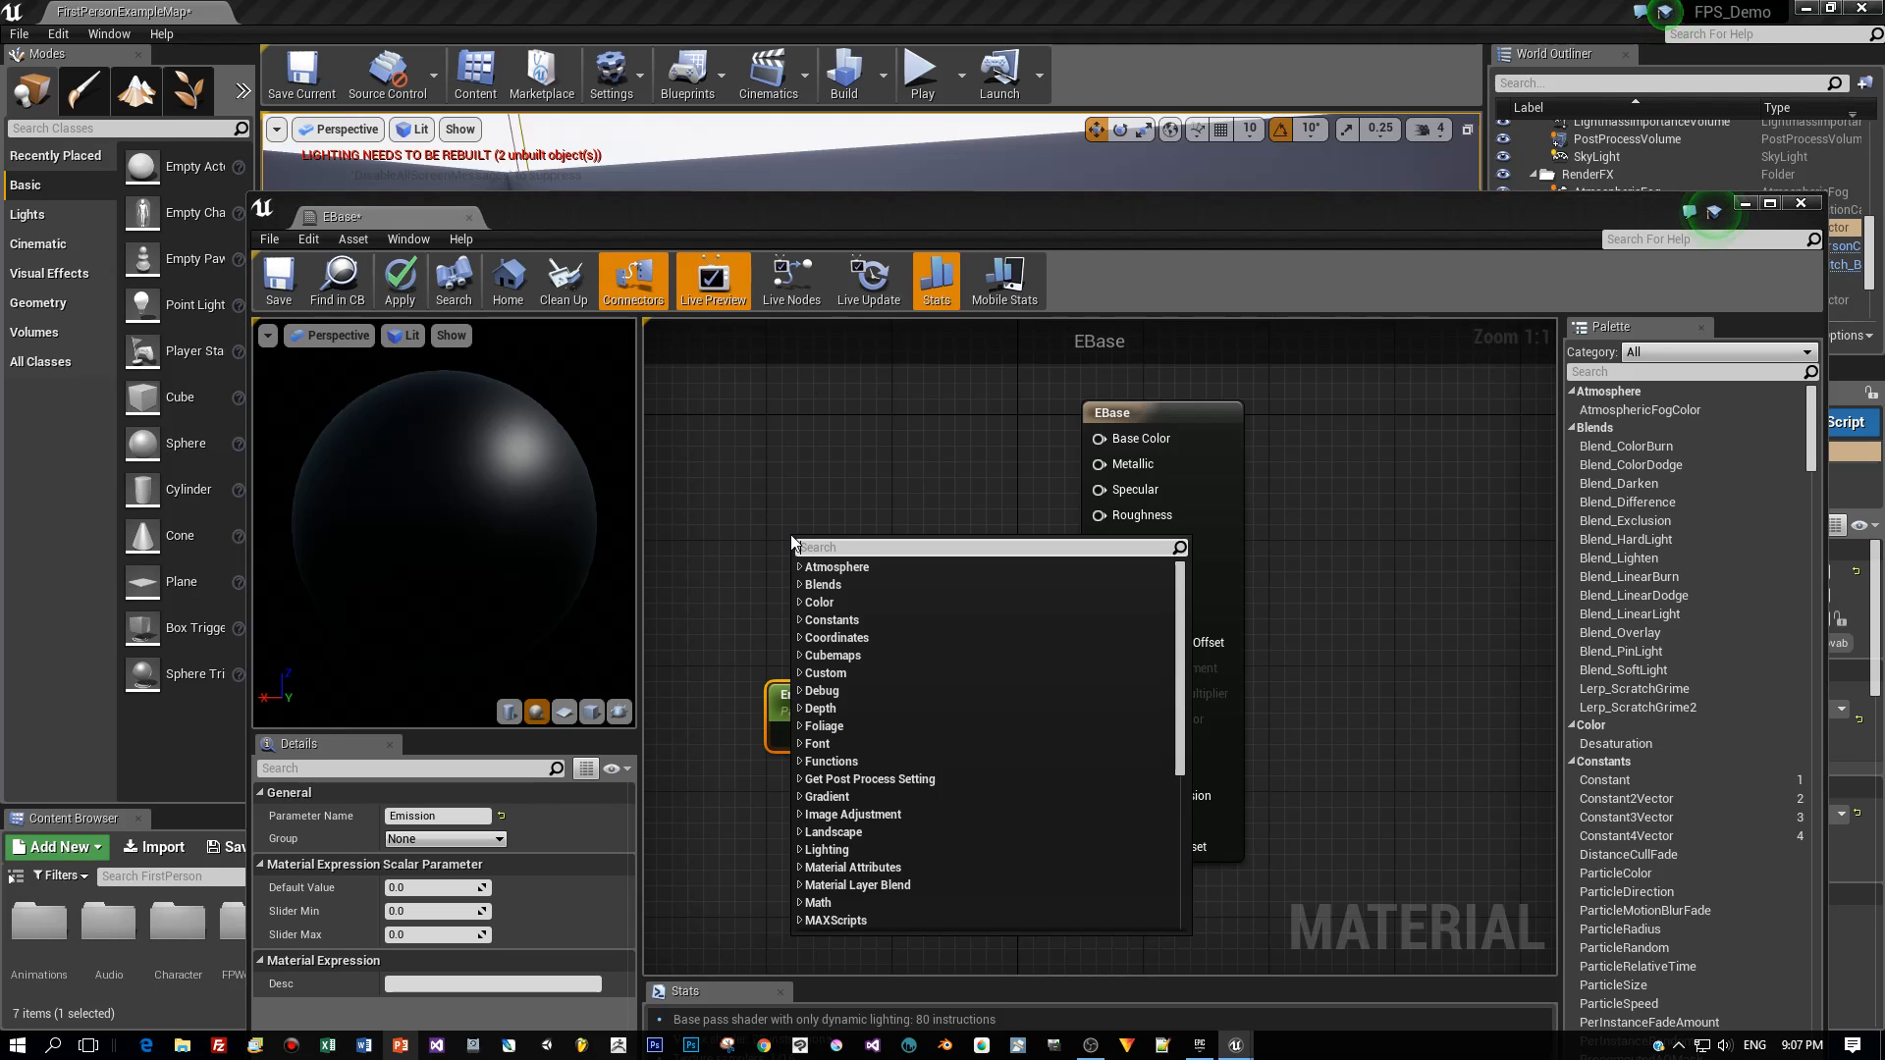
Step: Add a Constant3Vector converted to a vector parameter named Color
type("const")
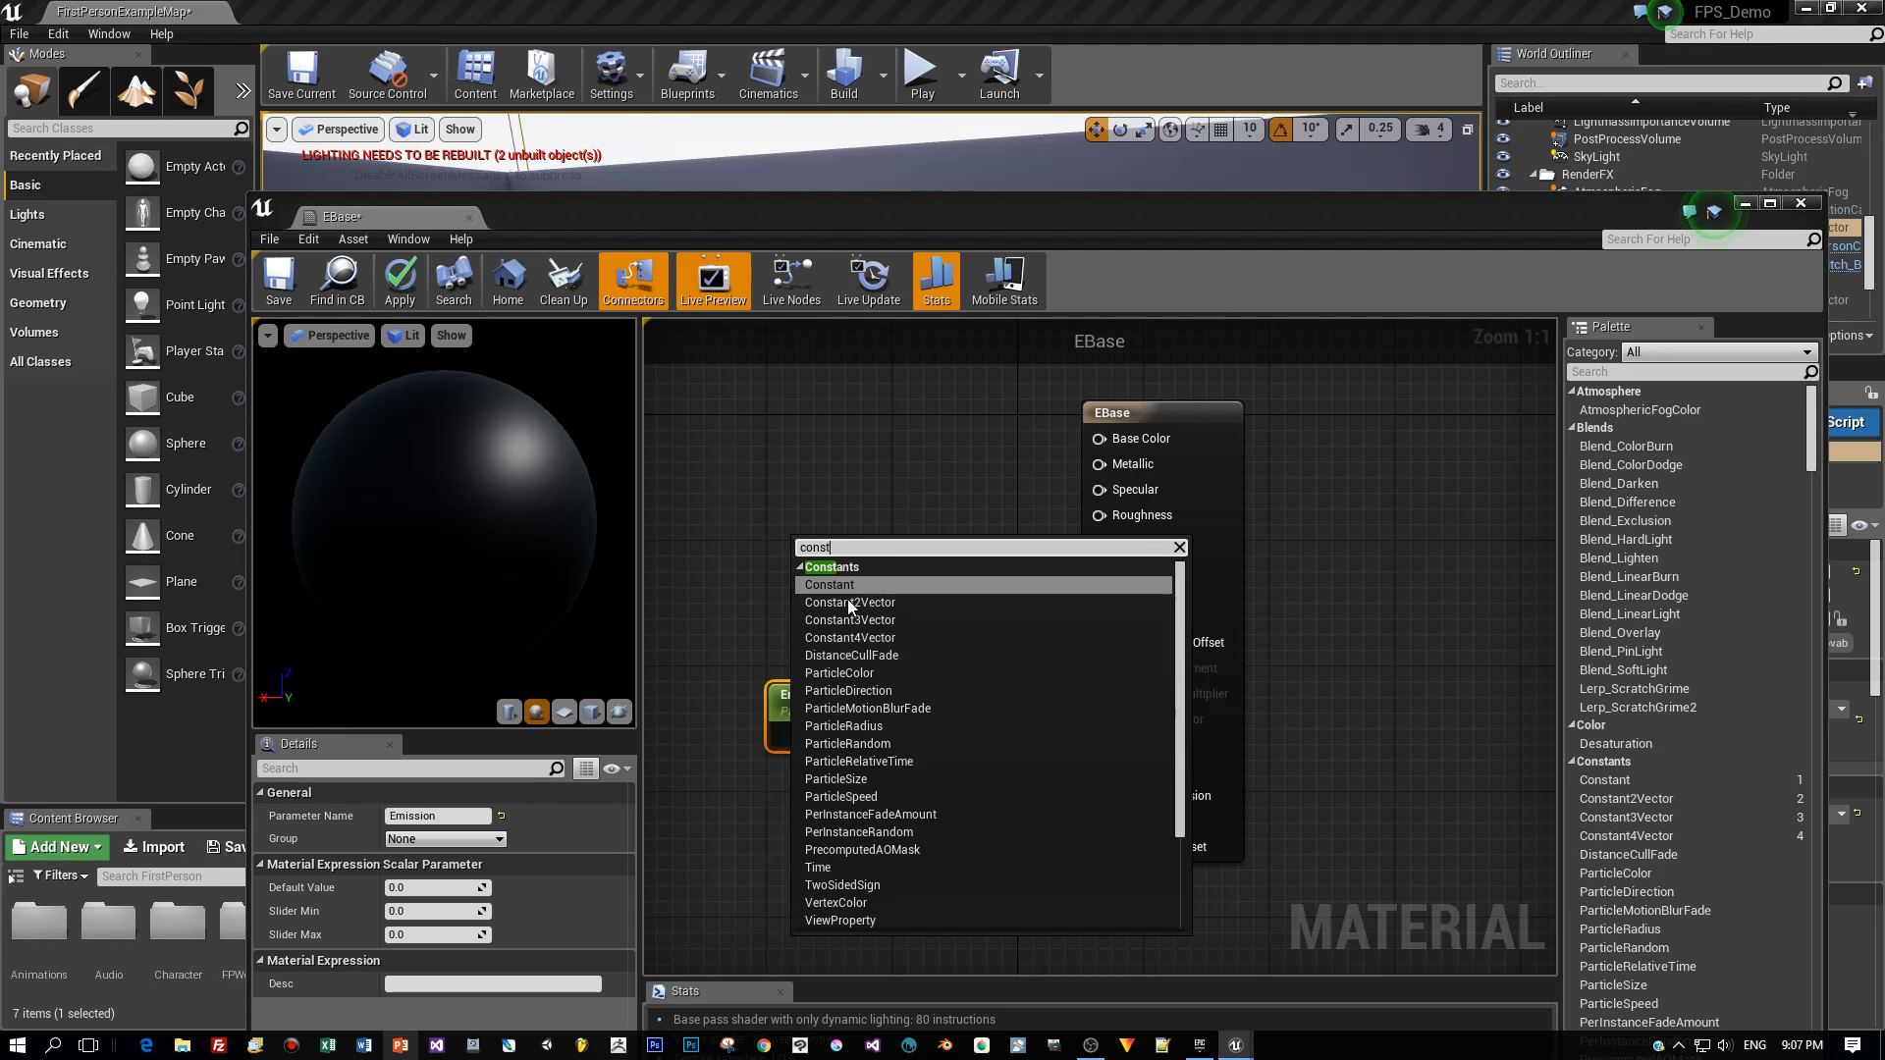
left_click(848, 618)
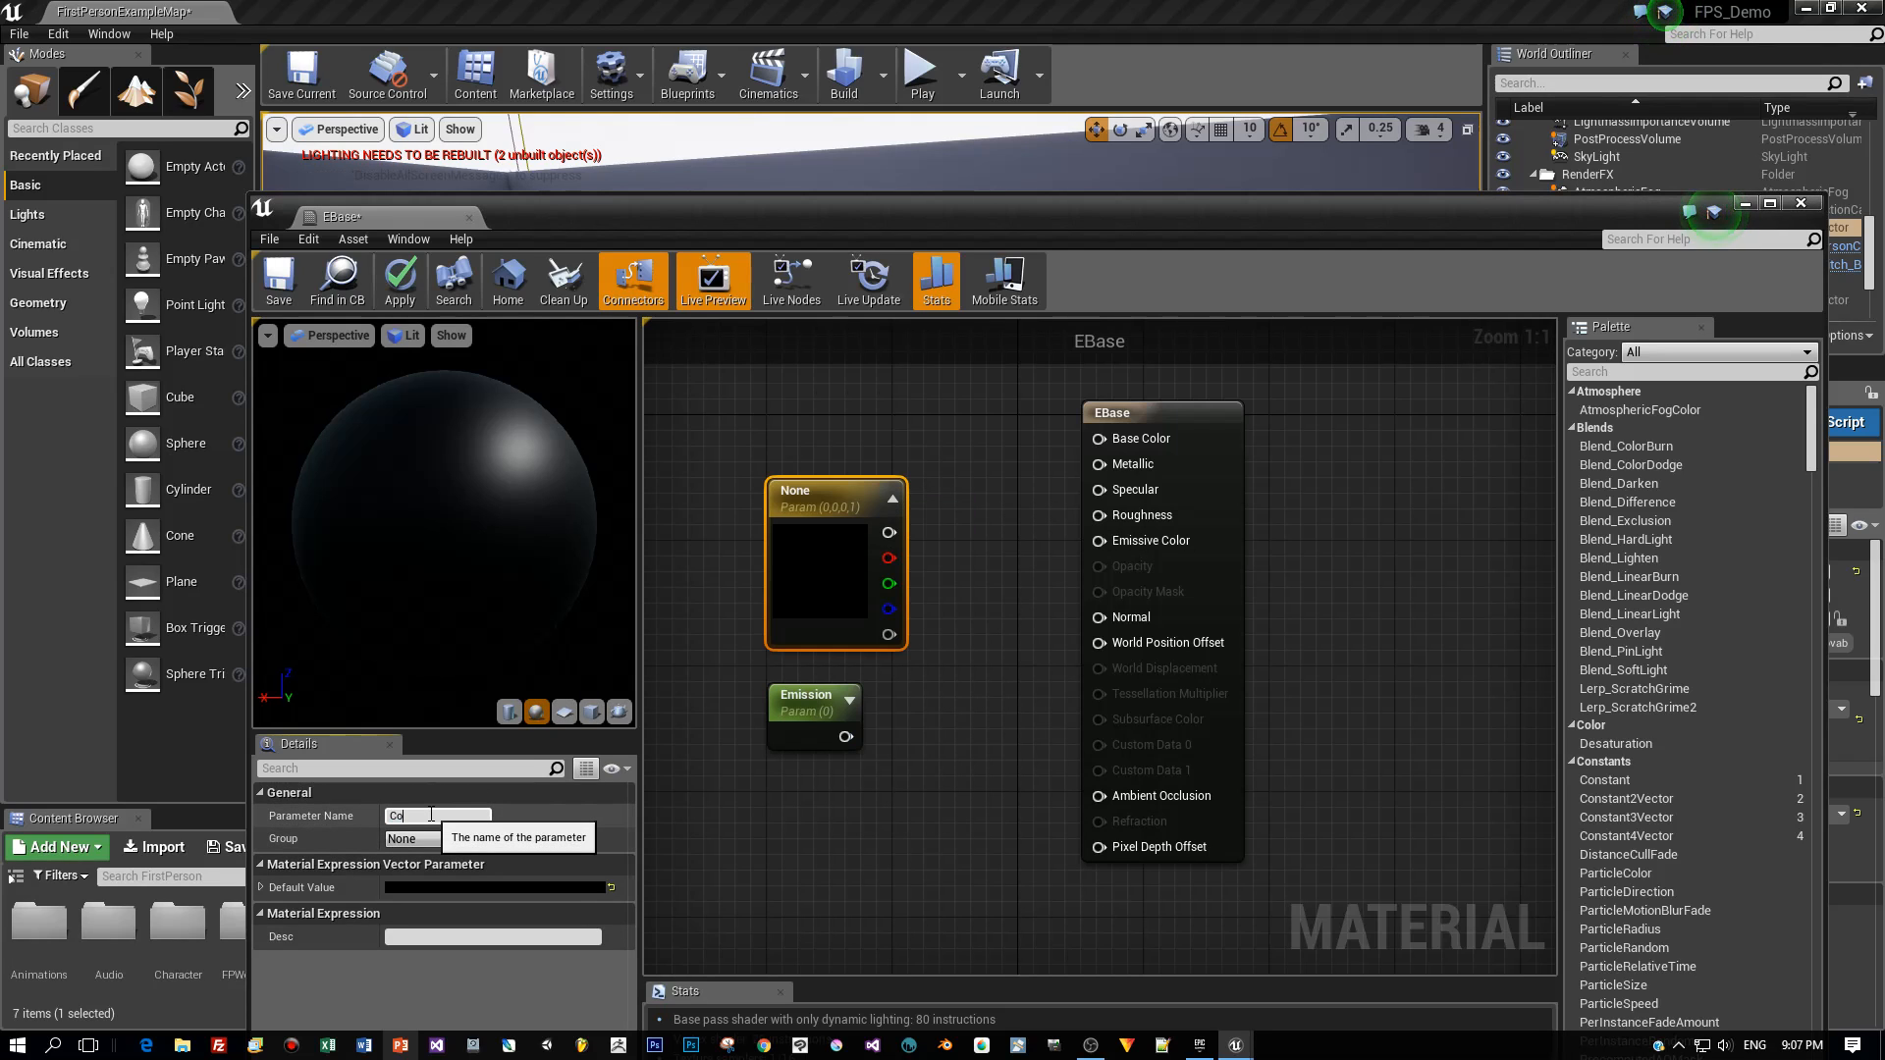
type("Color")
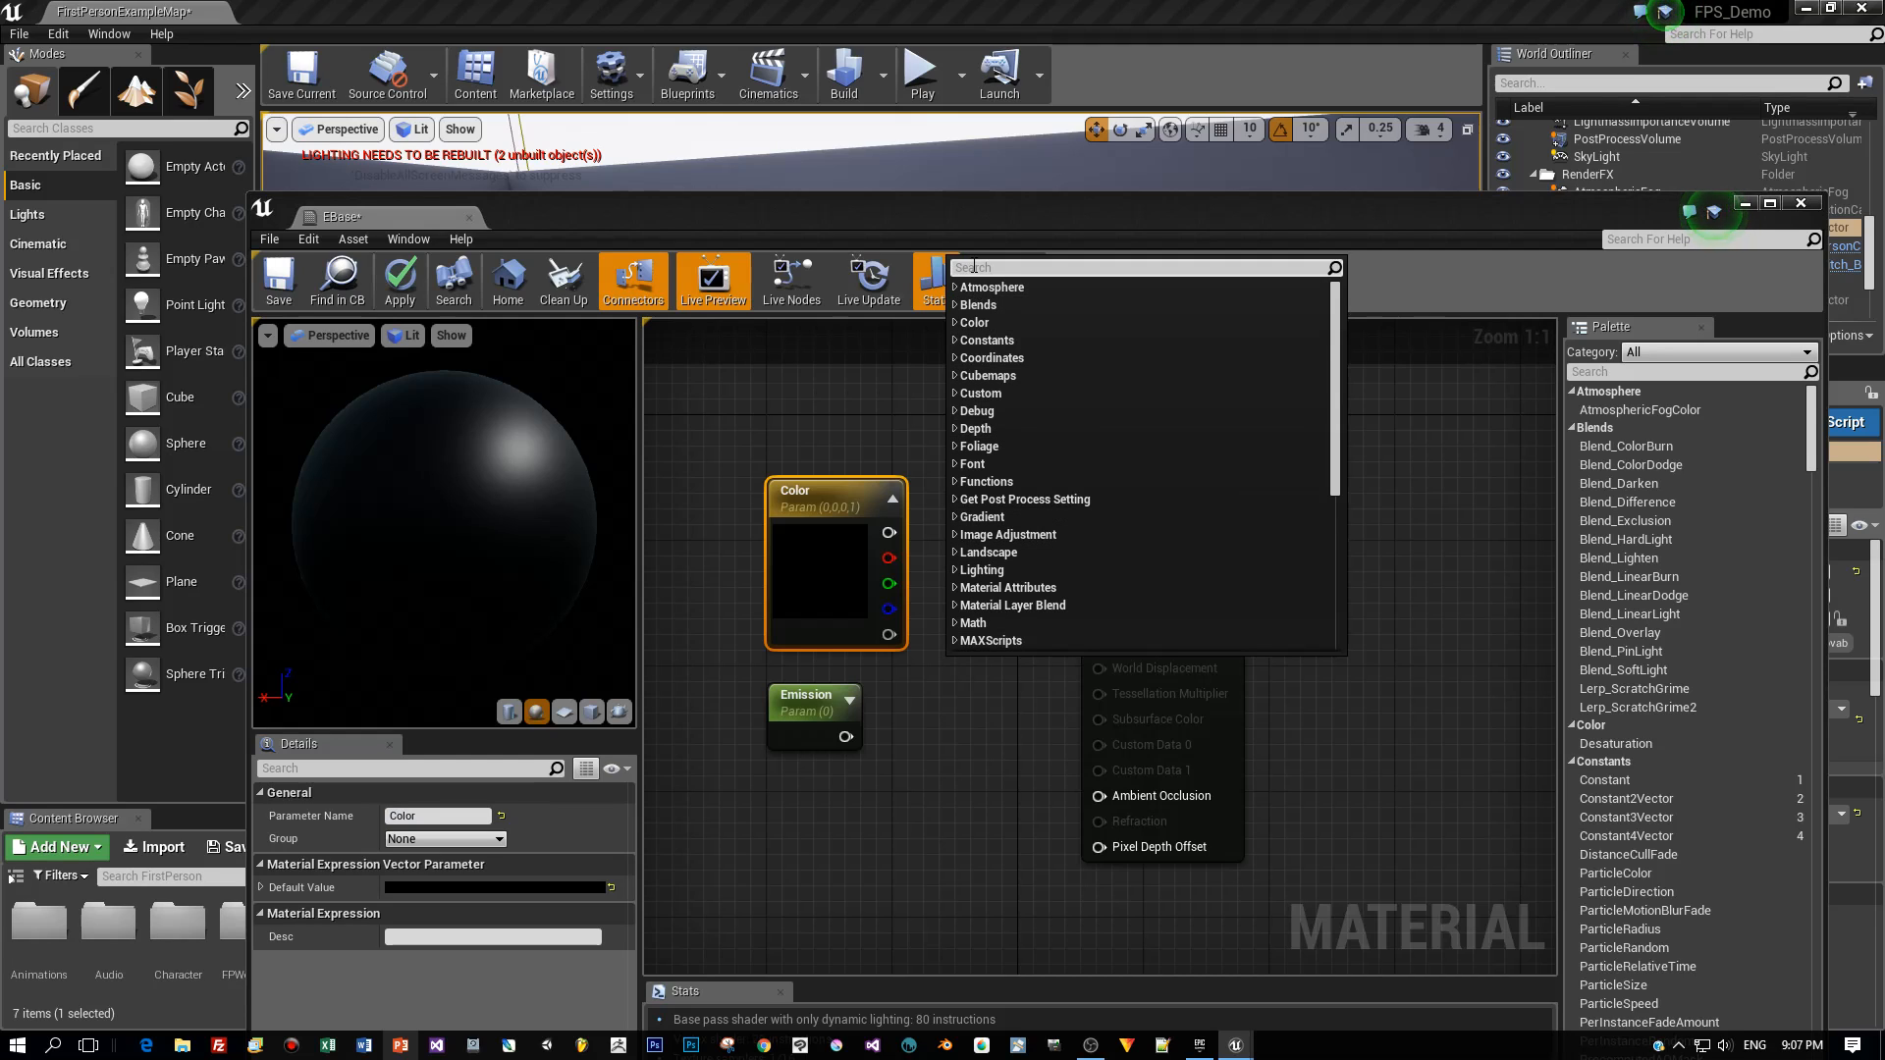
Step: Multiply Color by Emission, feed the product into Emissive Color, and apply the material
type("multi")
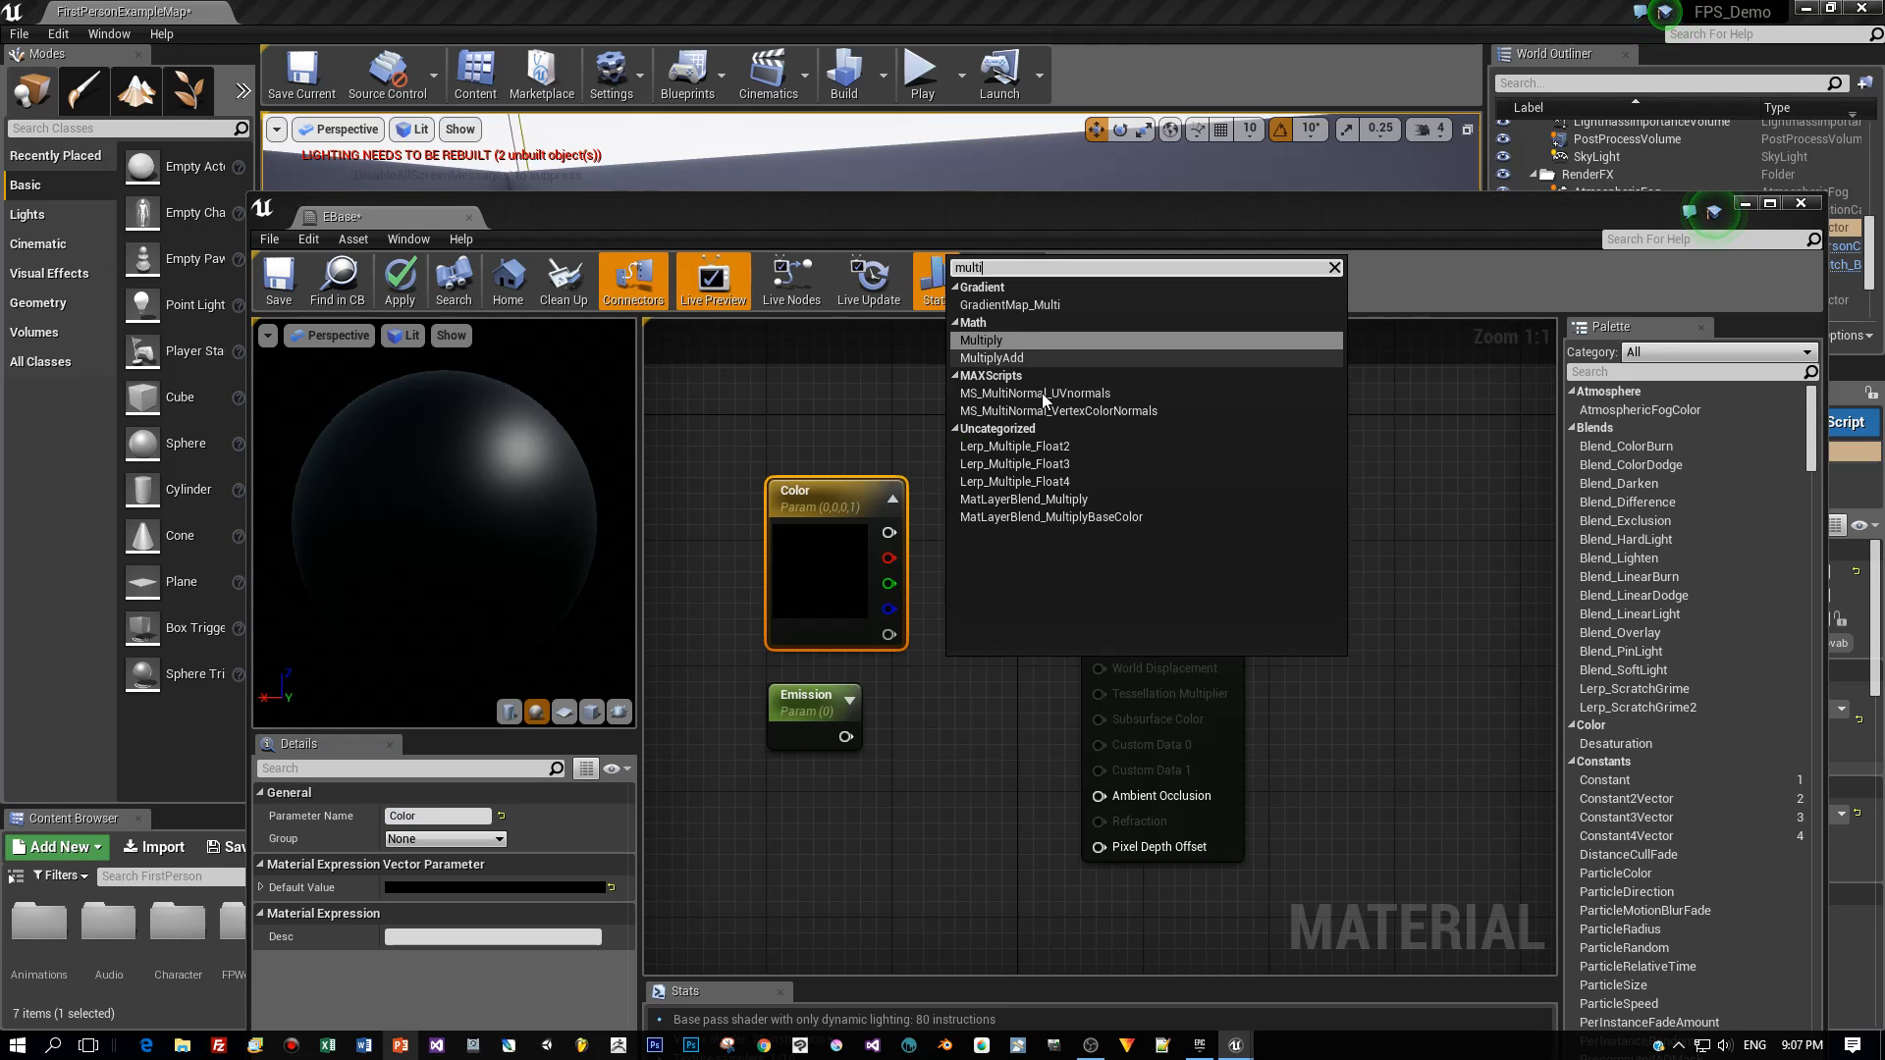
left_click(982, 340)
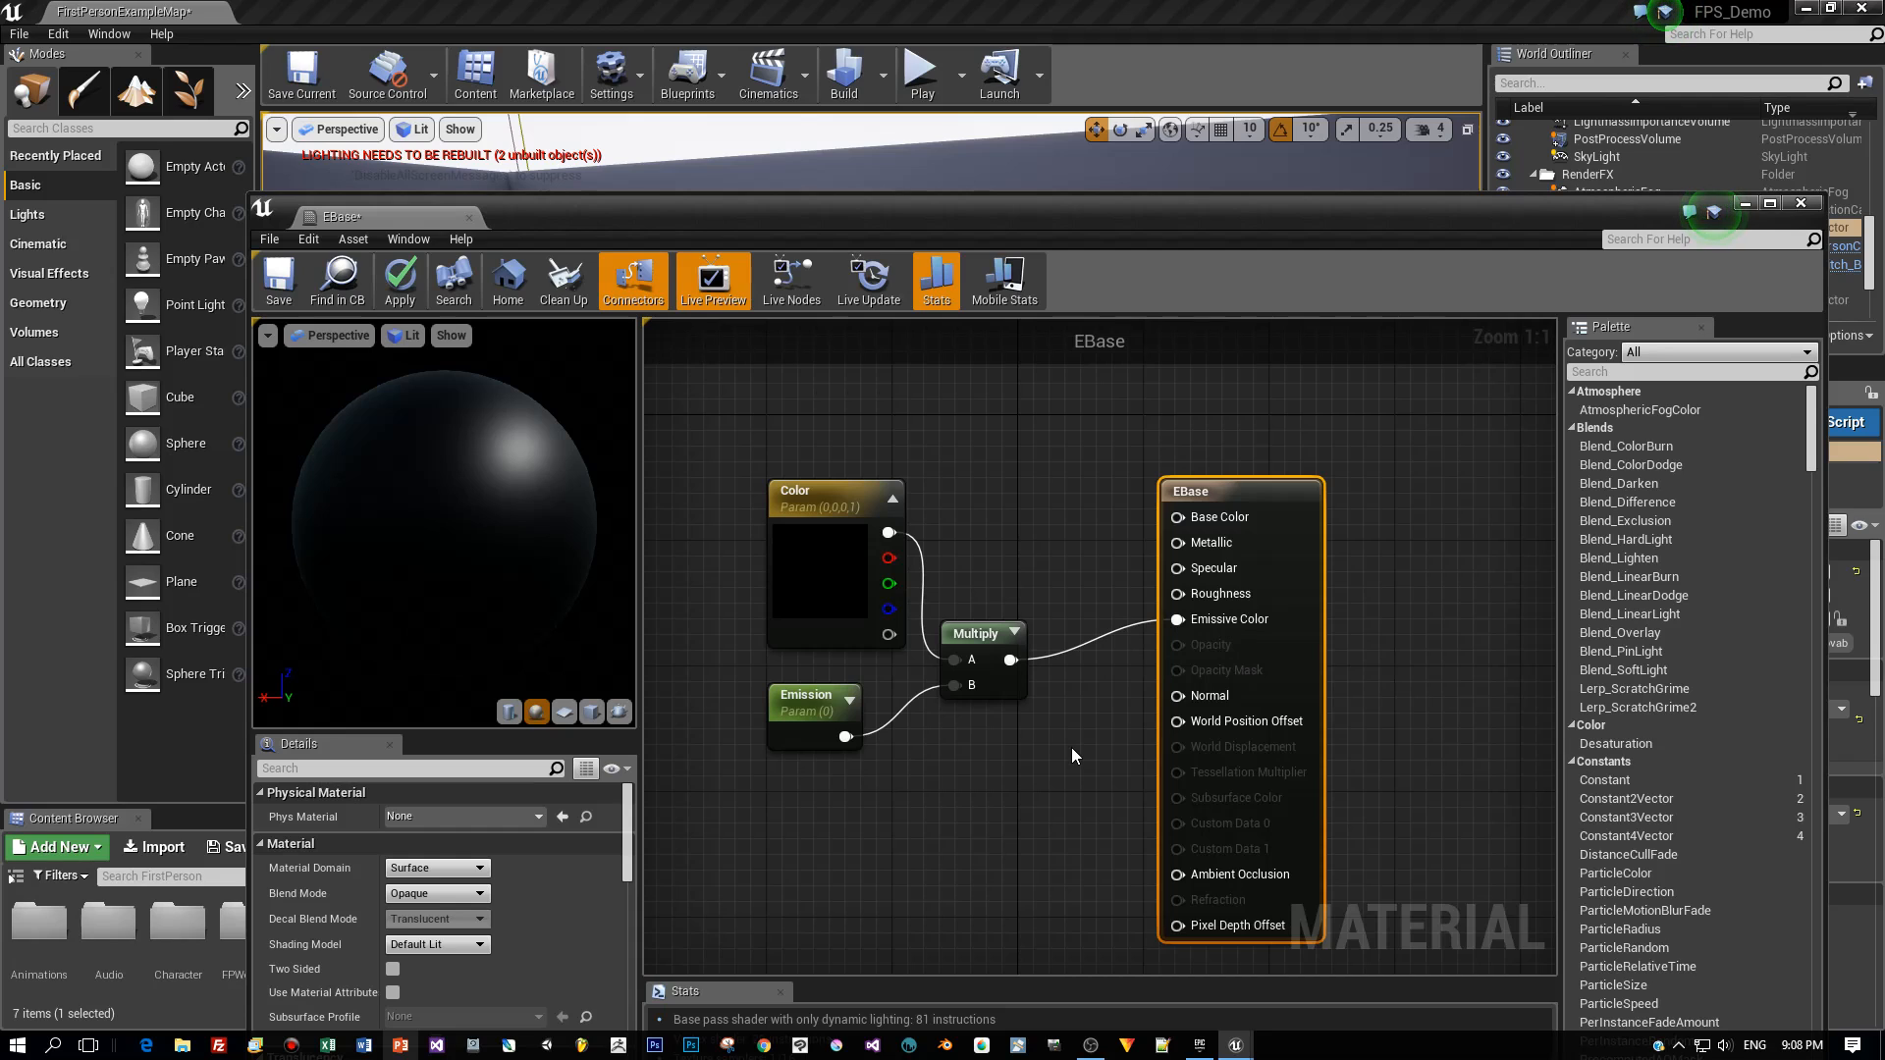
left_click(399, 281)
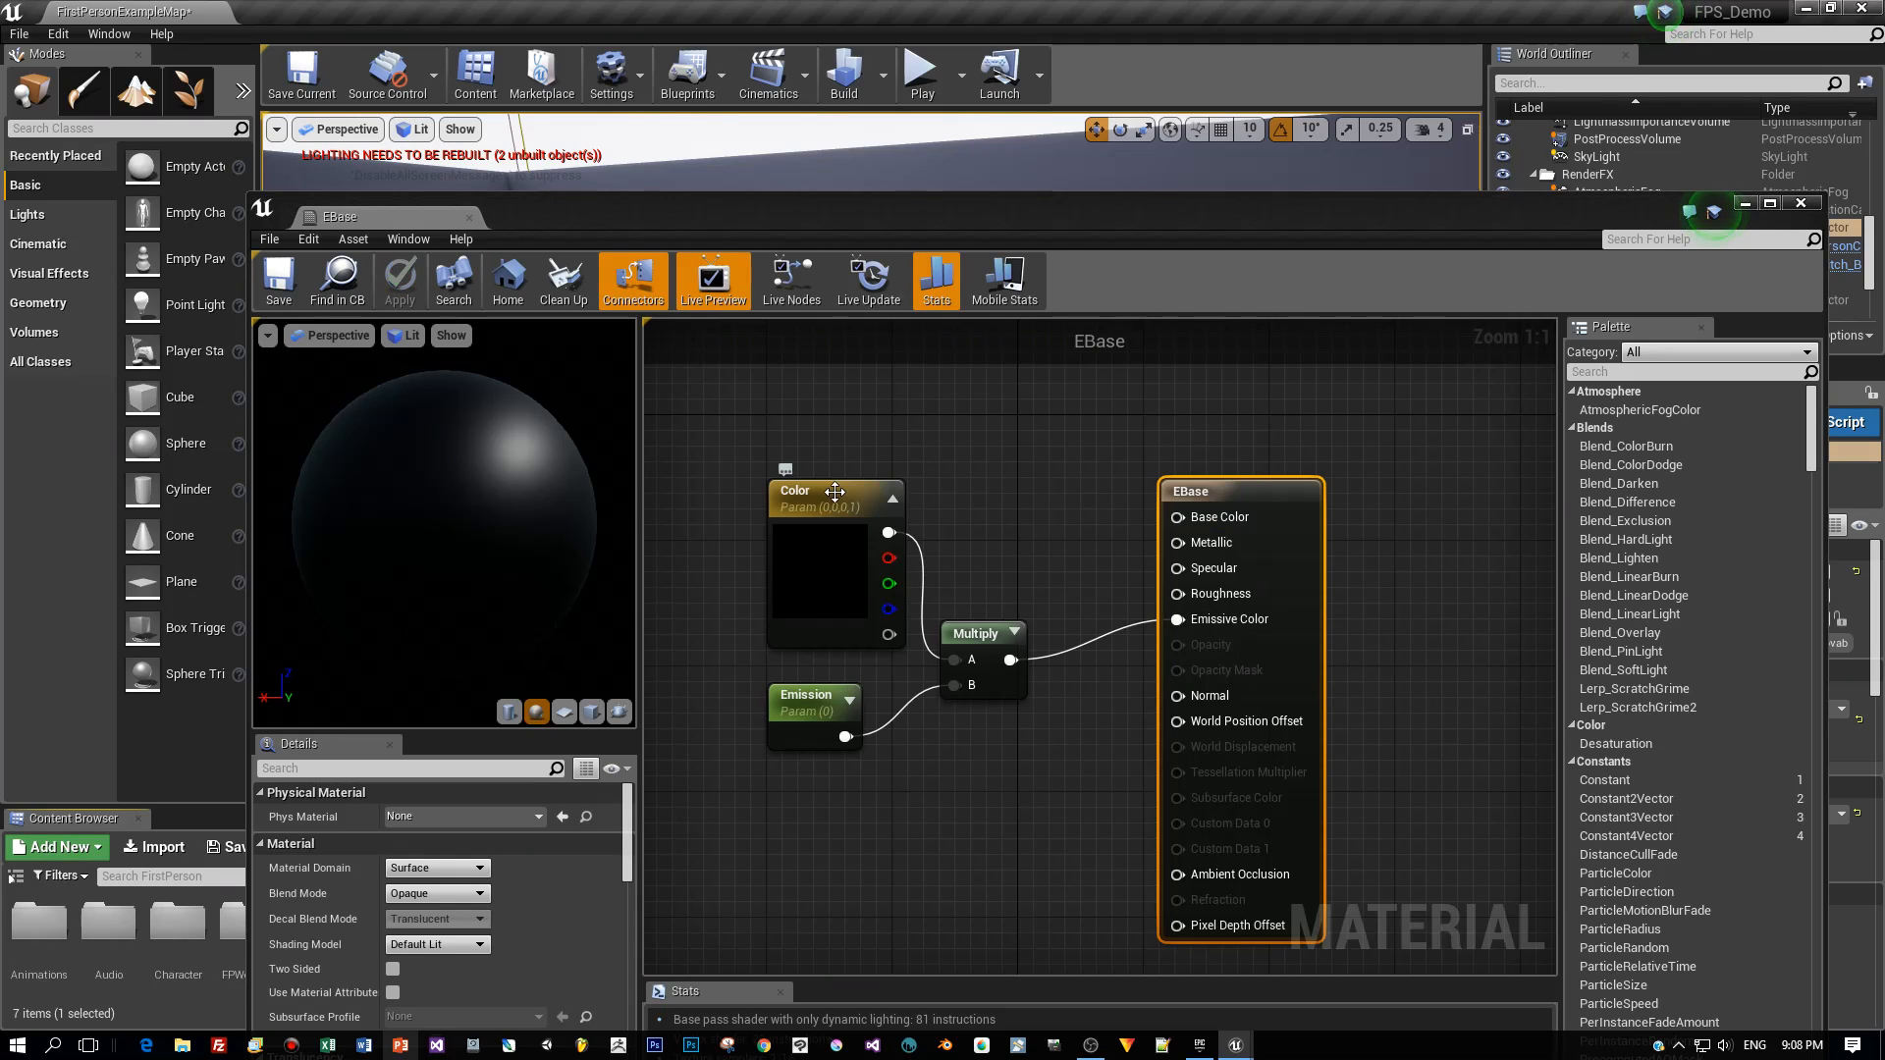
left_click(837, 493)
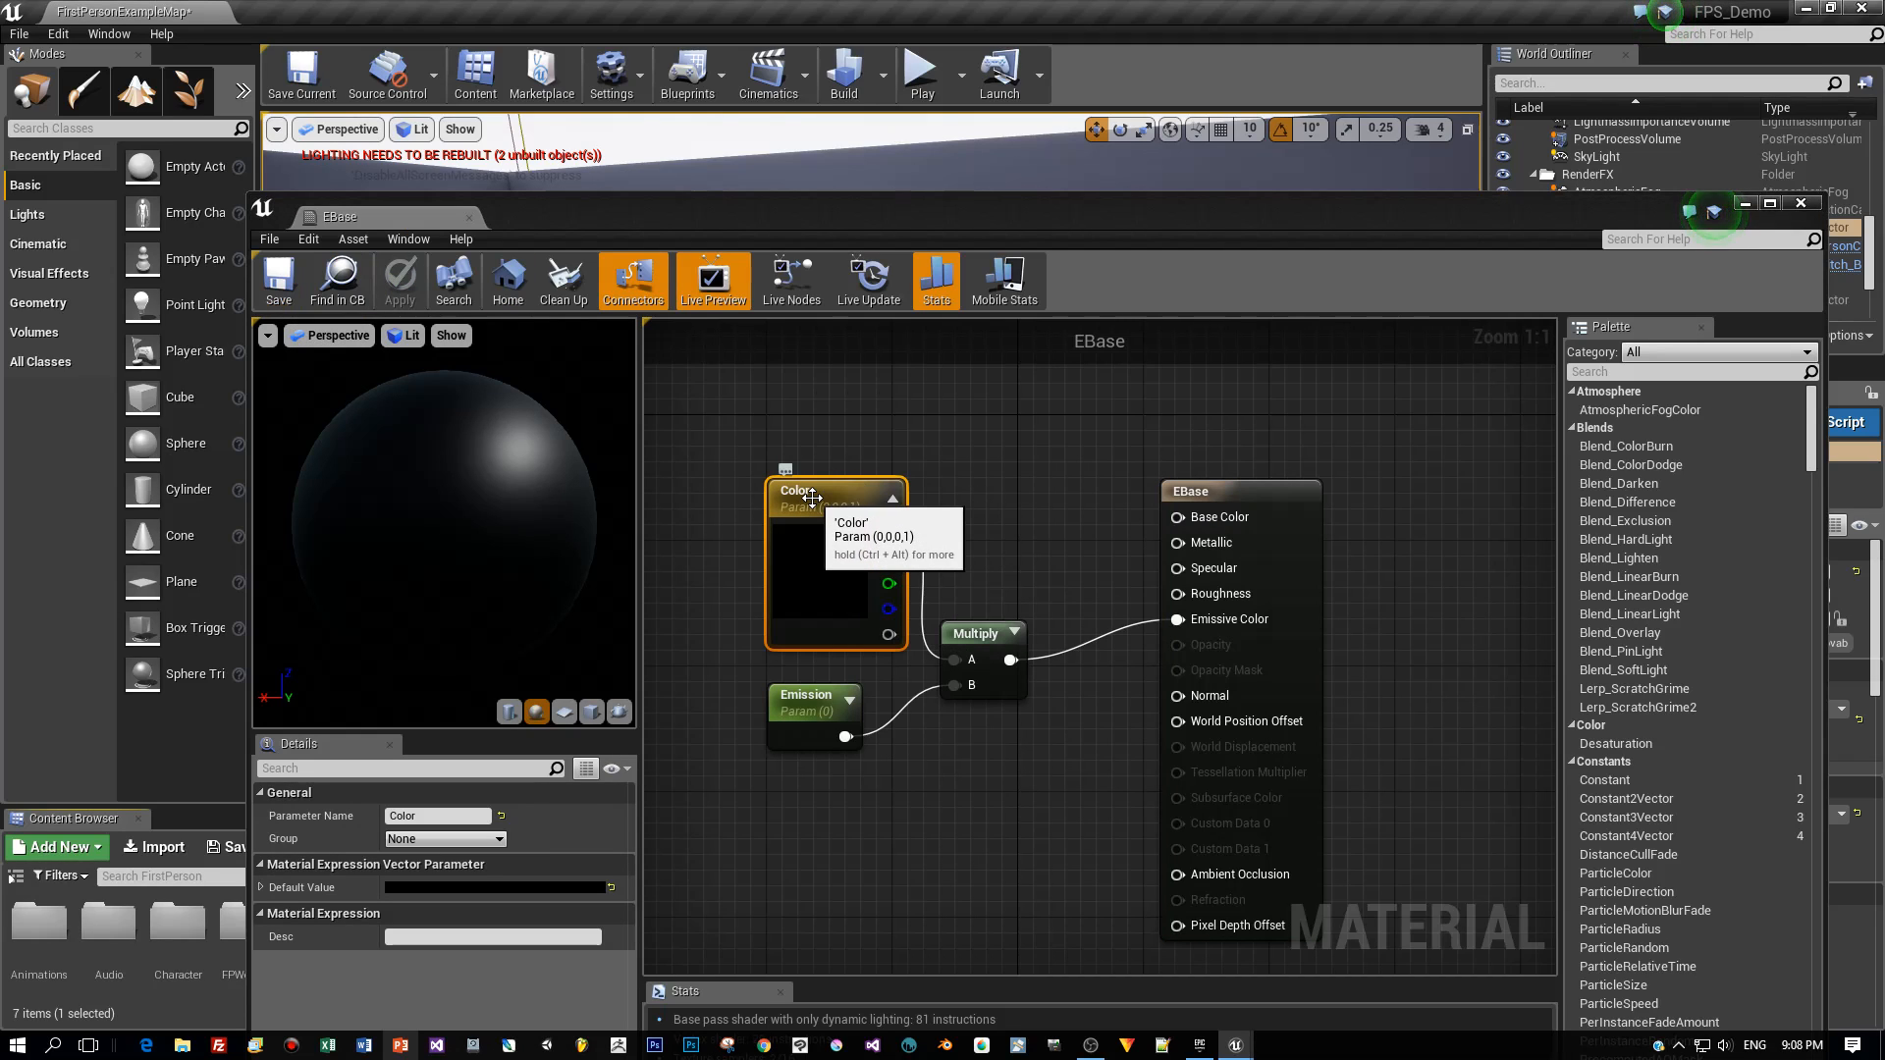
mouse_move(815, 705)
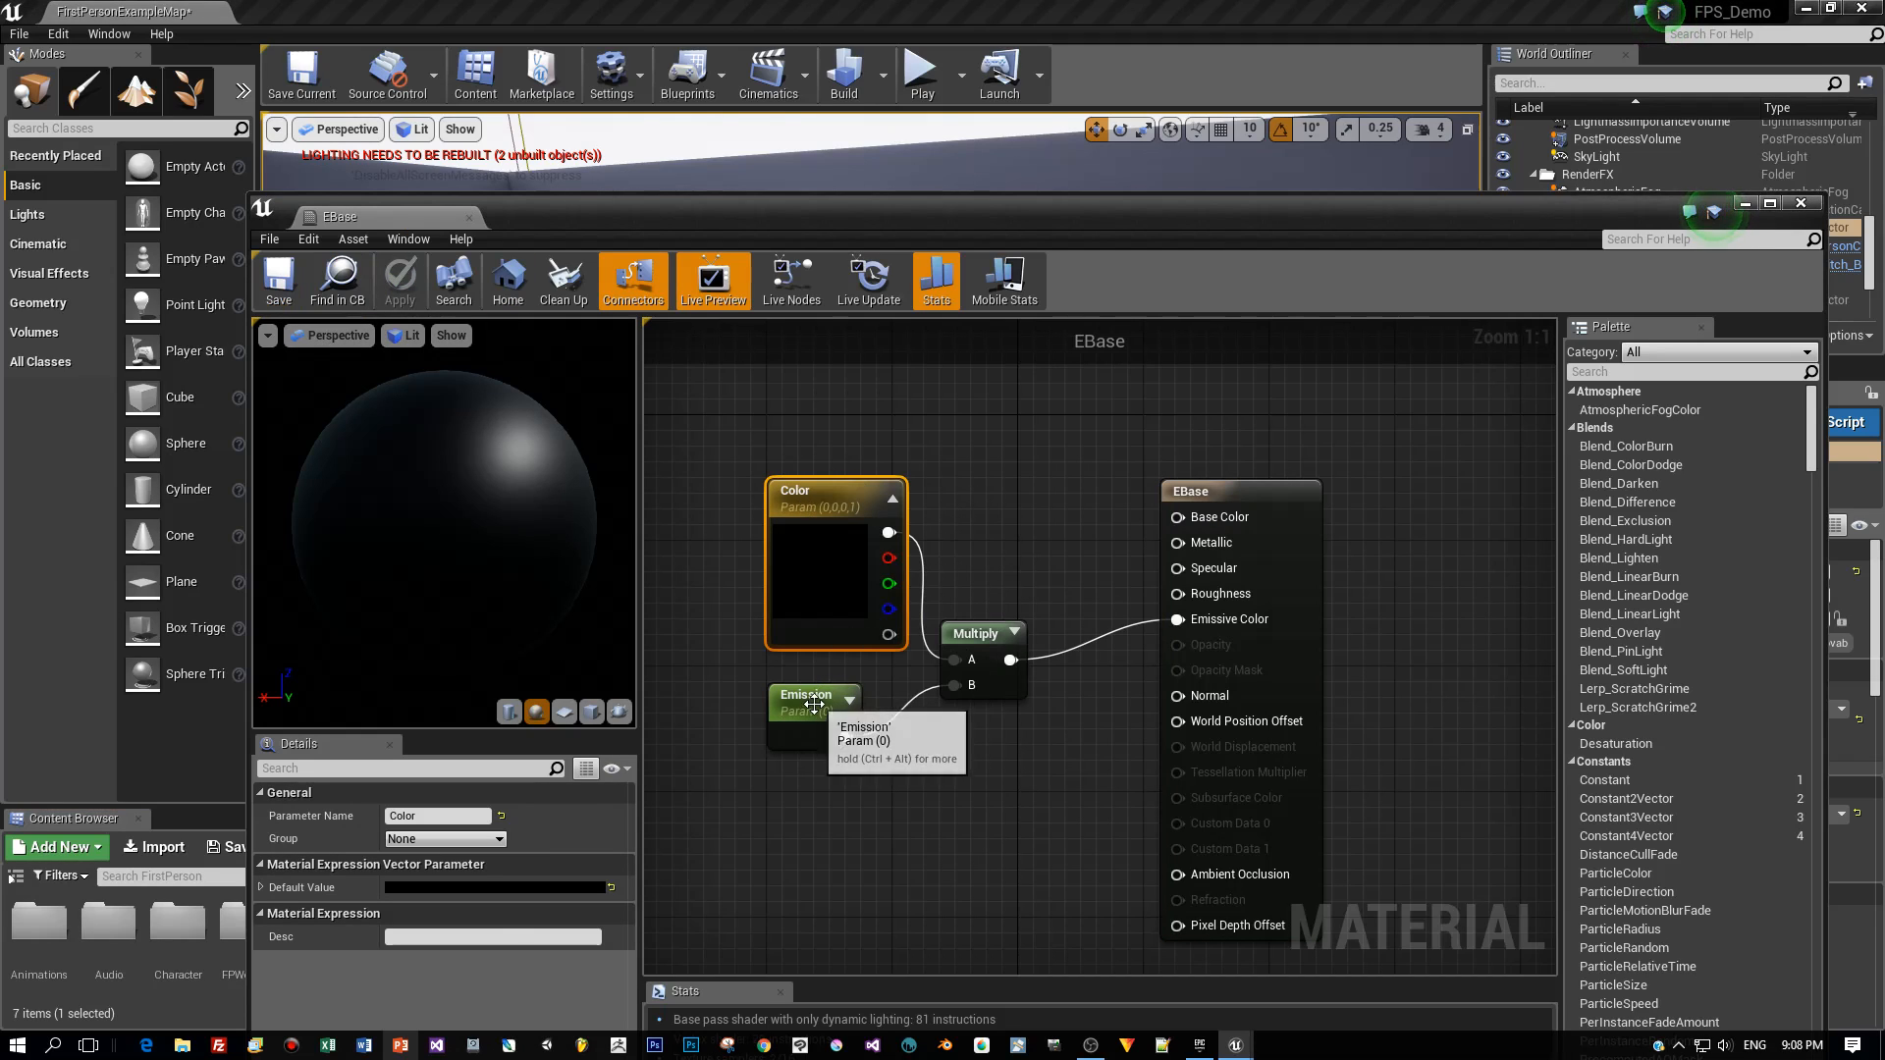
left_click(813, 701)
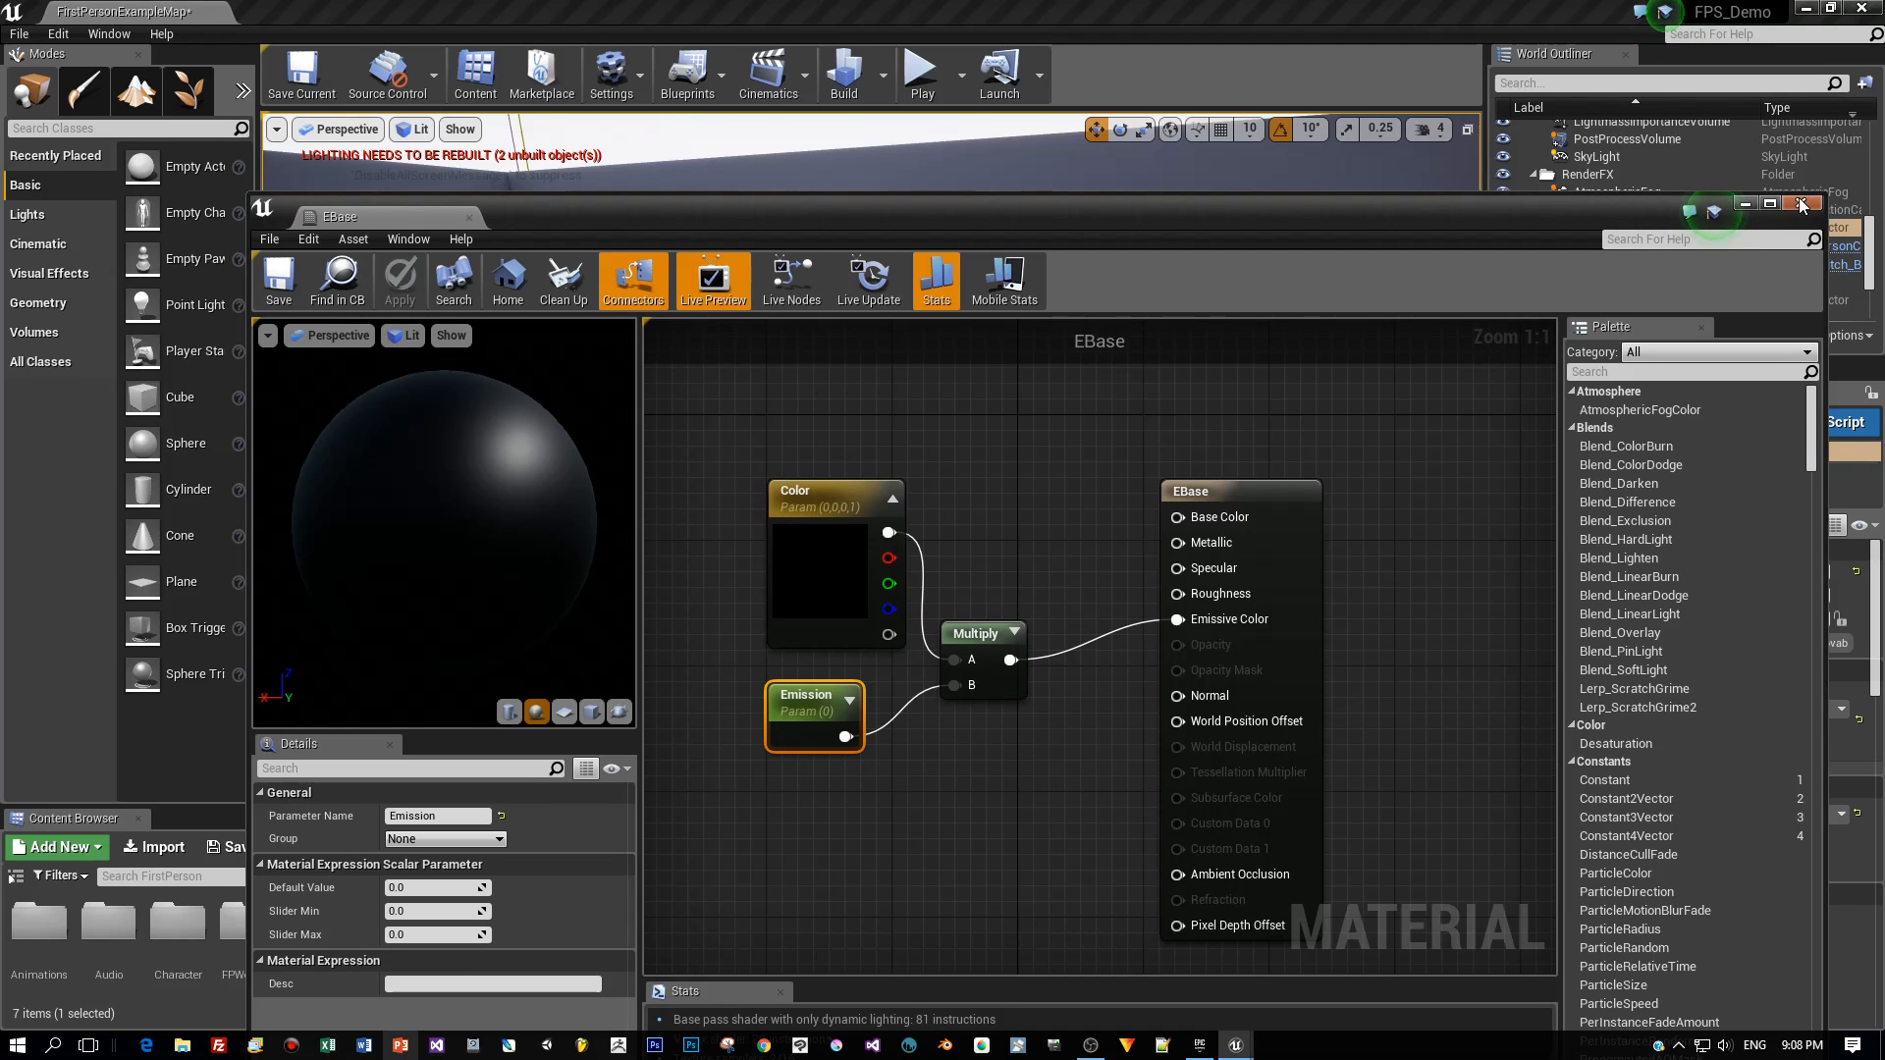
Step: Create a material instance of EBase named EBlue
left_click(1801, 203)
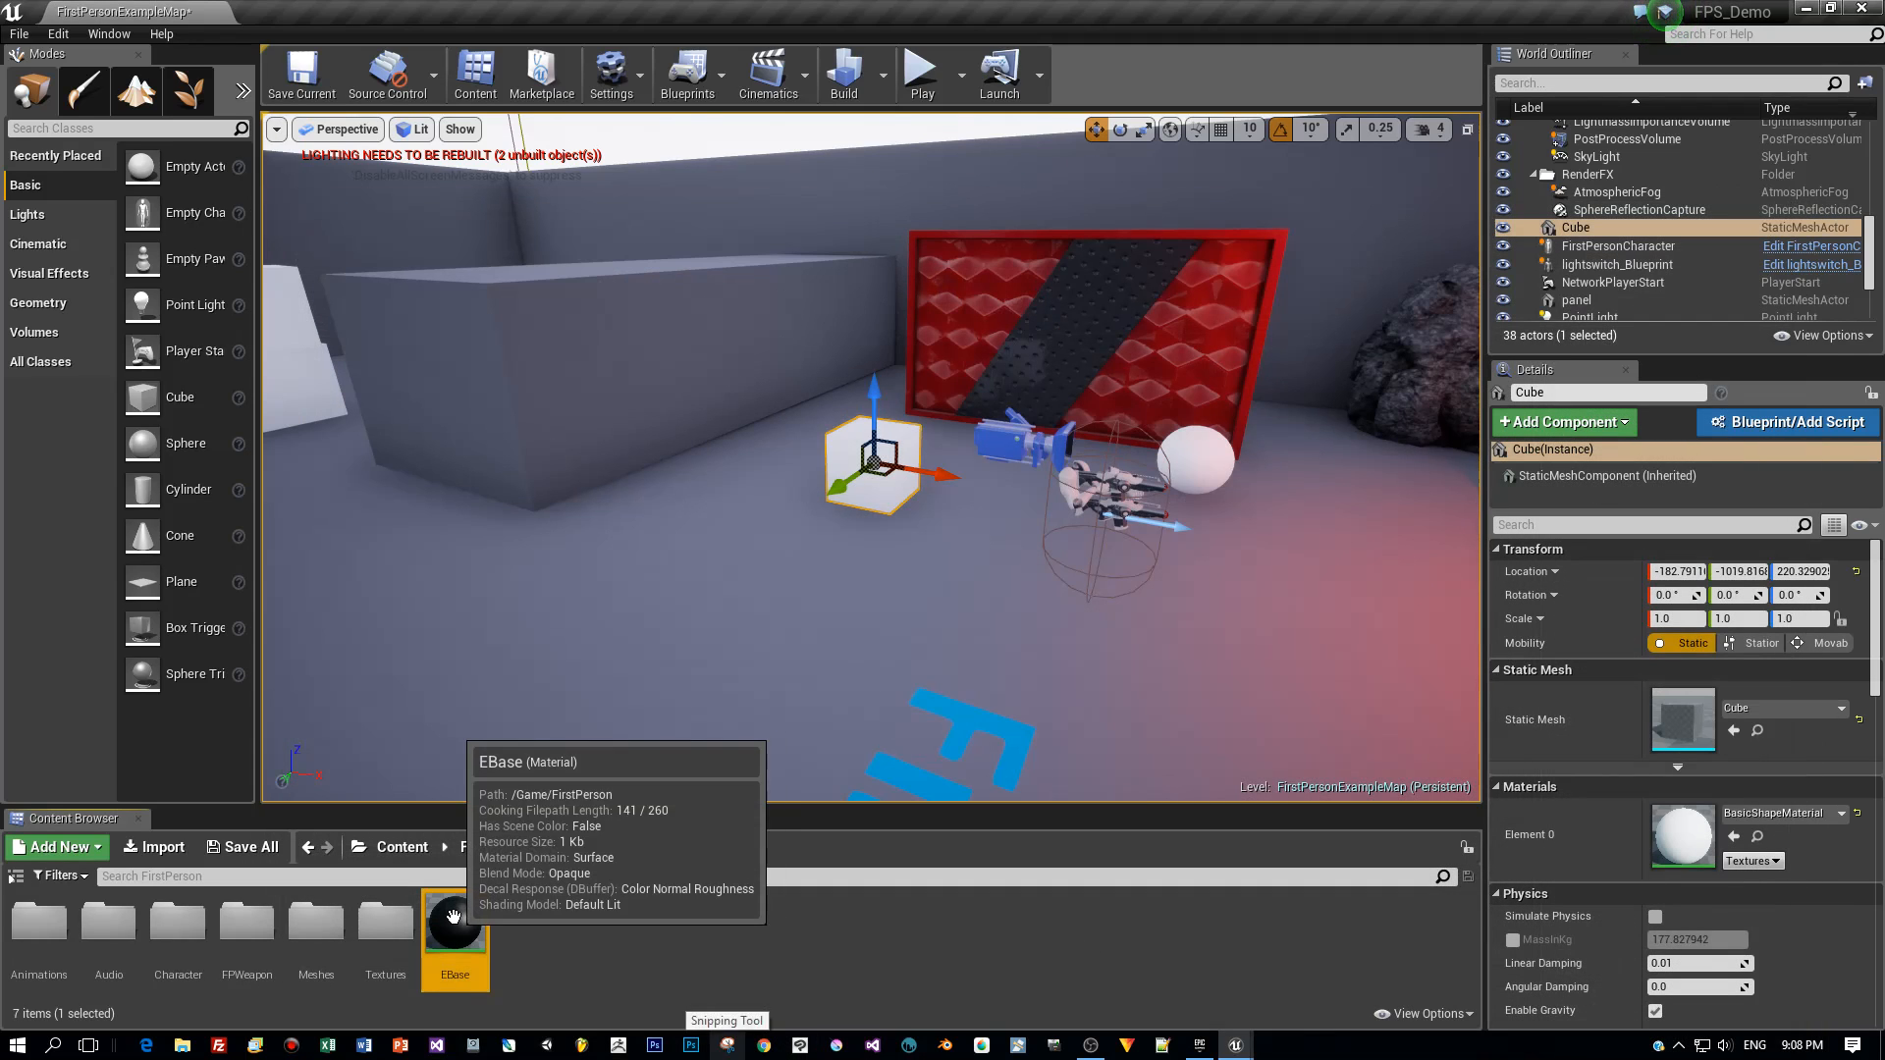
right_click(453, 924)
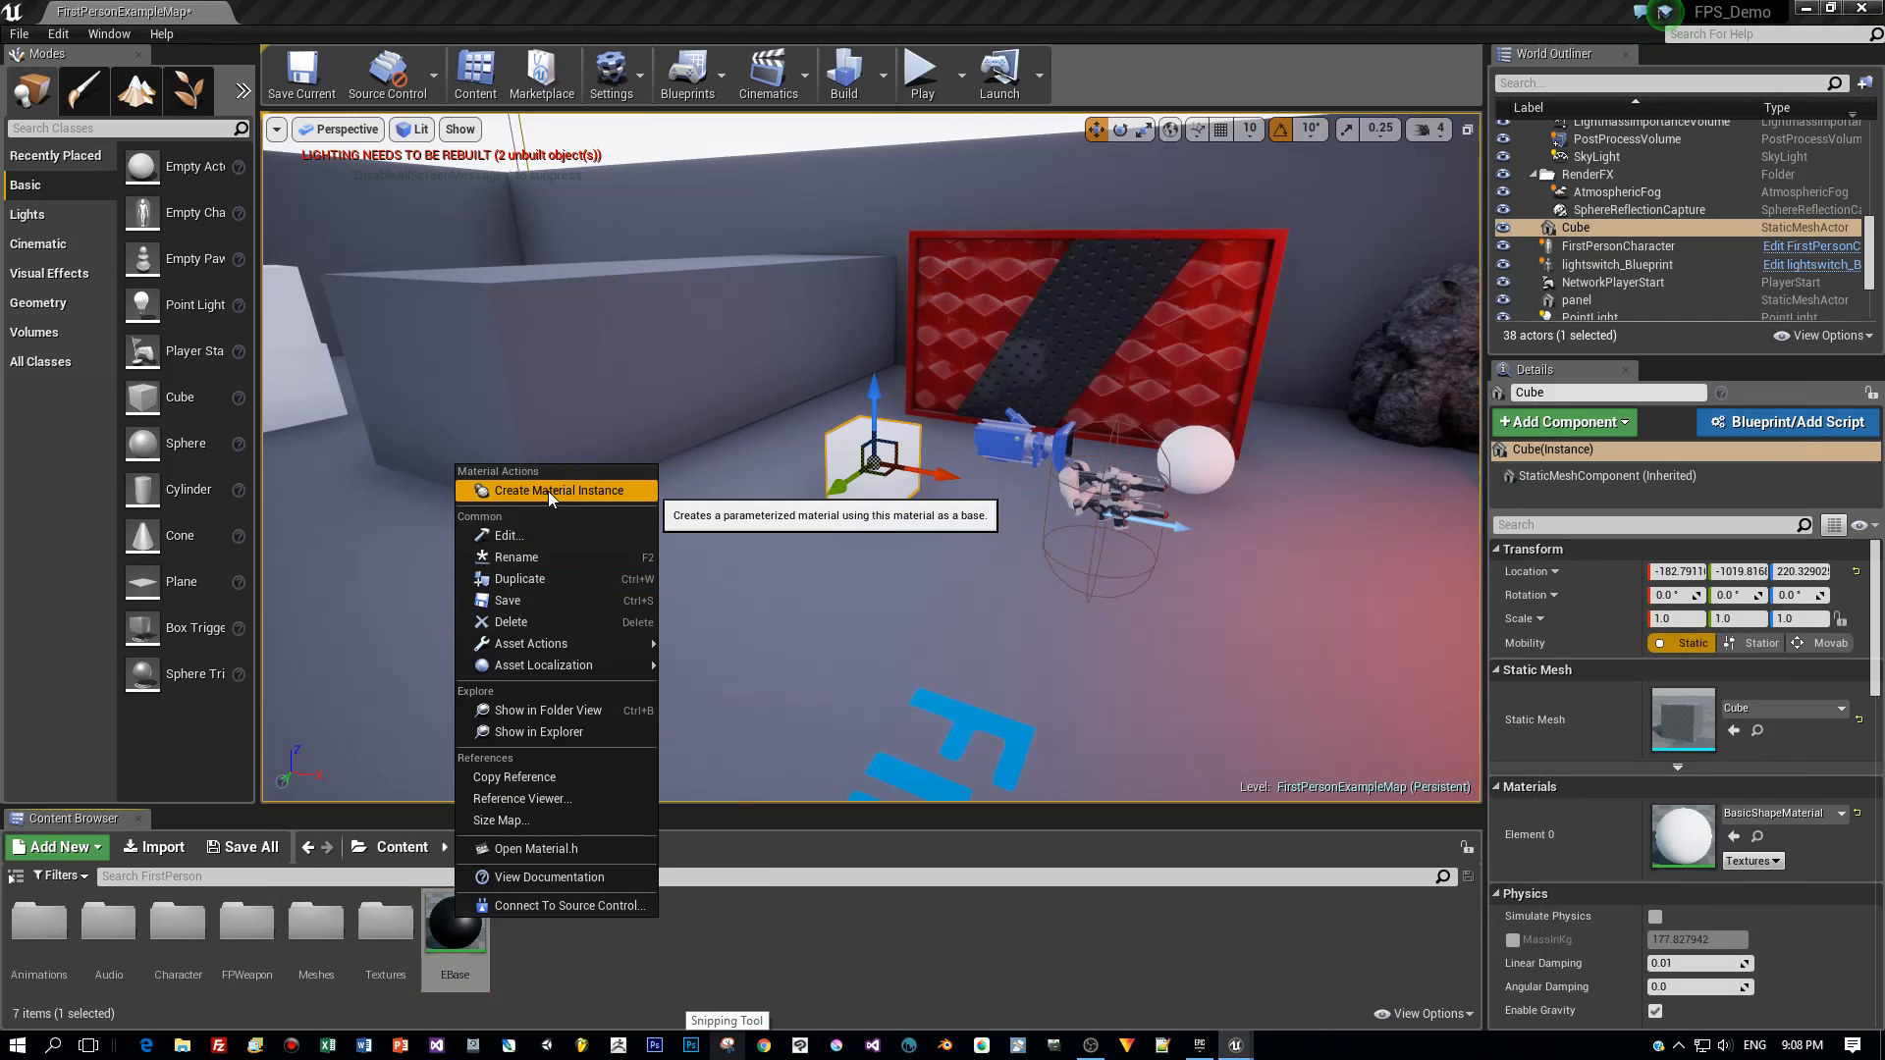
left_click(556, 491)
type("EB")
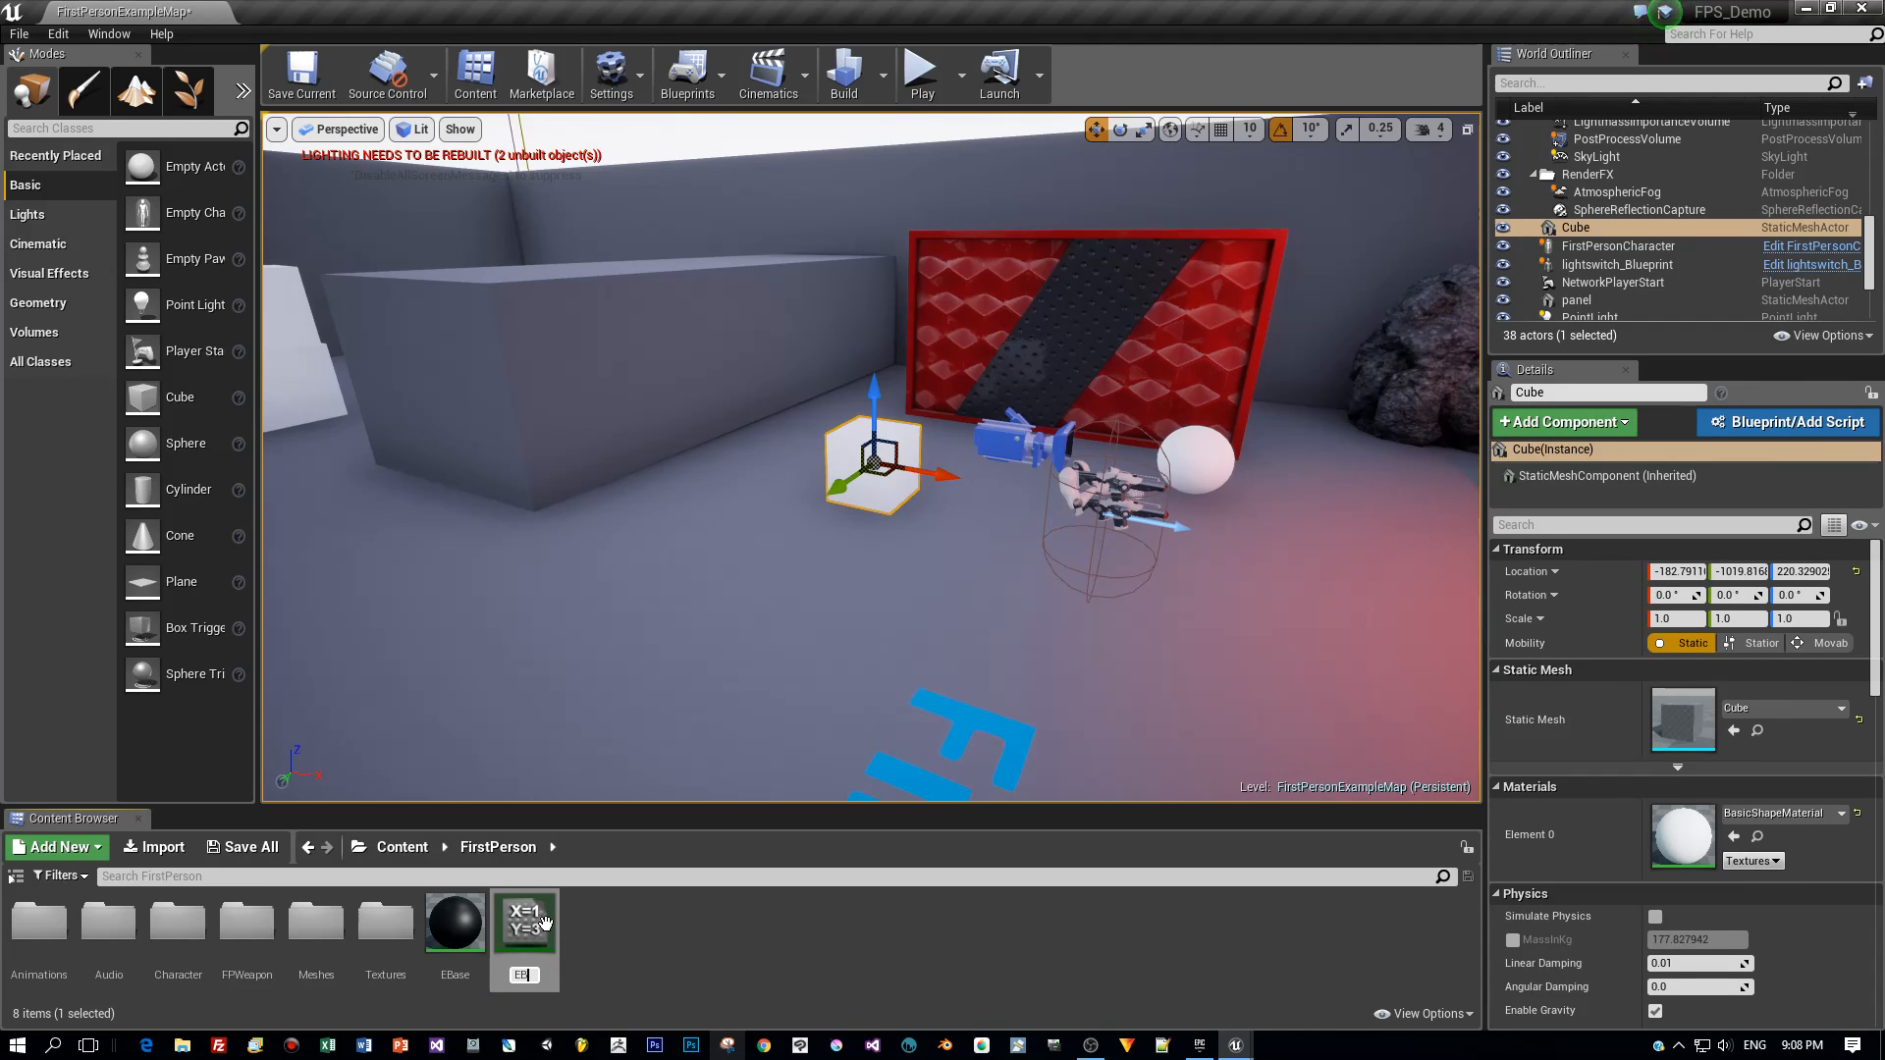
left_click(522, 923)
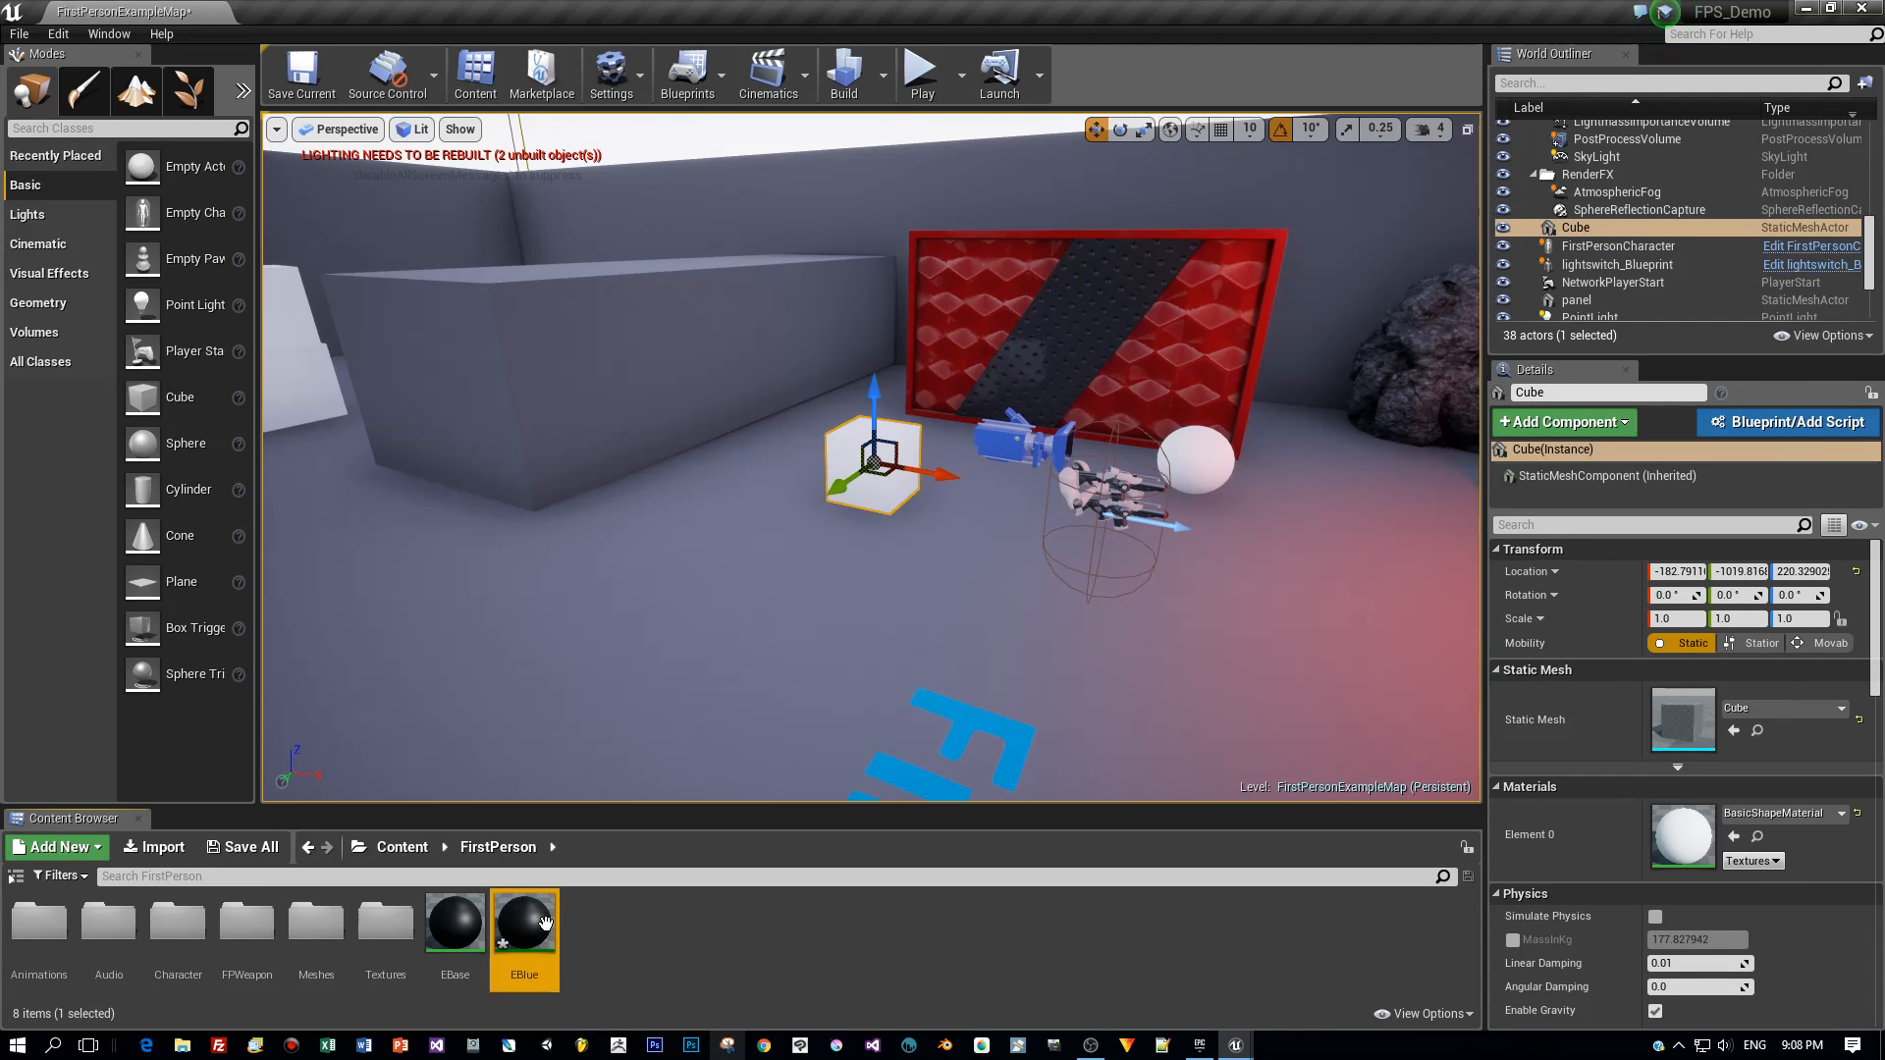
Step: Override EBlue's Color parameter to a bright blue
double_click(522, 919)
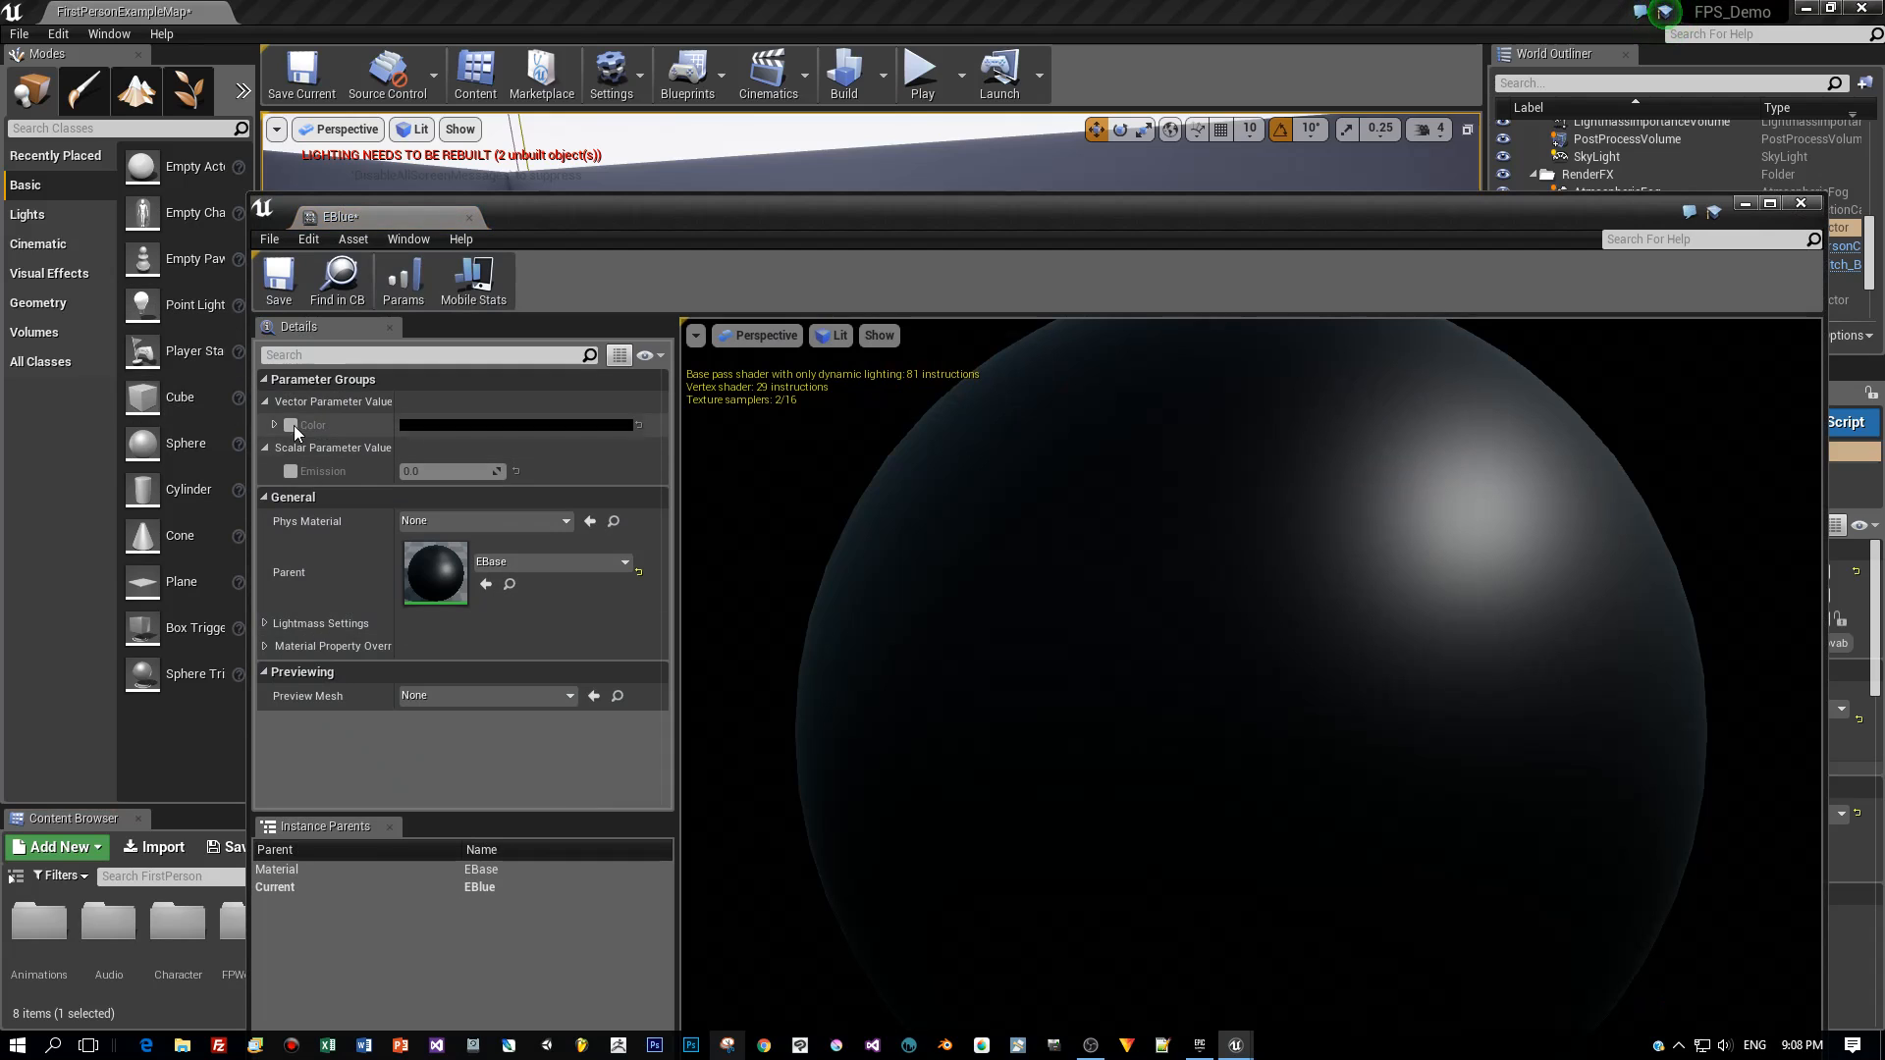
left_click(291, 424)
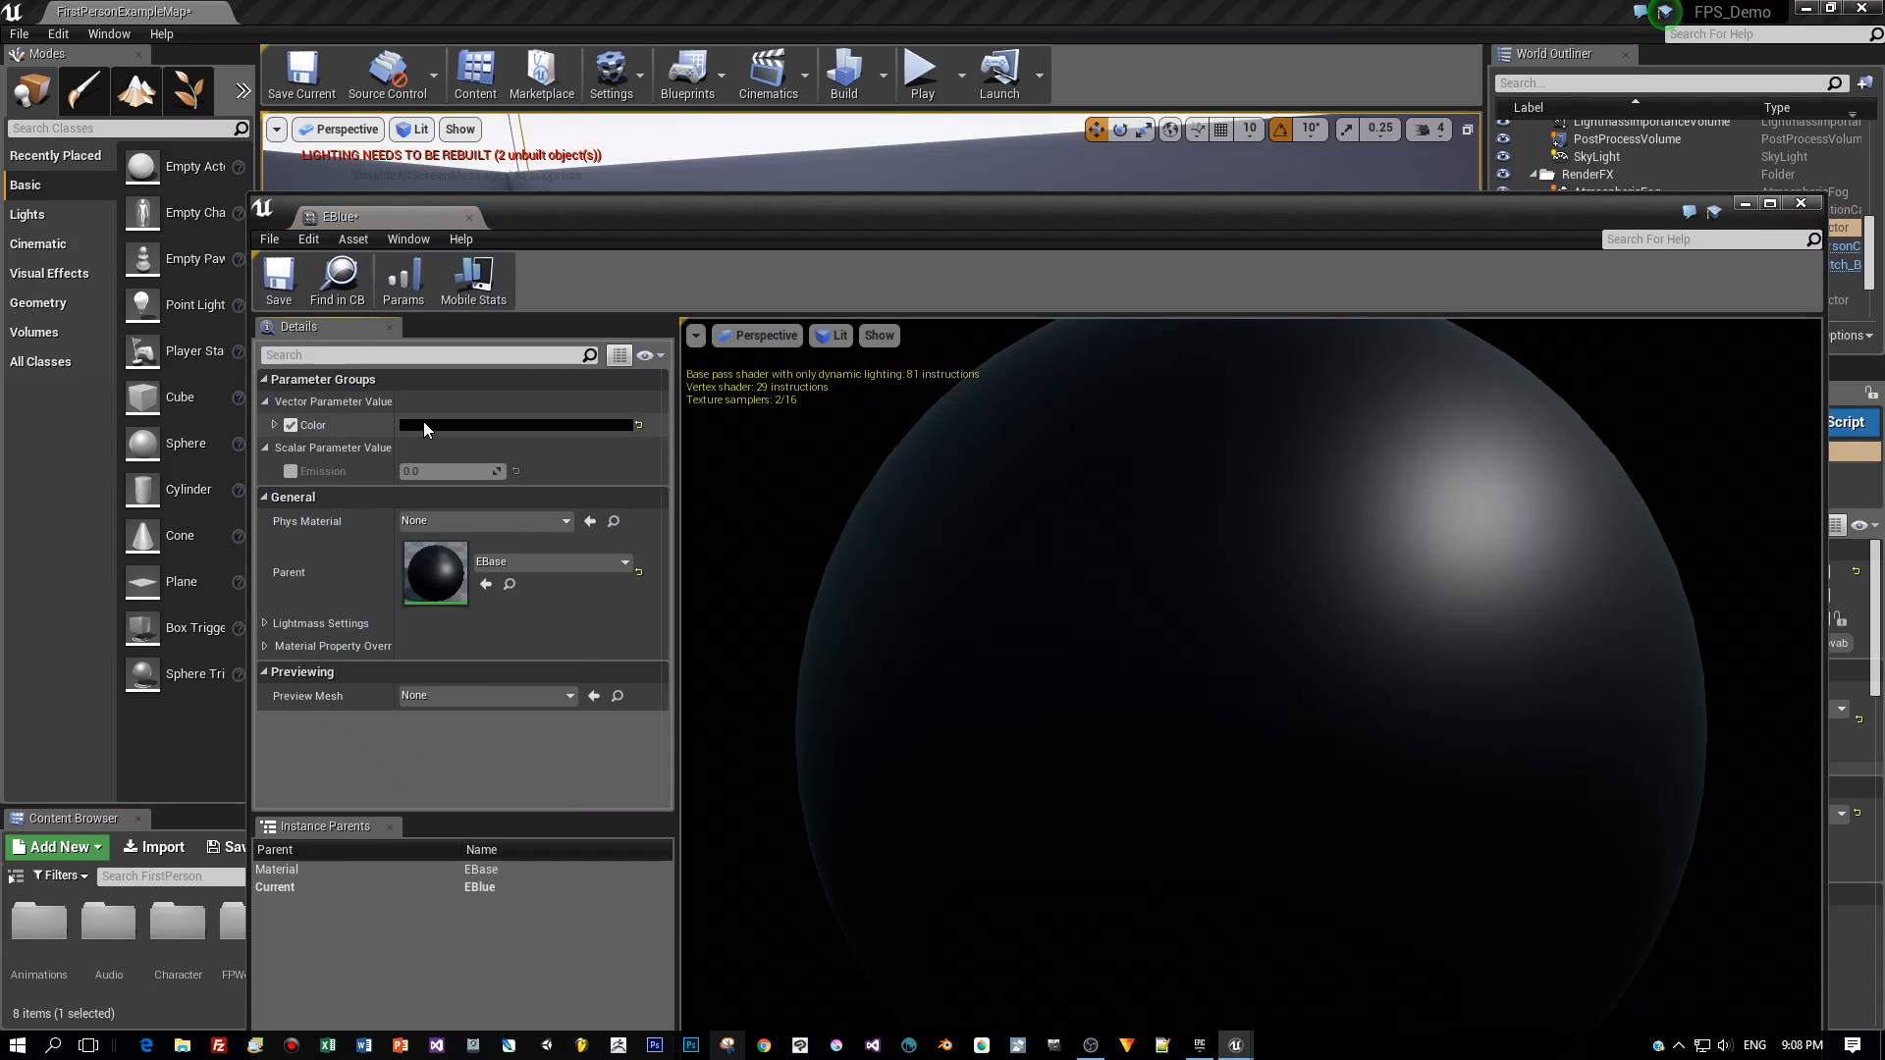
left_click(518, 424)
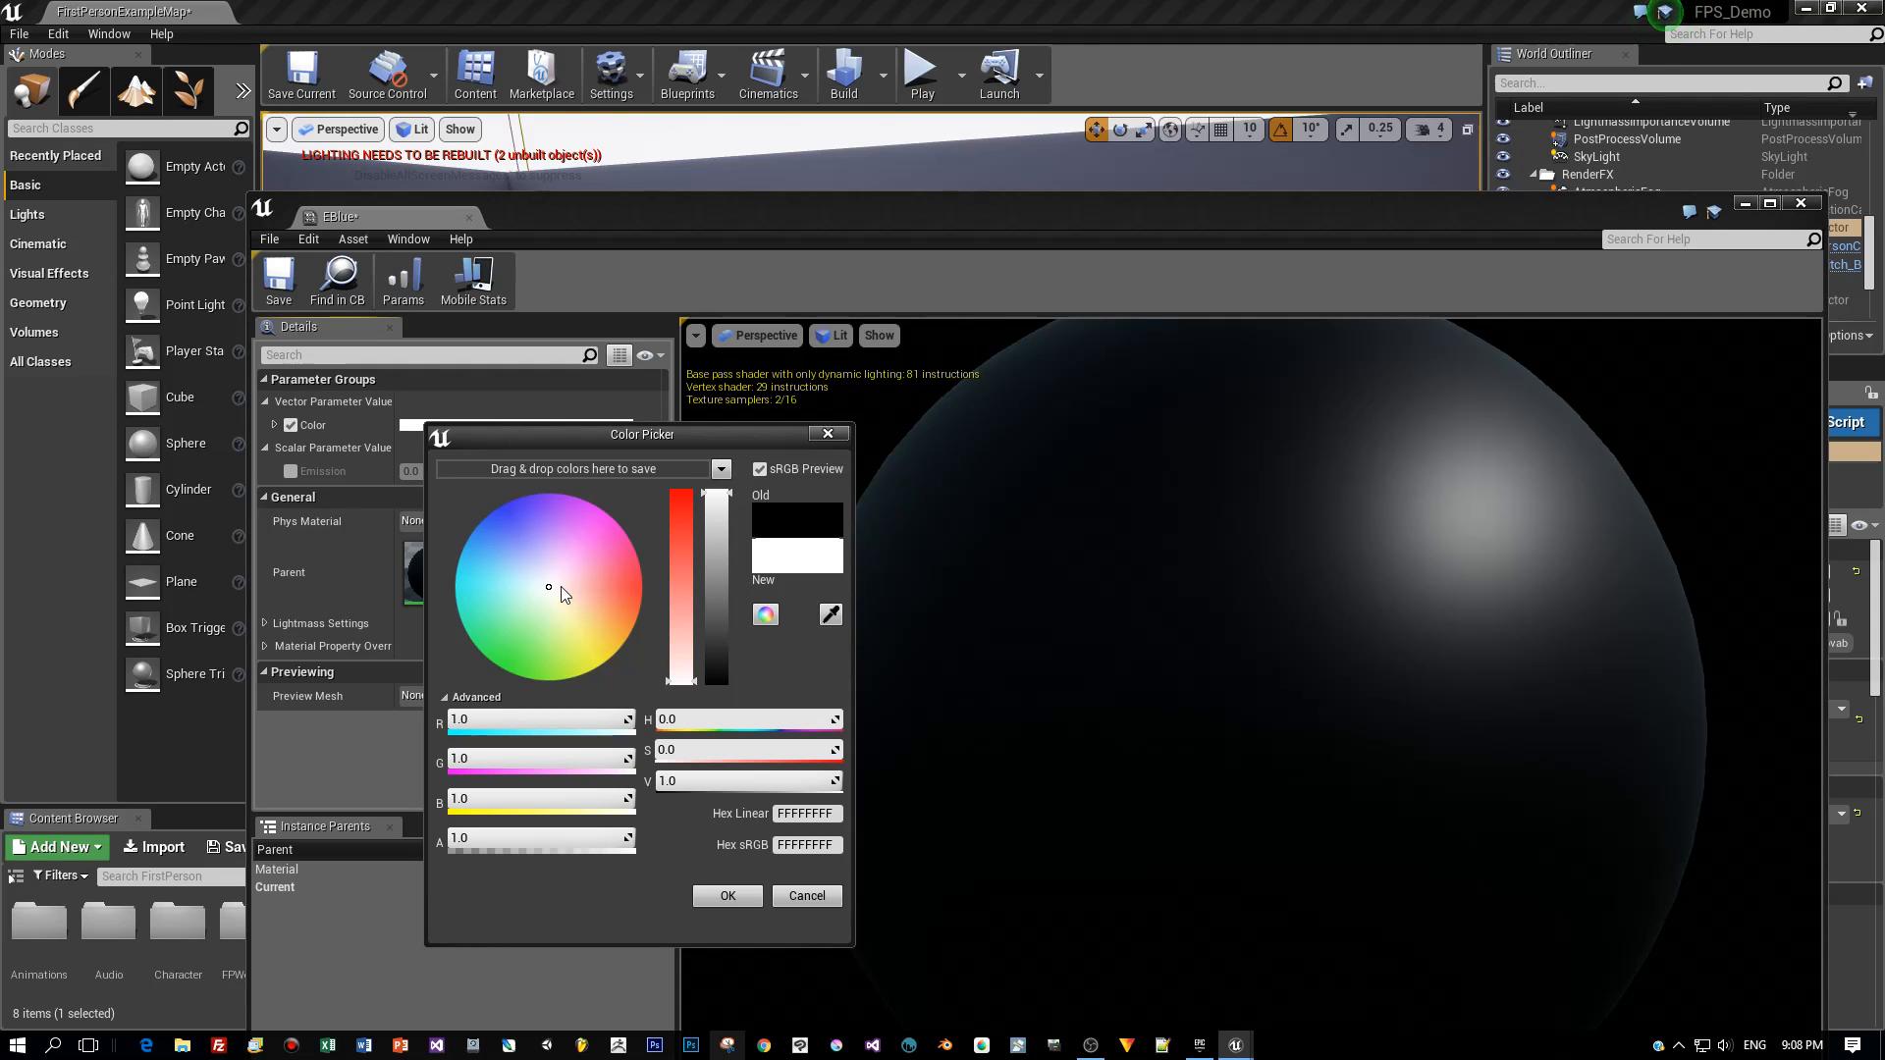
left_click(483, 526)
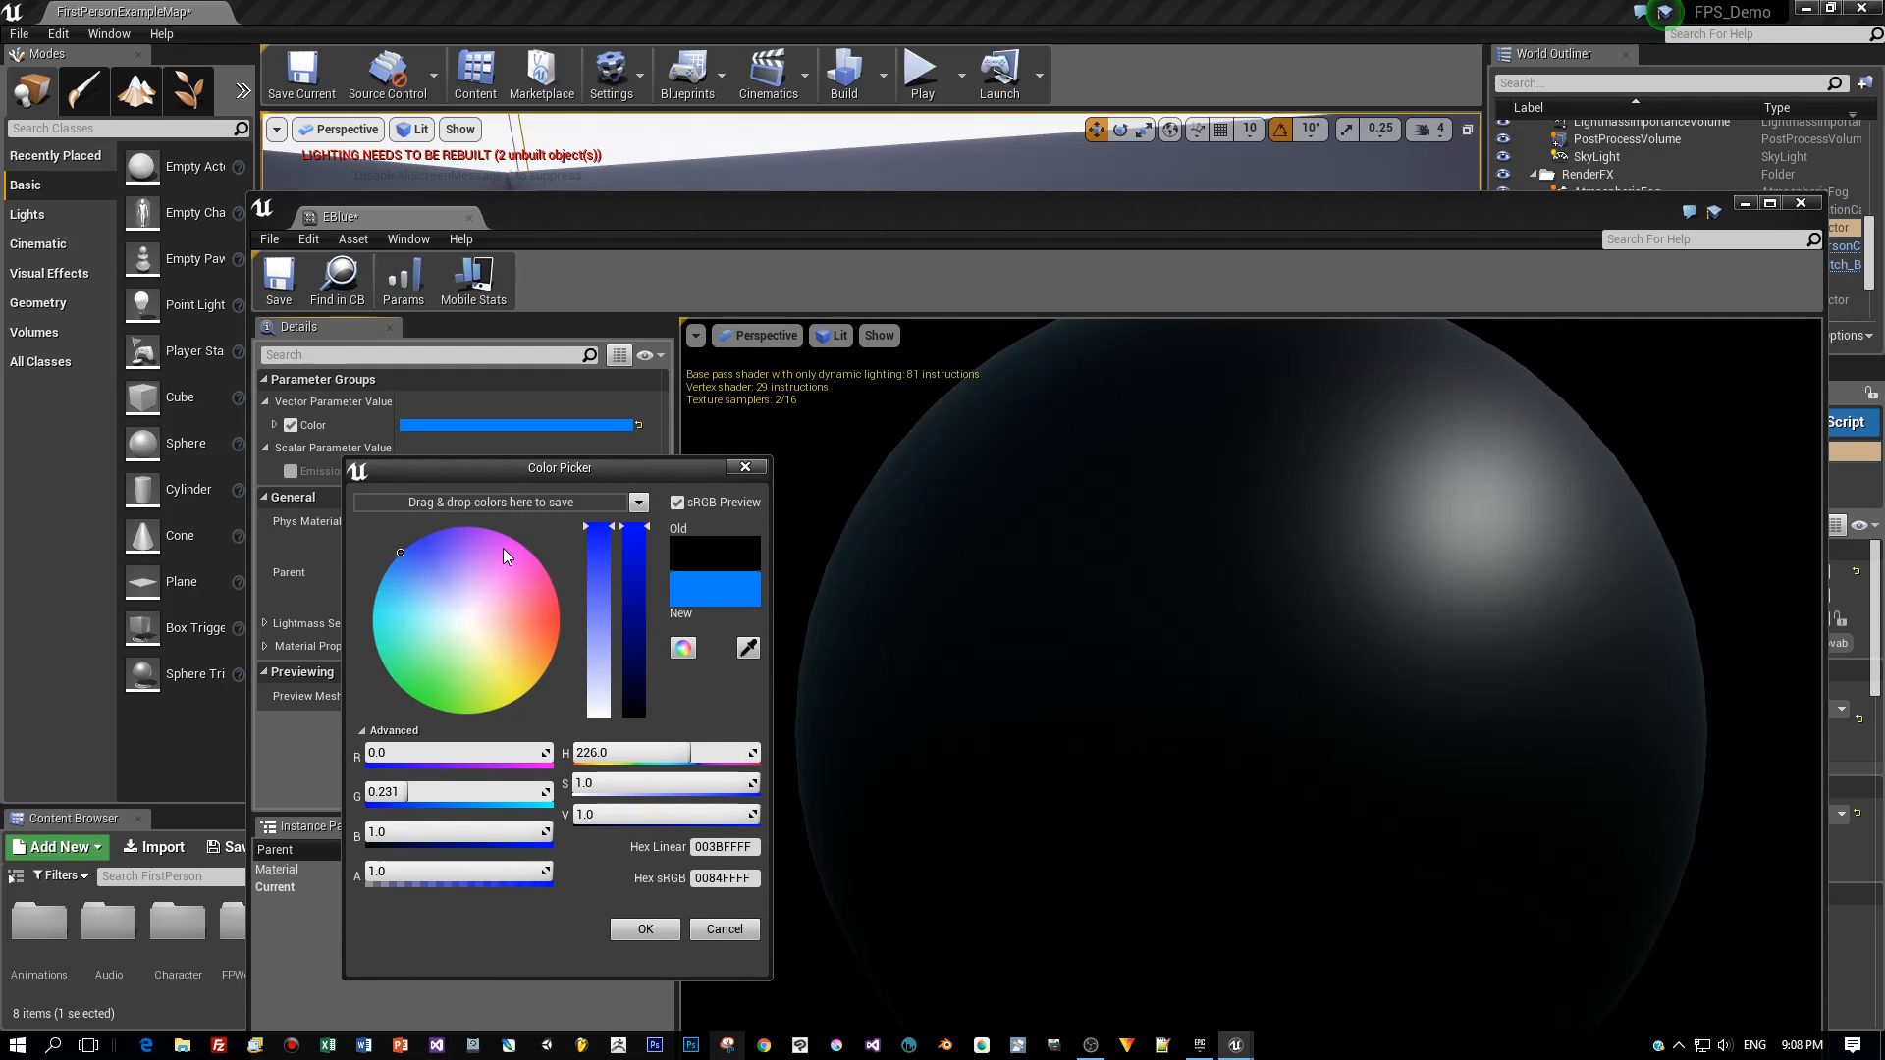
mouse_move(634, 538)
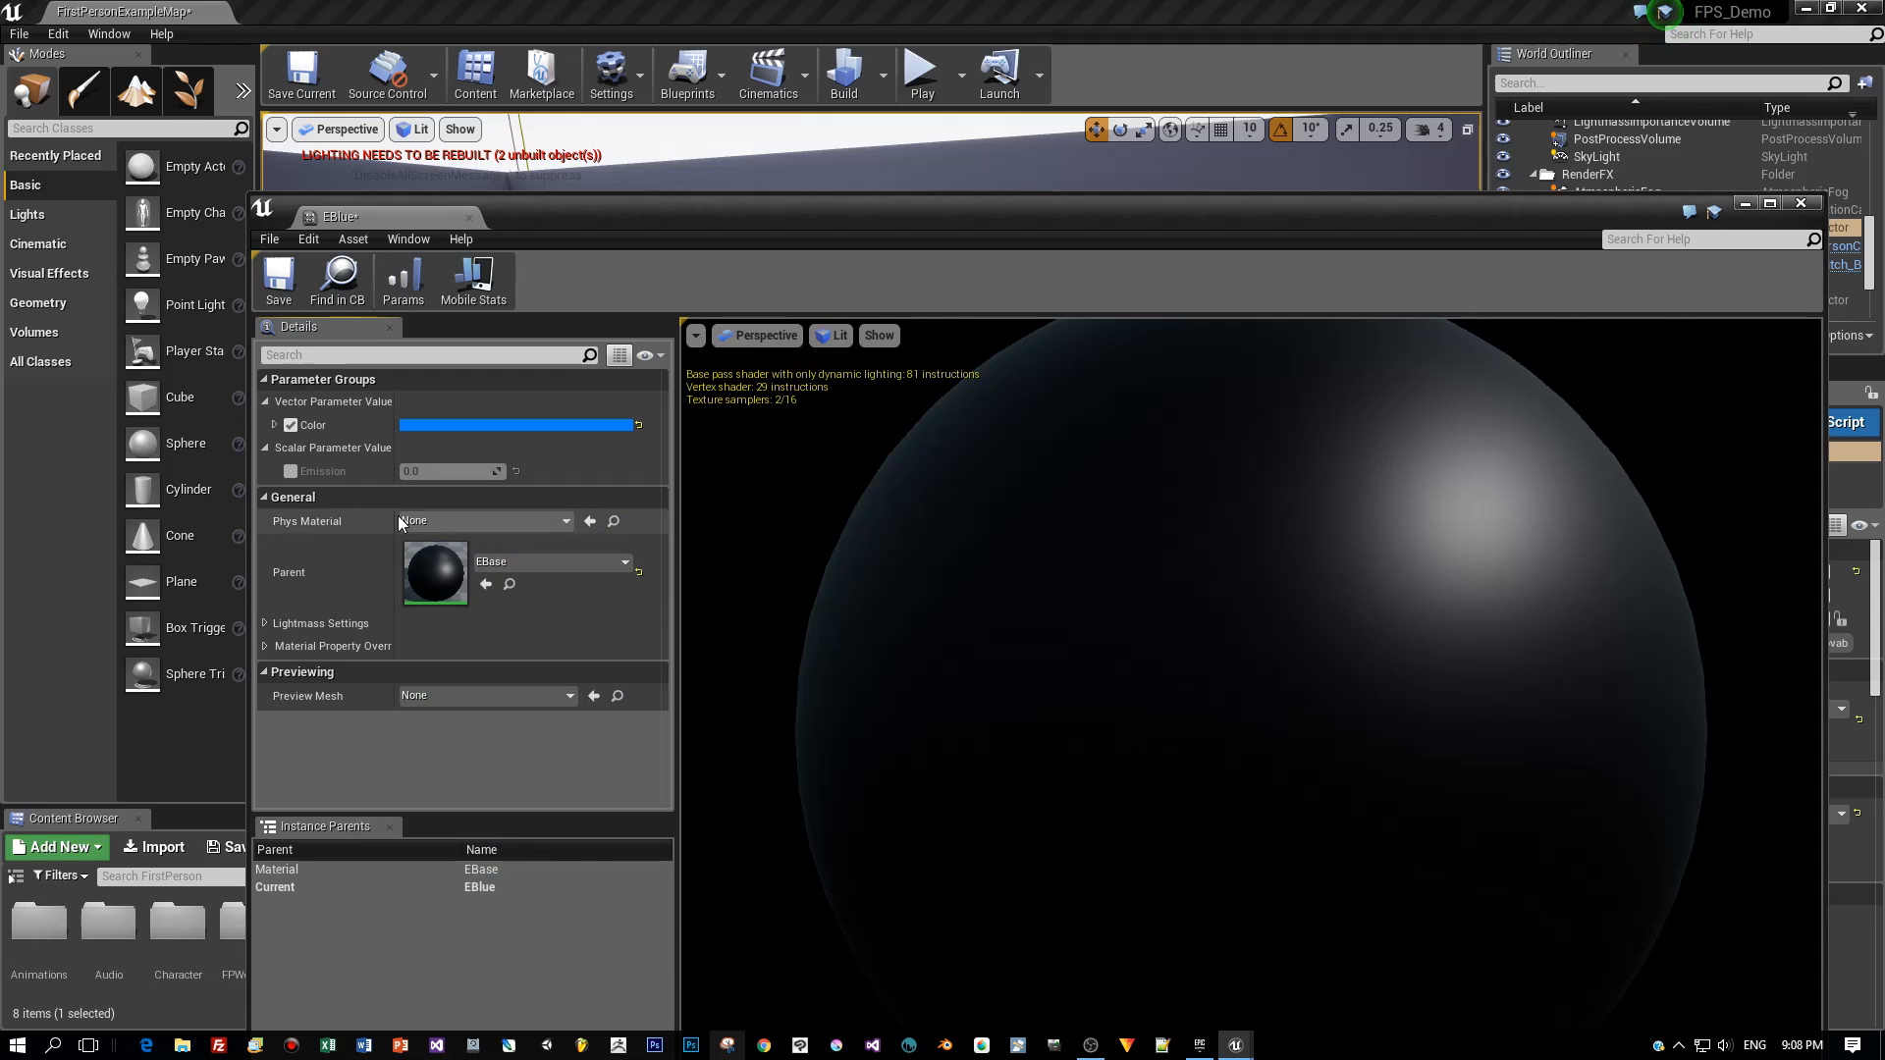
left_click(288, 469)
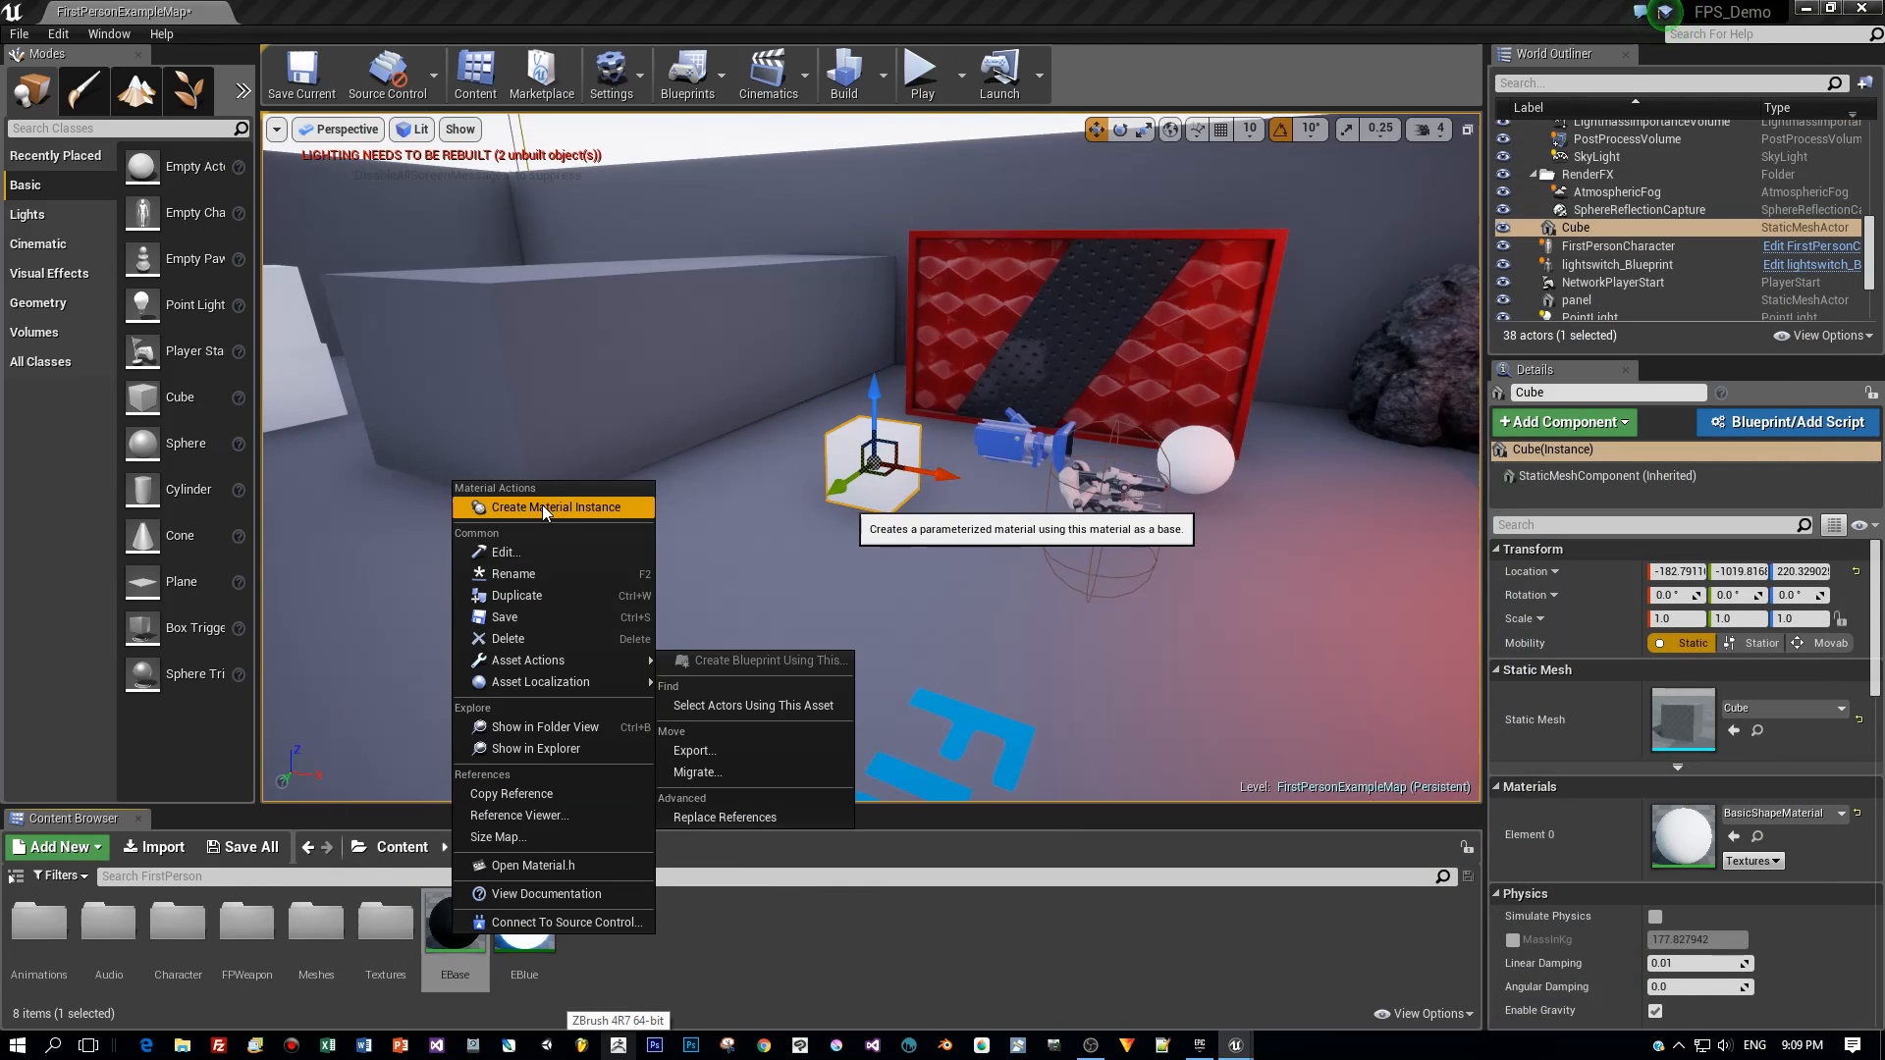
Step: Create a second EBase instance named ERed and open it for editing
left_click(553, 507)
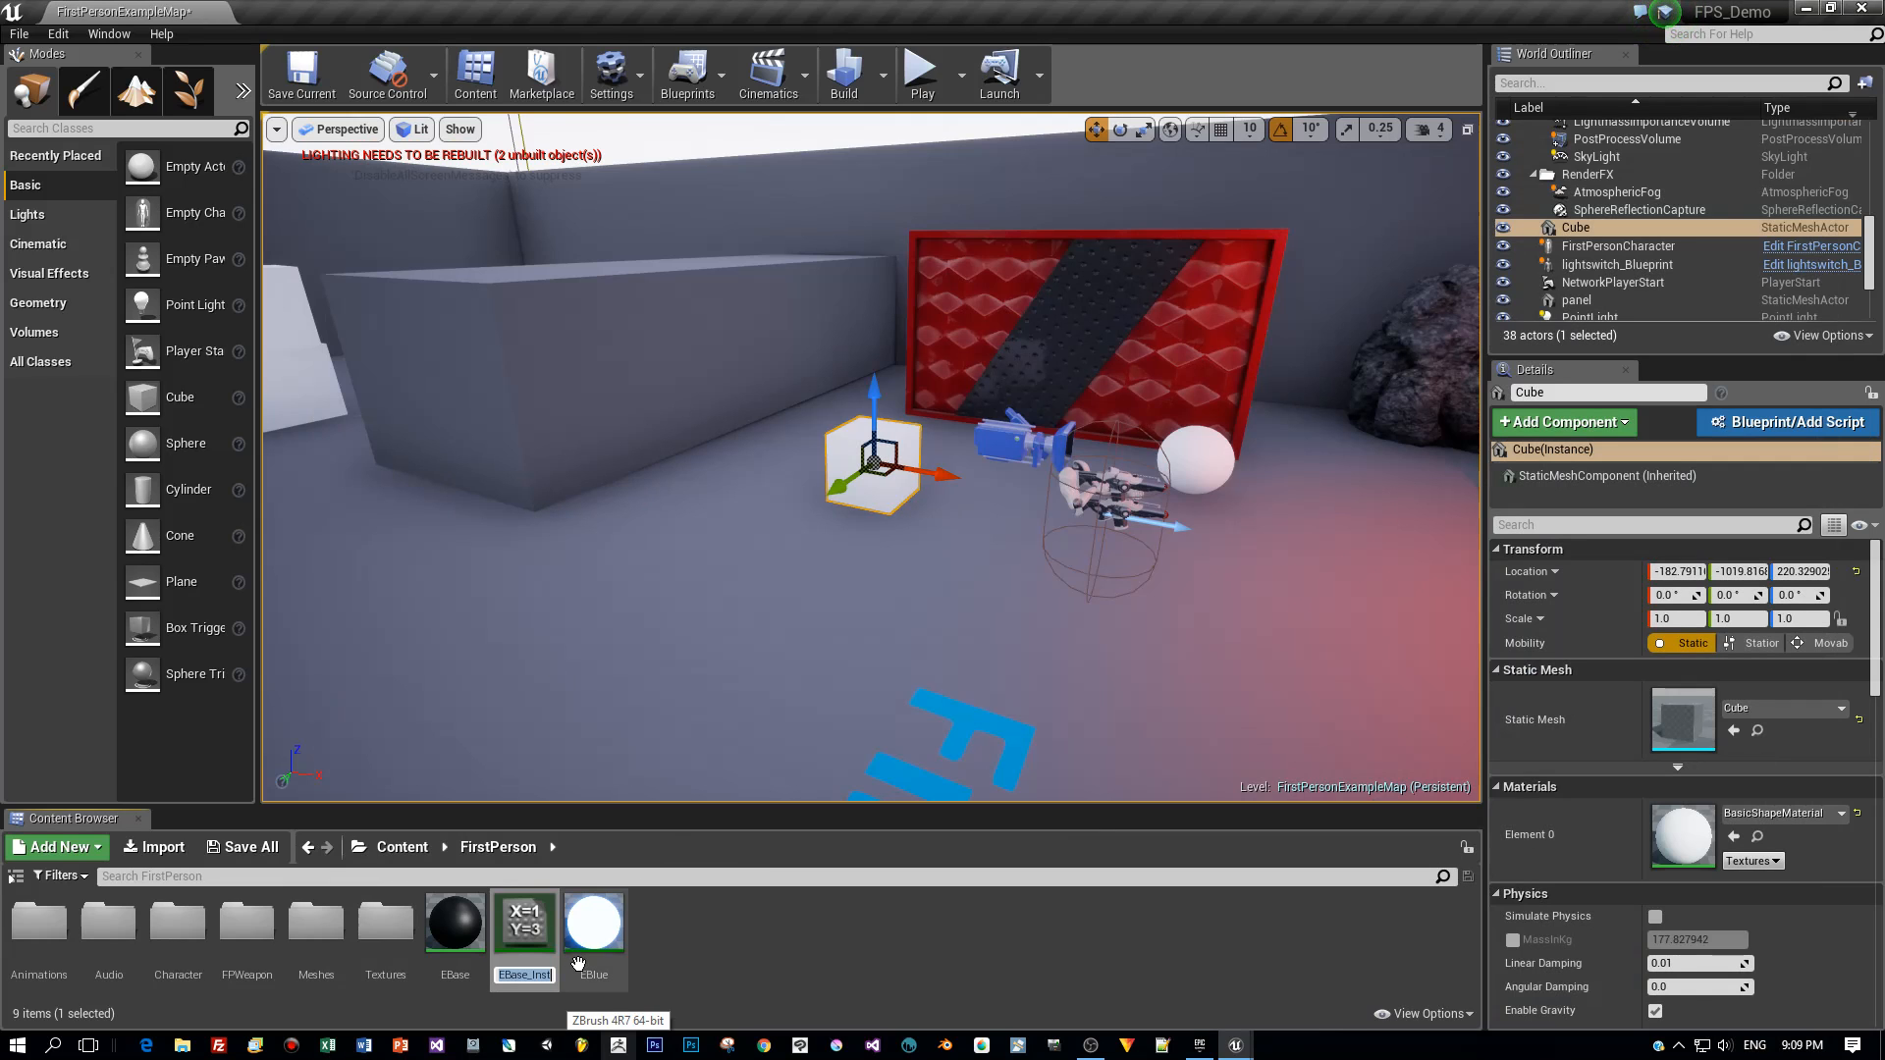
left_click(593, 923)
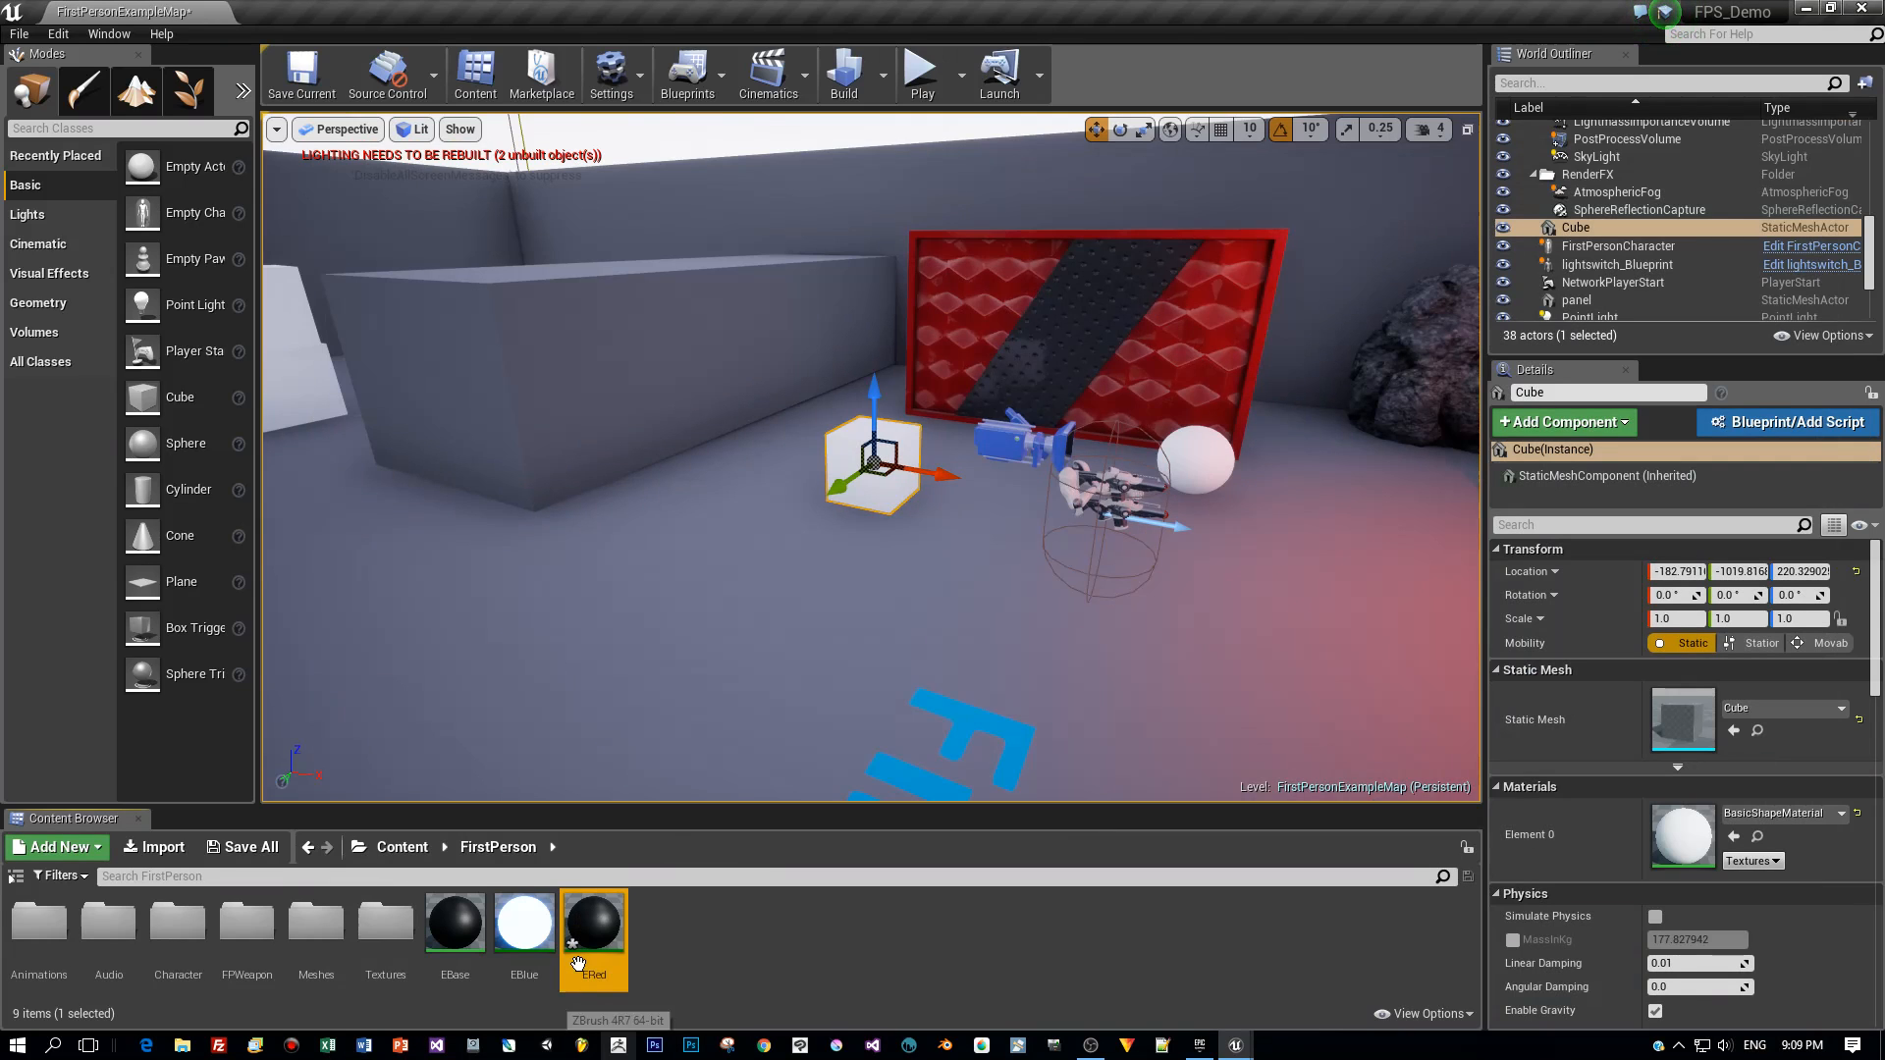
double_click(593, 919)
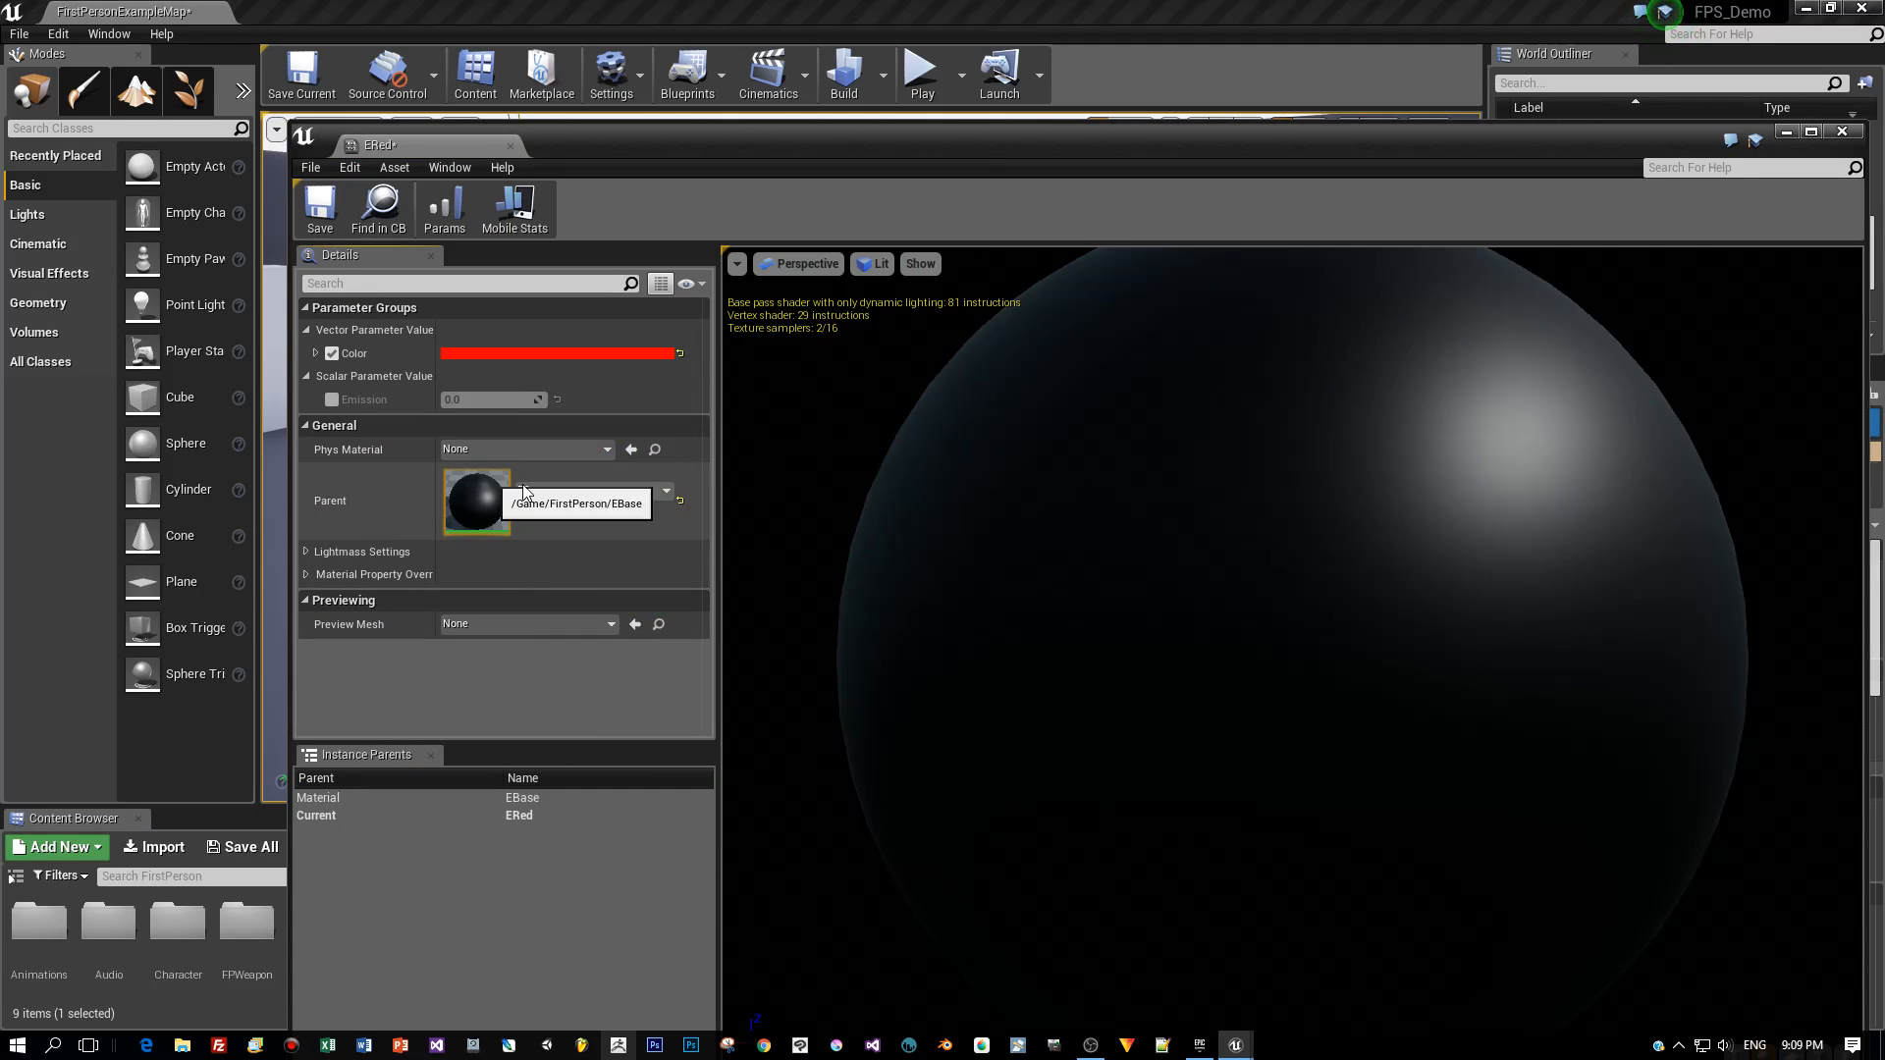
Step: Set ERed's Color to red and override Emission to 40.0 so the preview glows
left_click(331, 398)
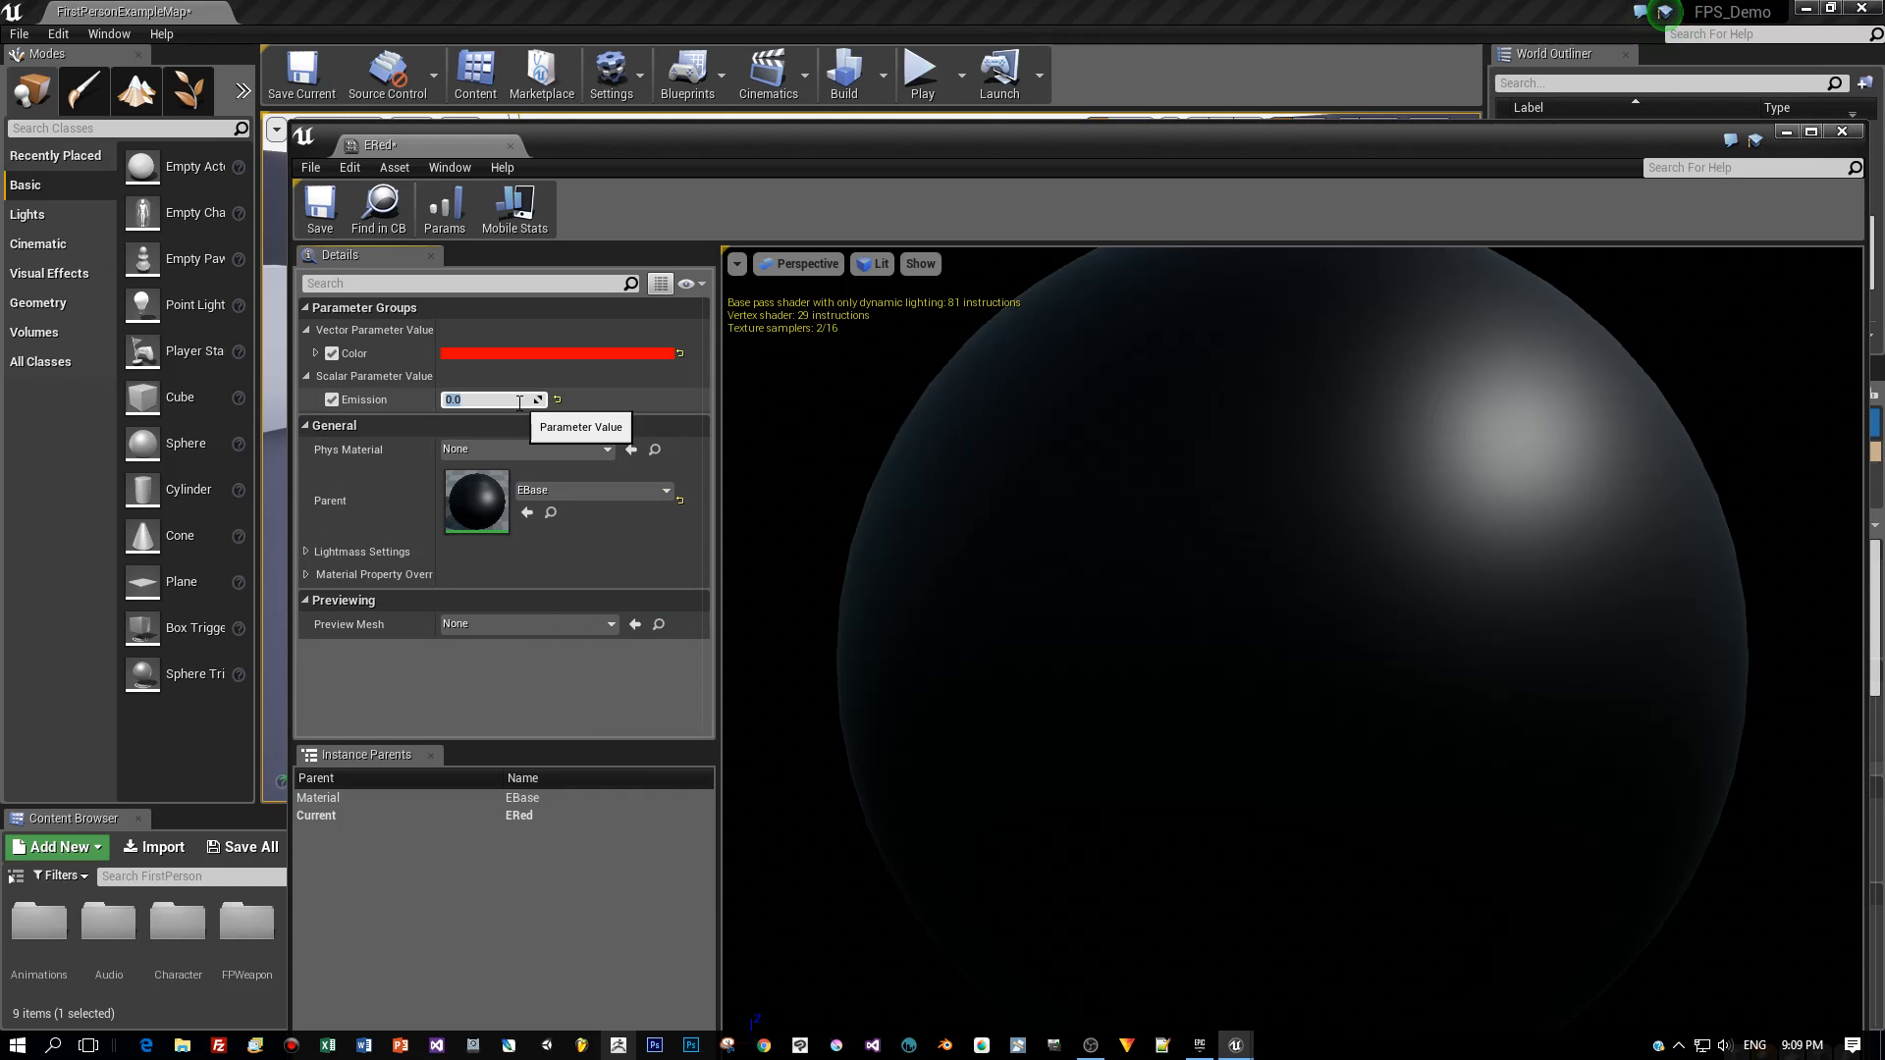
type("40.0")
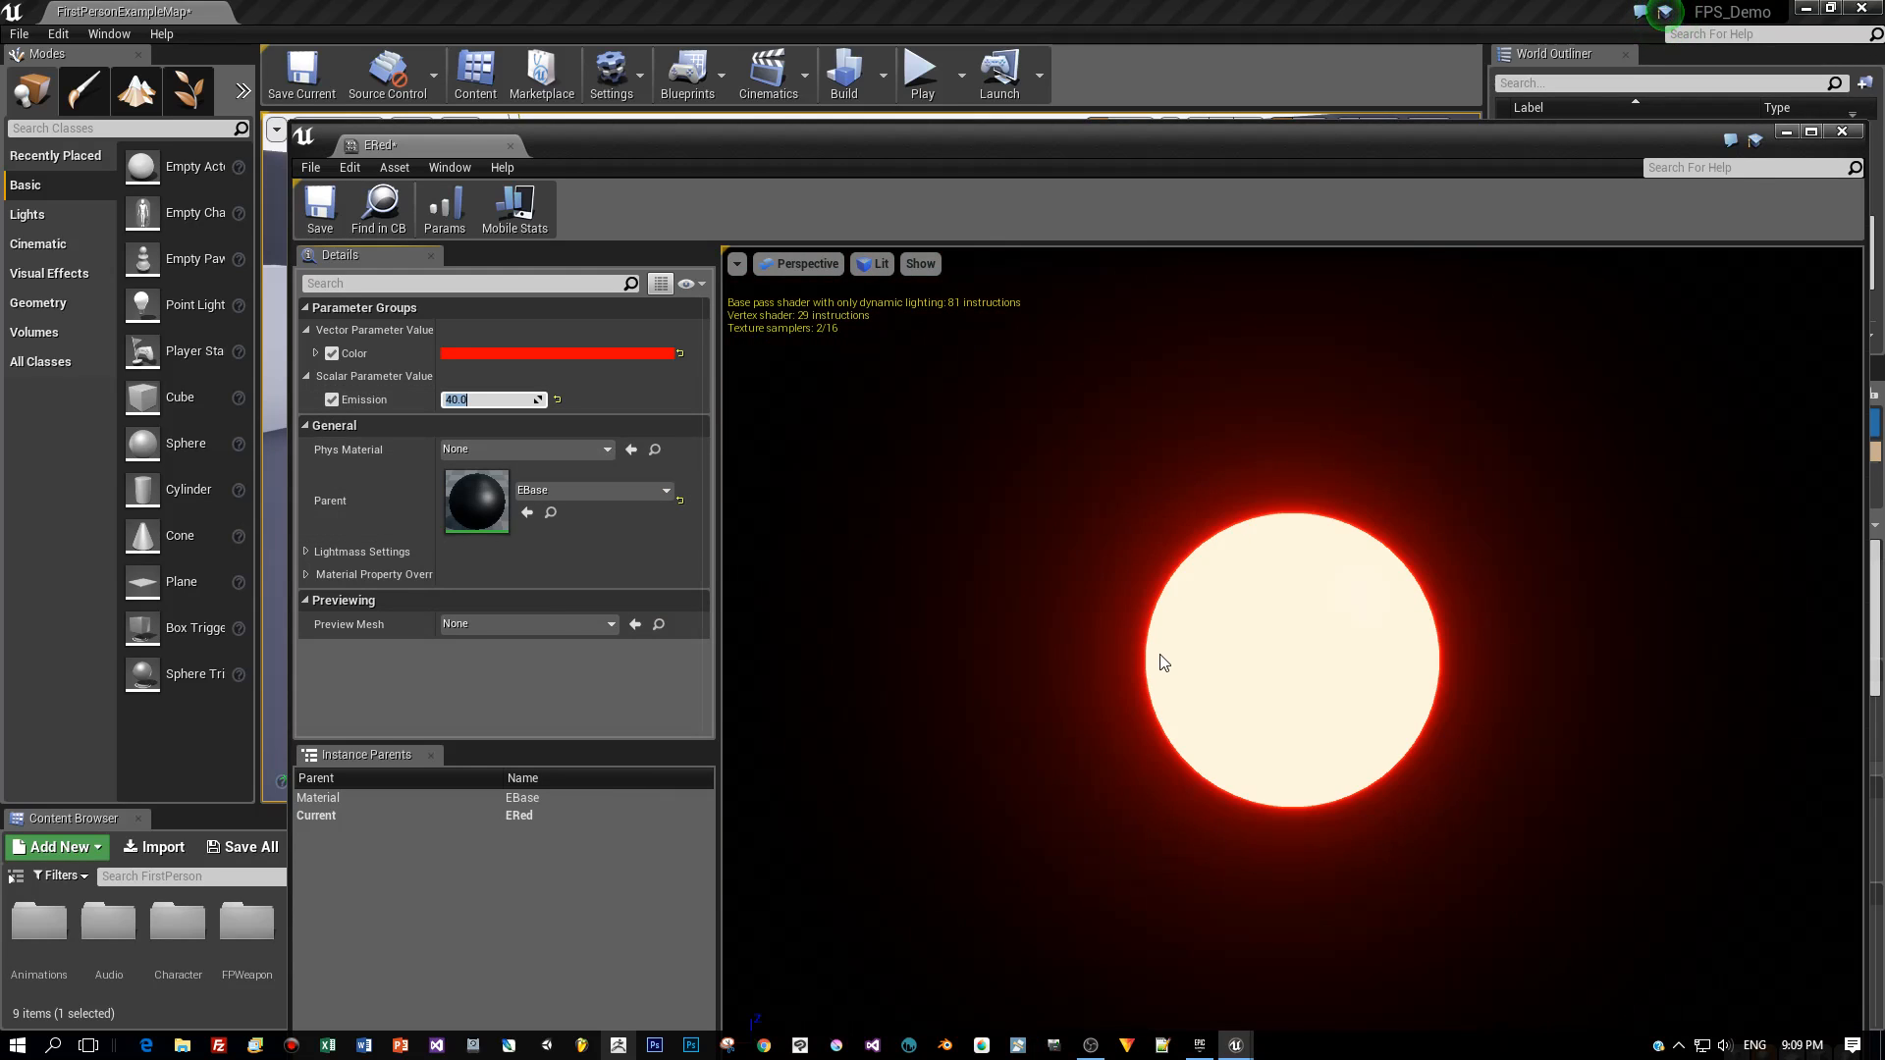
mouse_move(913, 638)
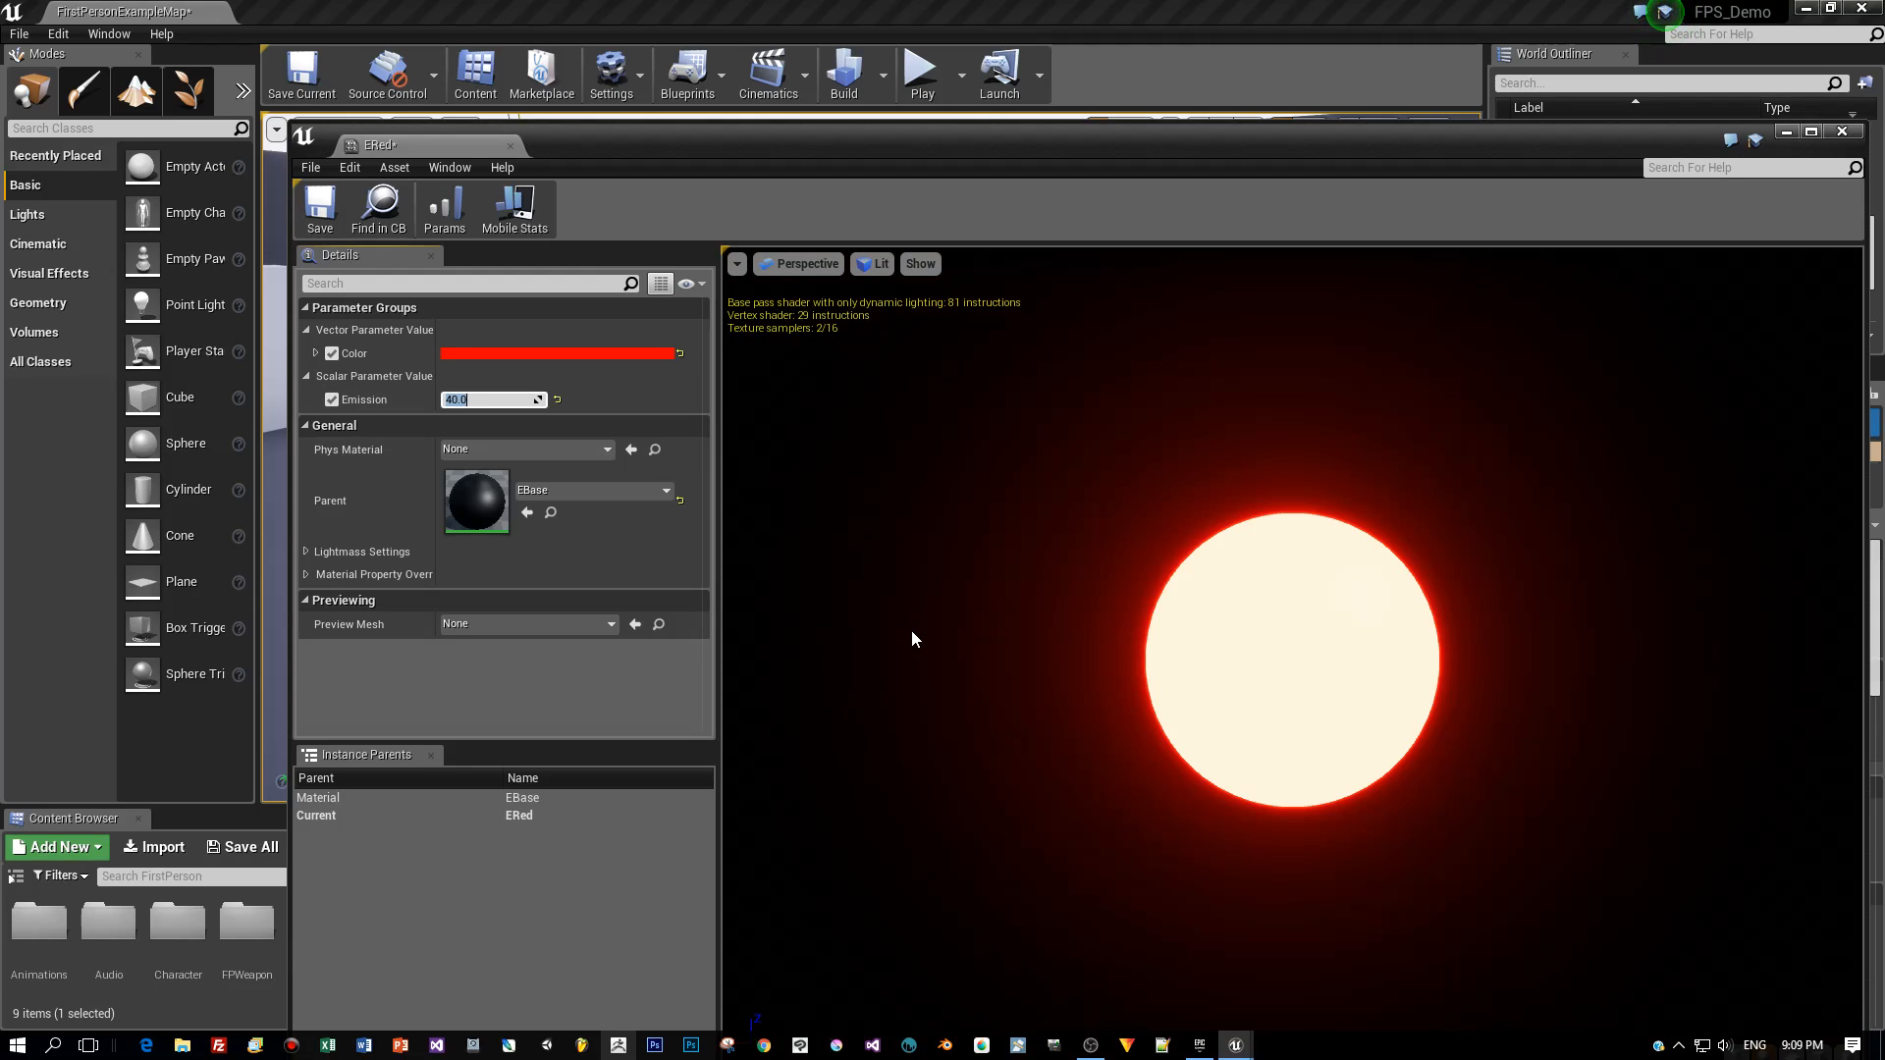
left_click(320, 210)
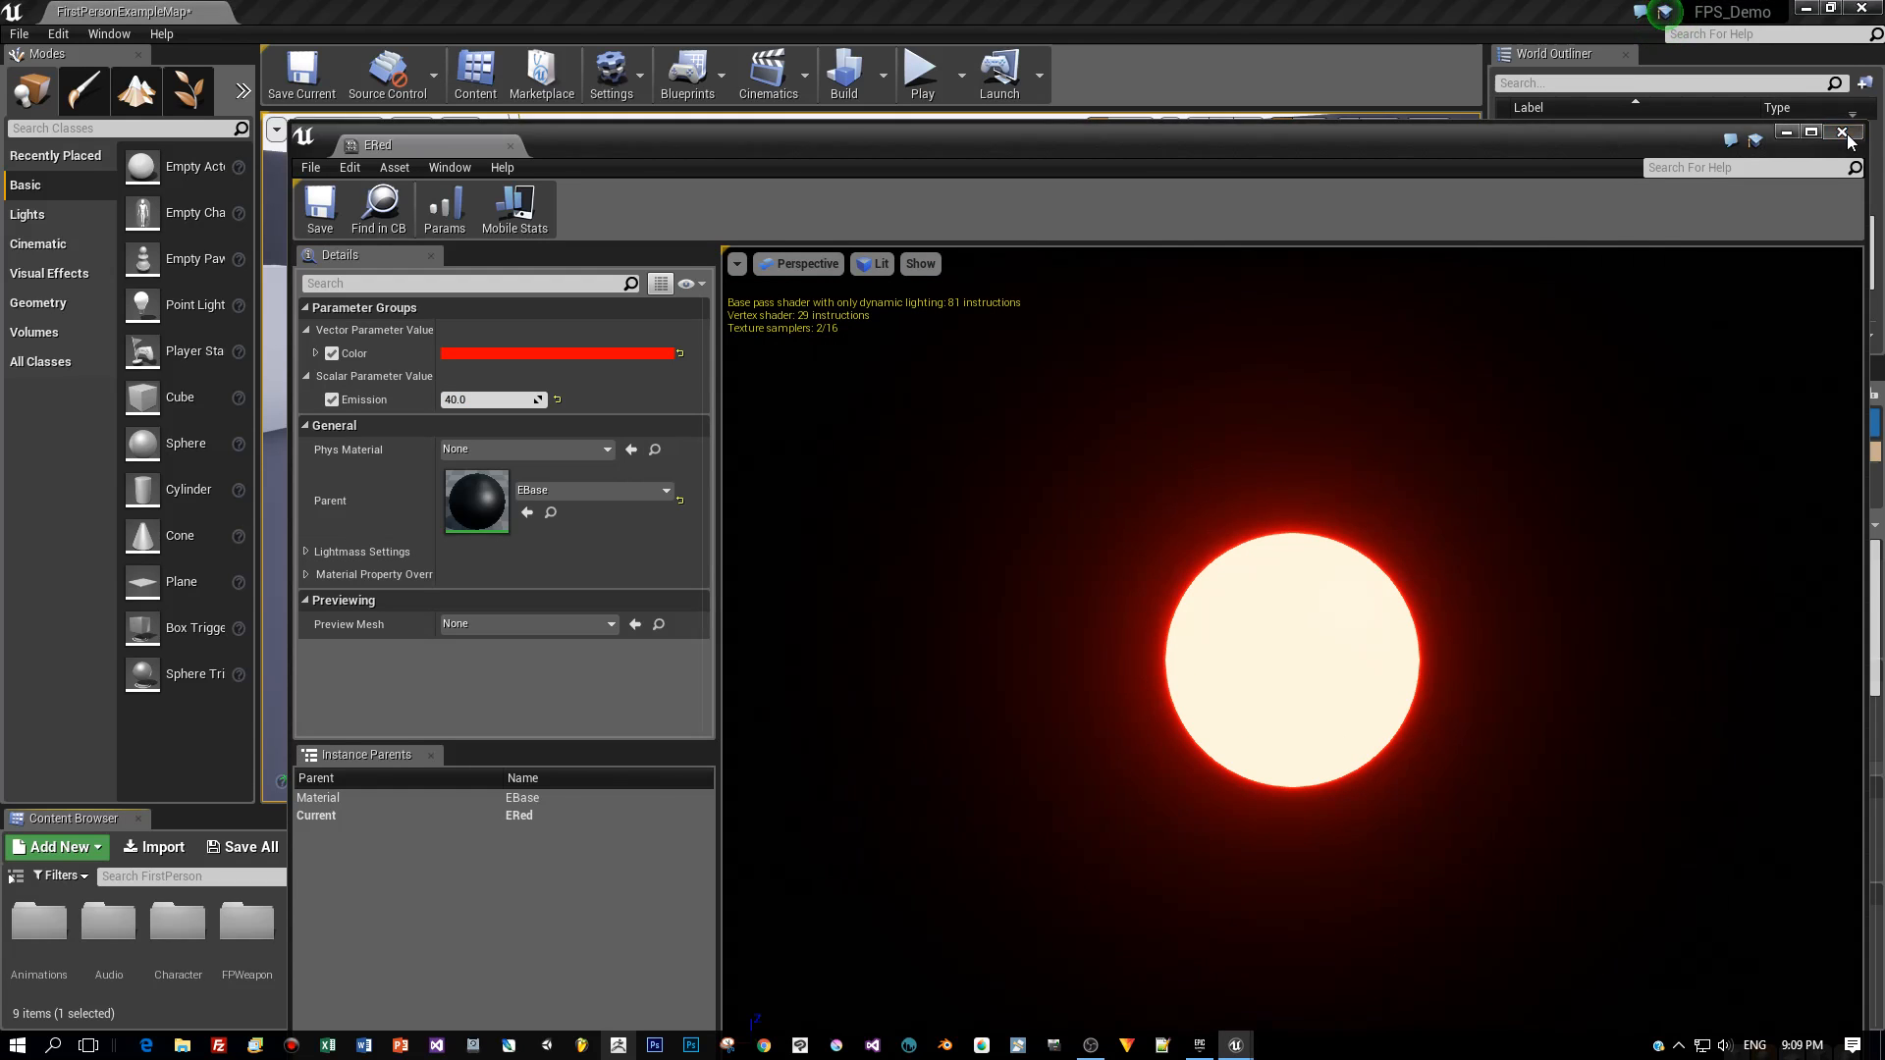
Step: Apply EBlue to the level's cube and ERed to the sphere so they glow
left_click(1849, 135)
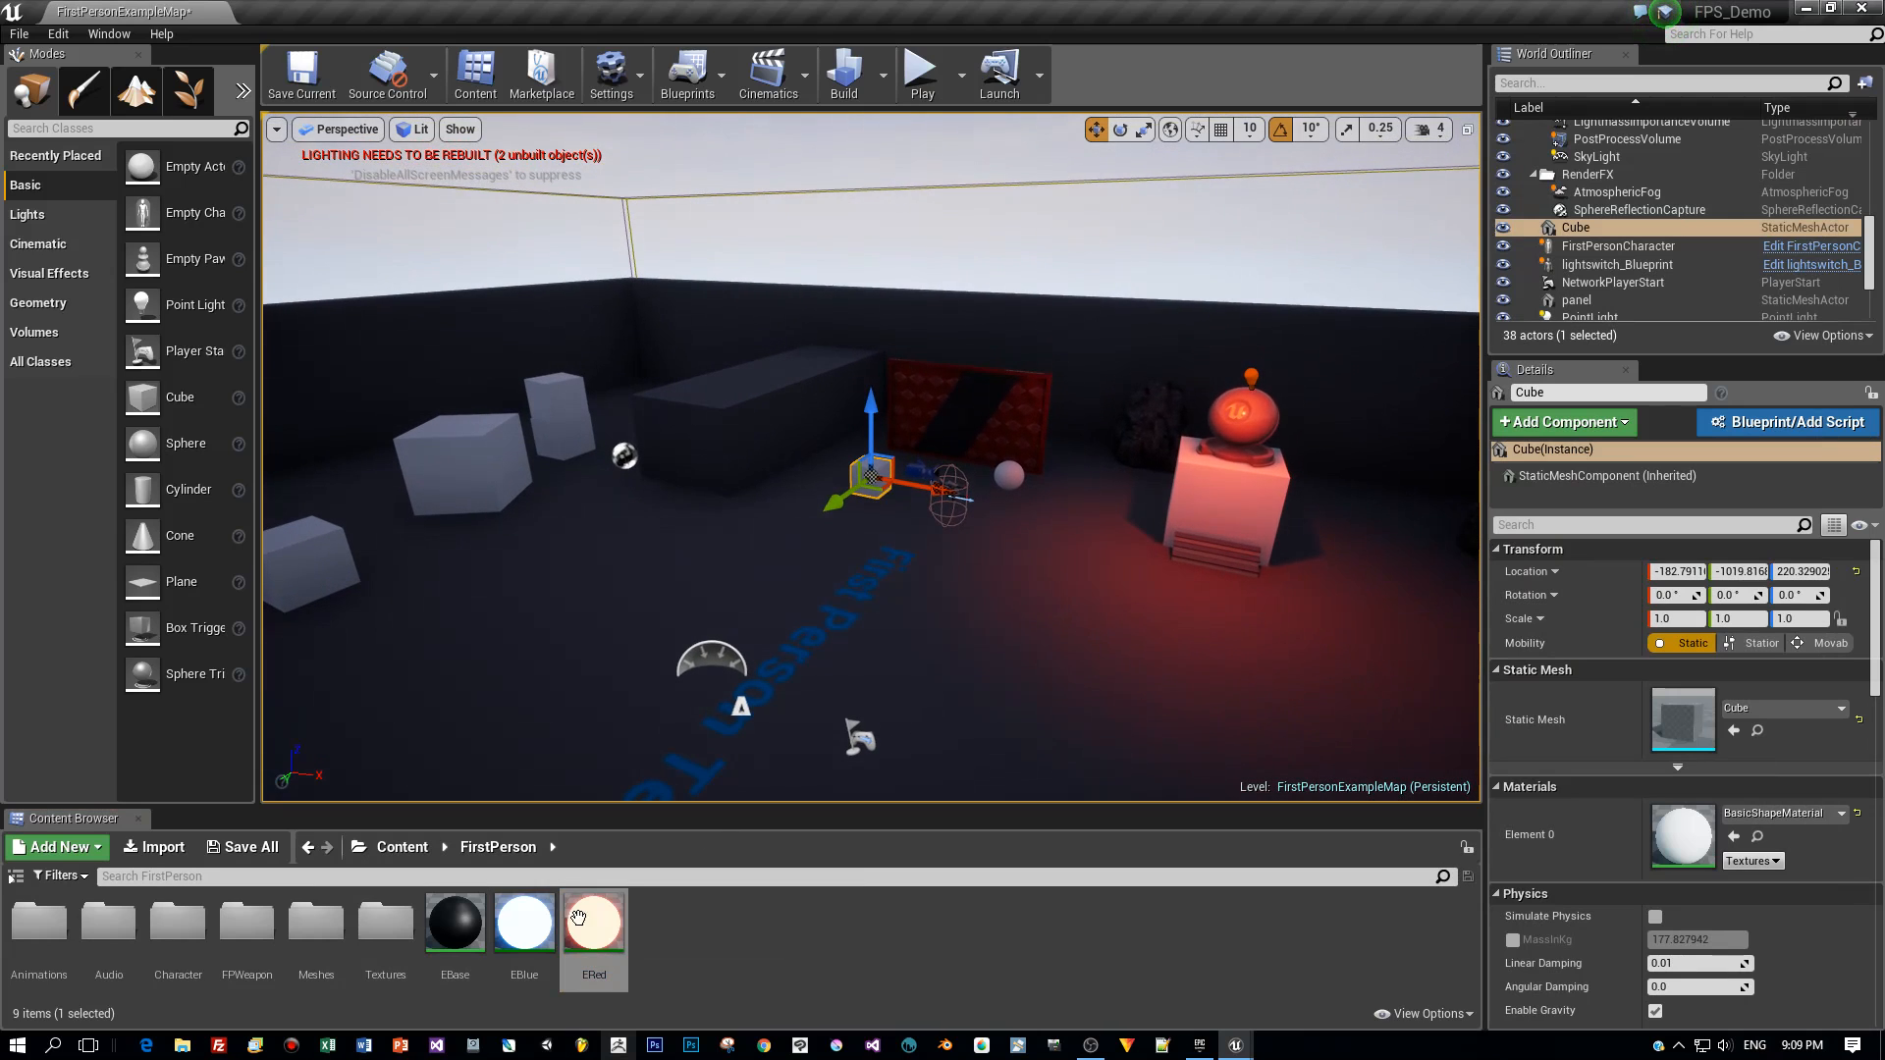
left_click(522, 923)
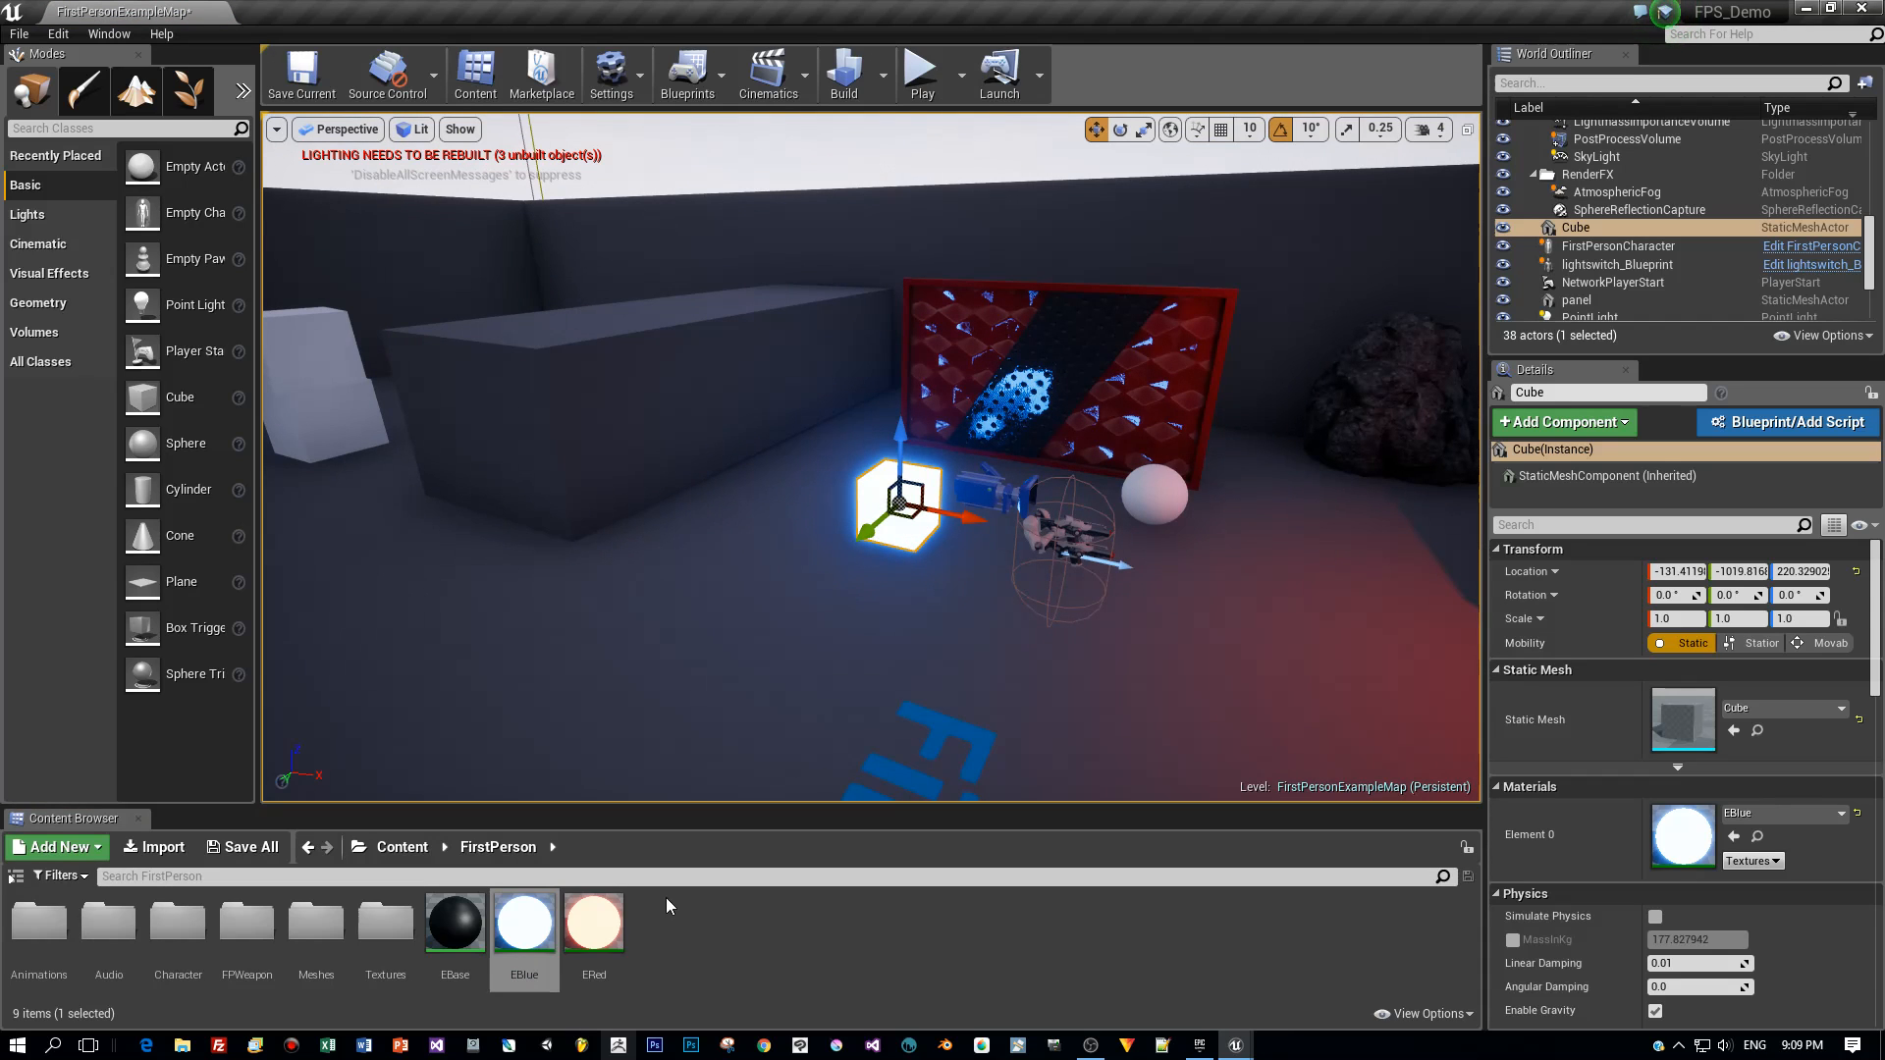
left_click(593, 923)
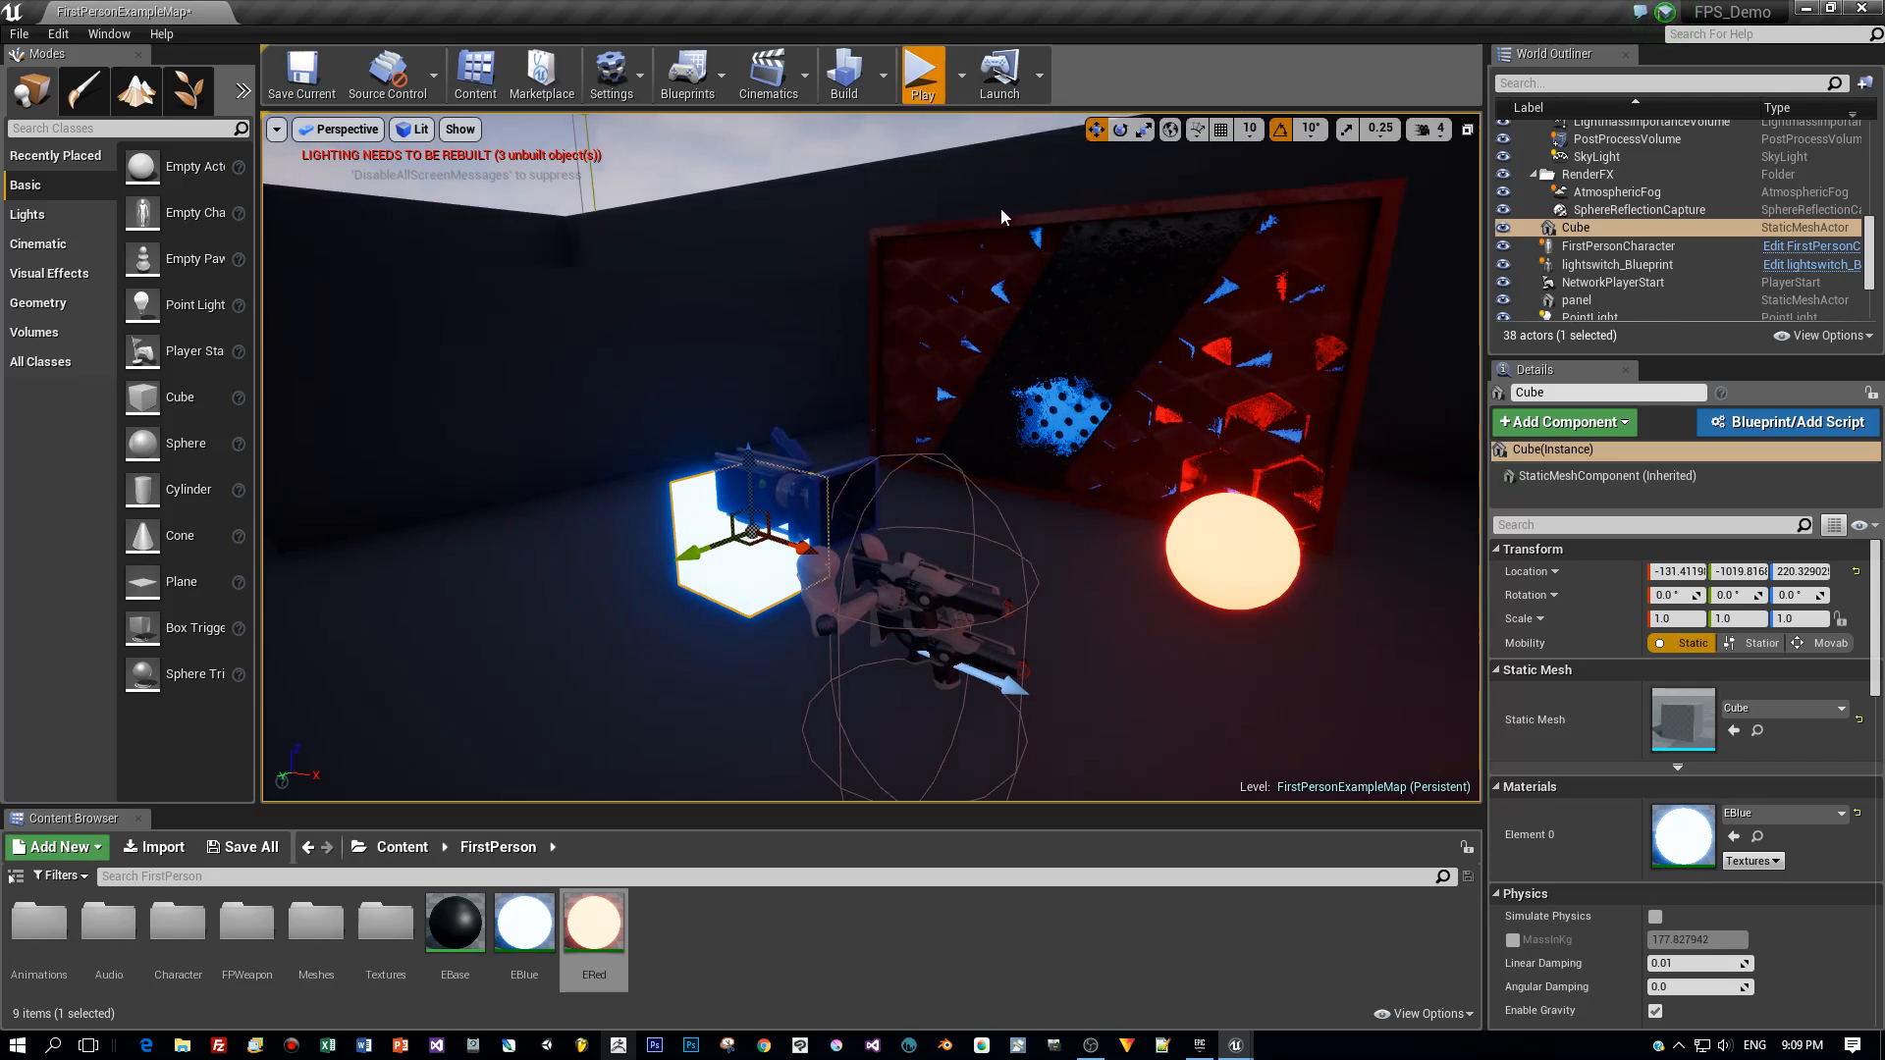
Step: Test-play the level with the glowing shapes, then search the outliner for the PostProcessVolume
left_click(923, 68)
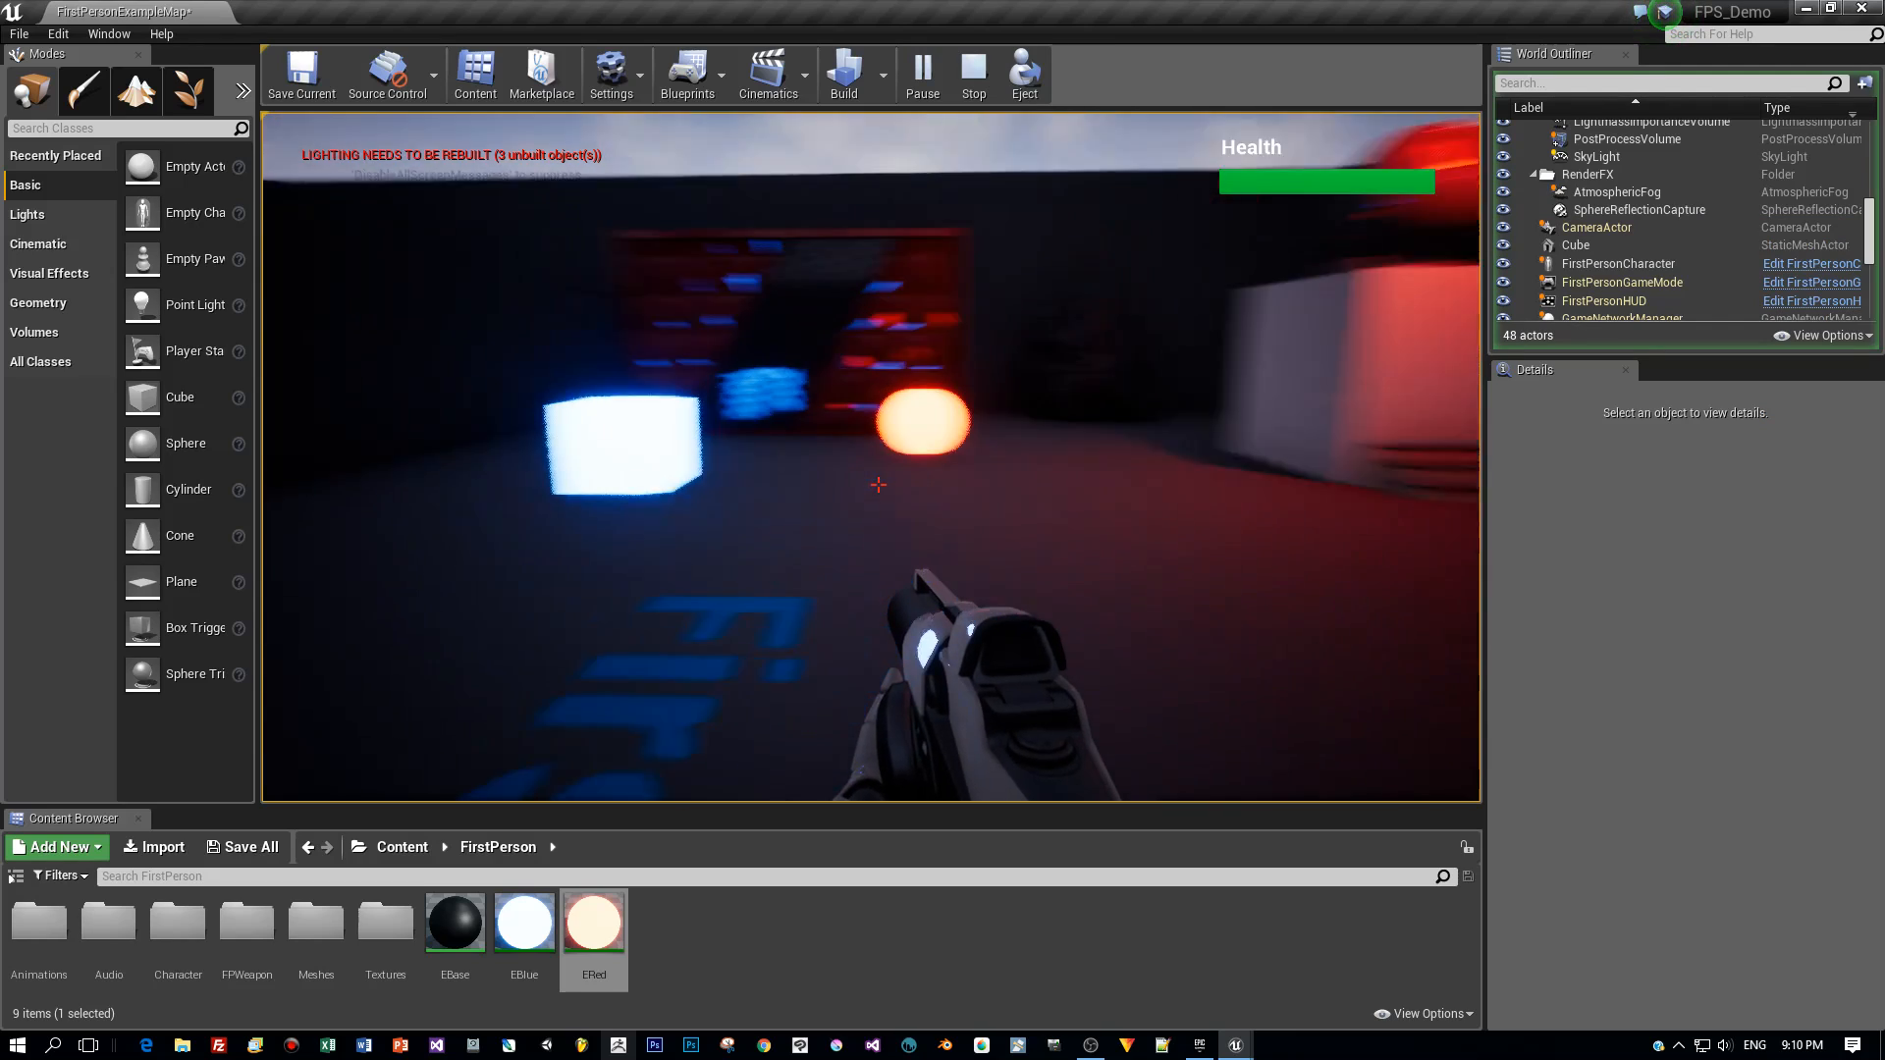
left_click(972, 73)
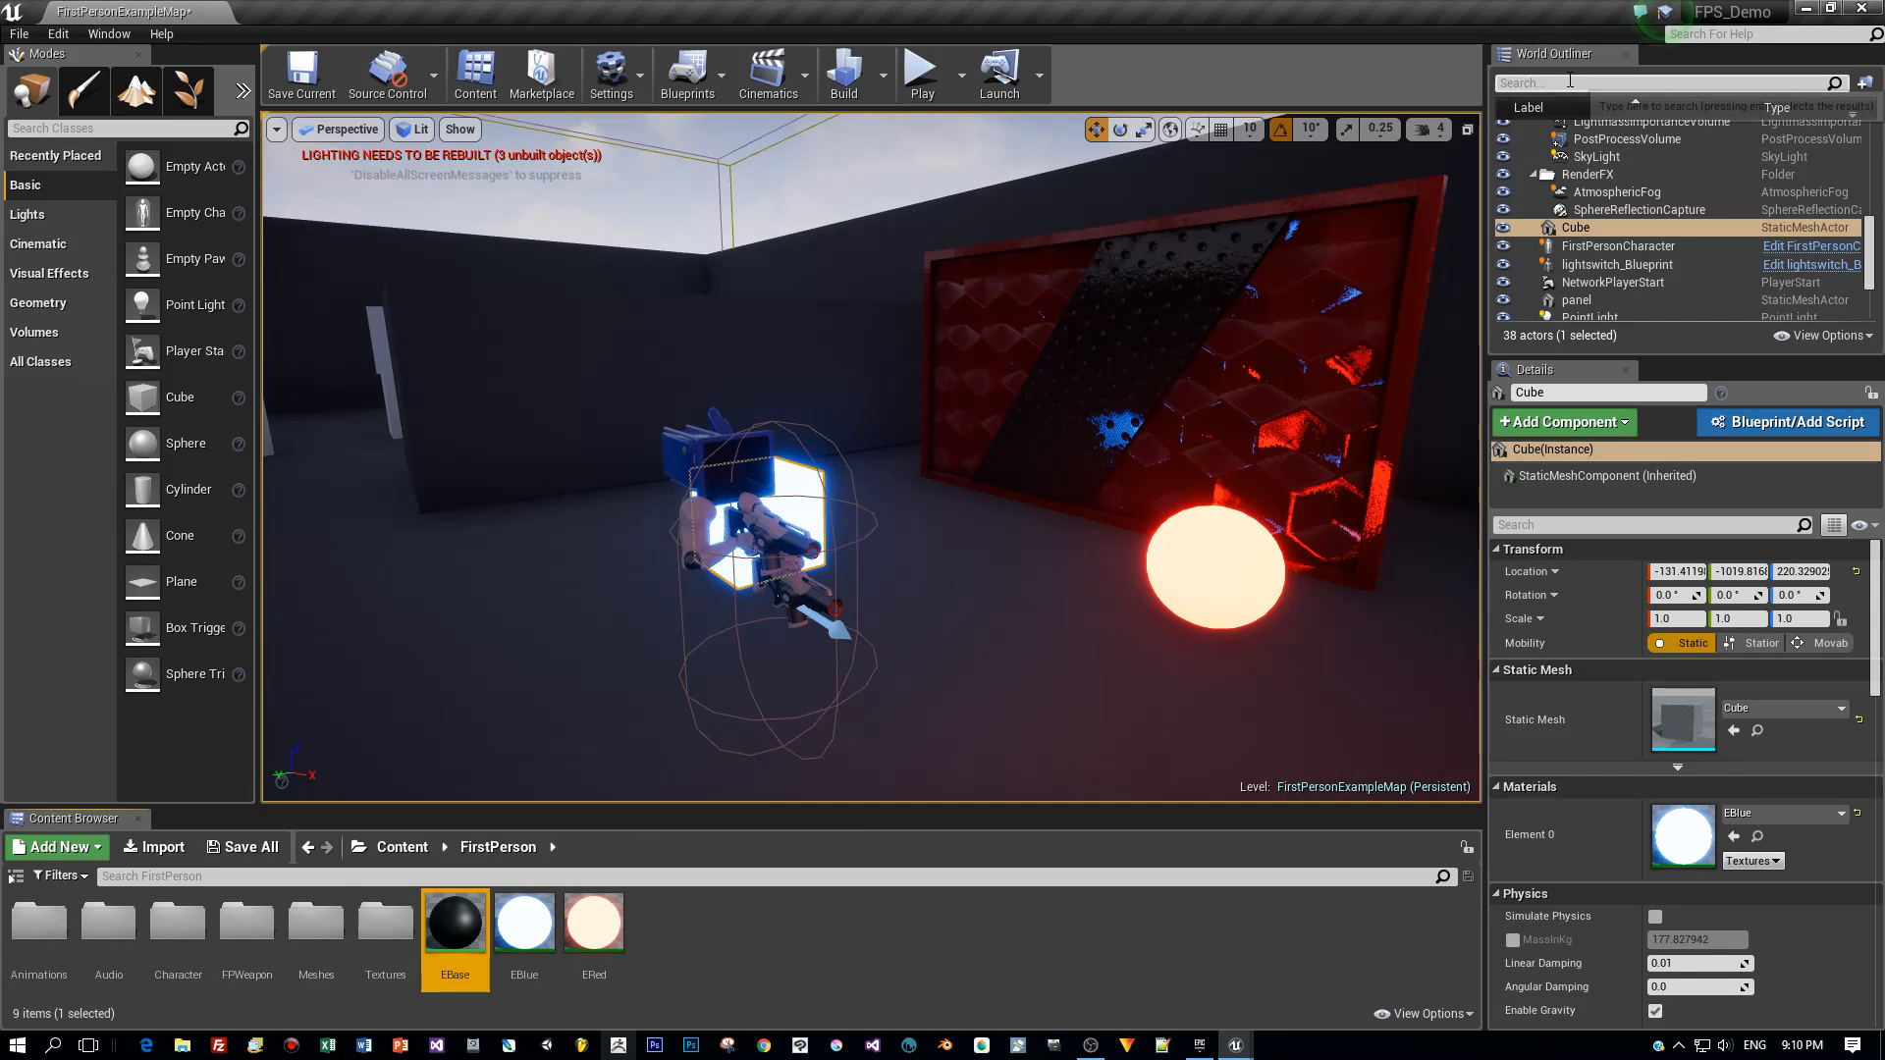
type("post")
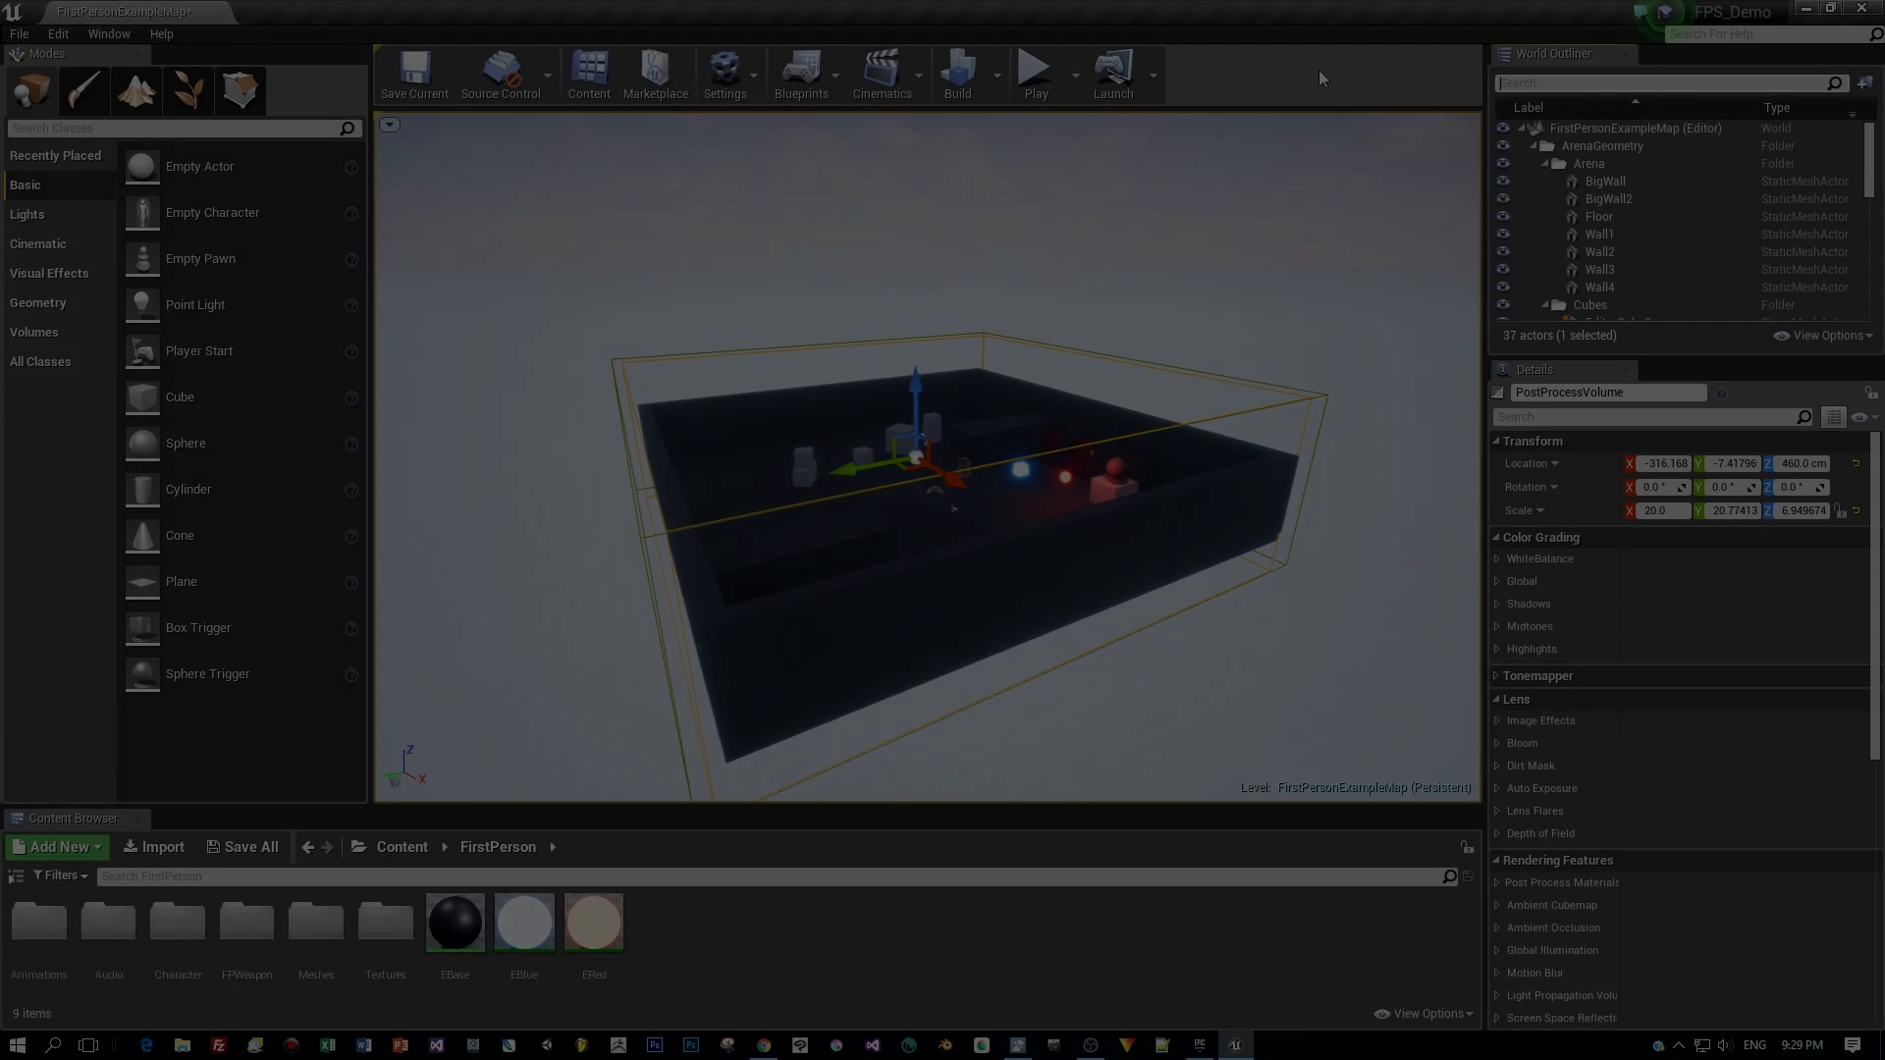
left_click(1659, 82)
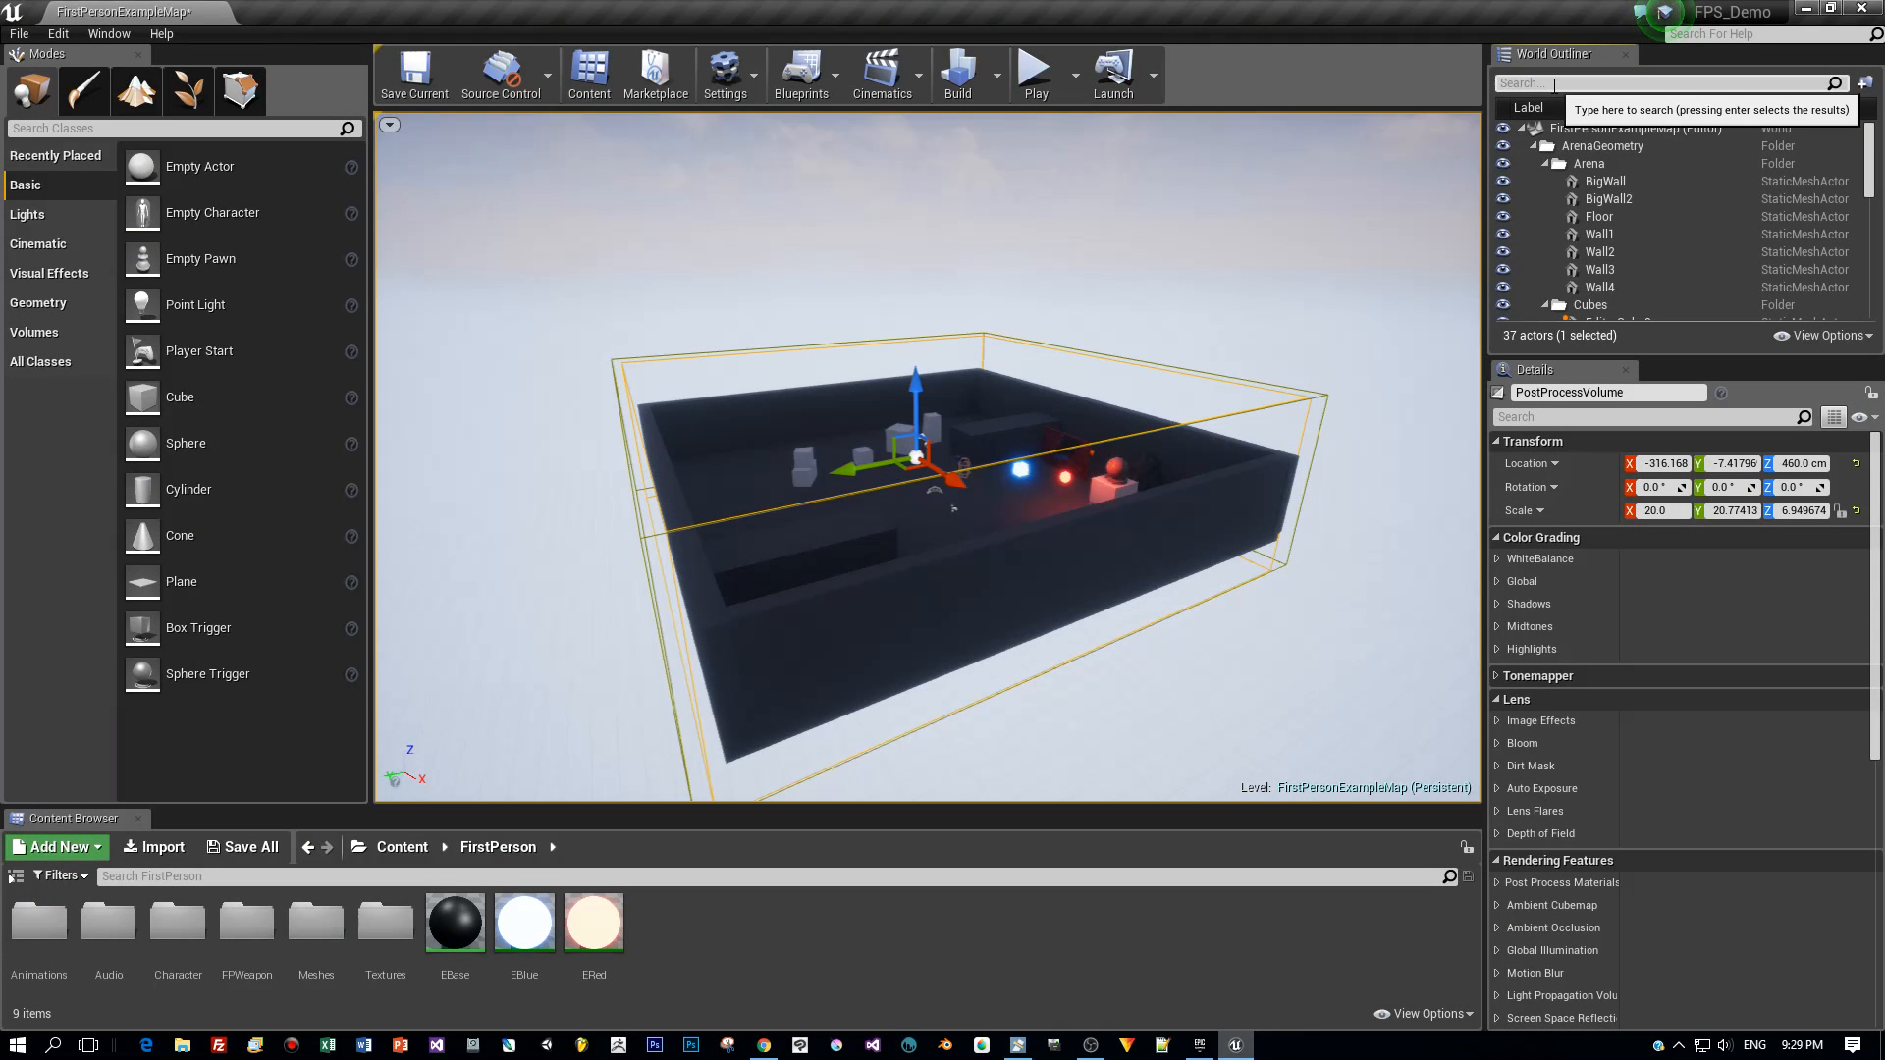
Step: Filter the World Outliner by 'post' and show the PostProcessVolume's colour grading settings
type("postpr")
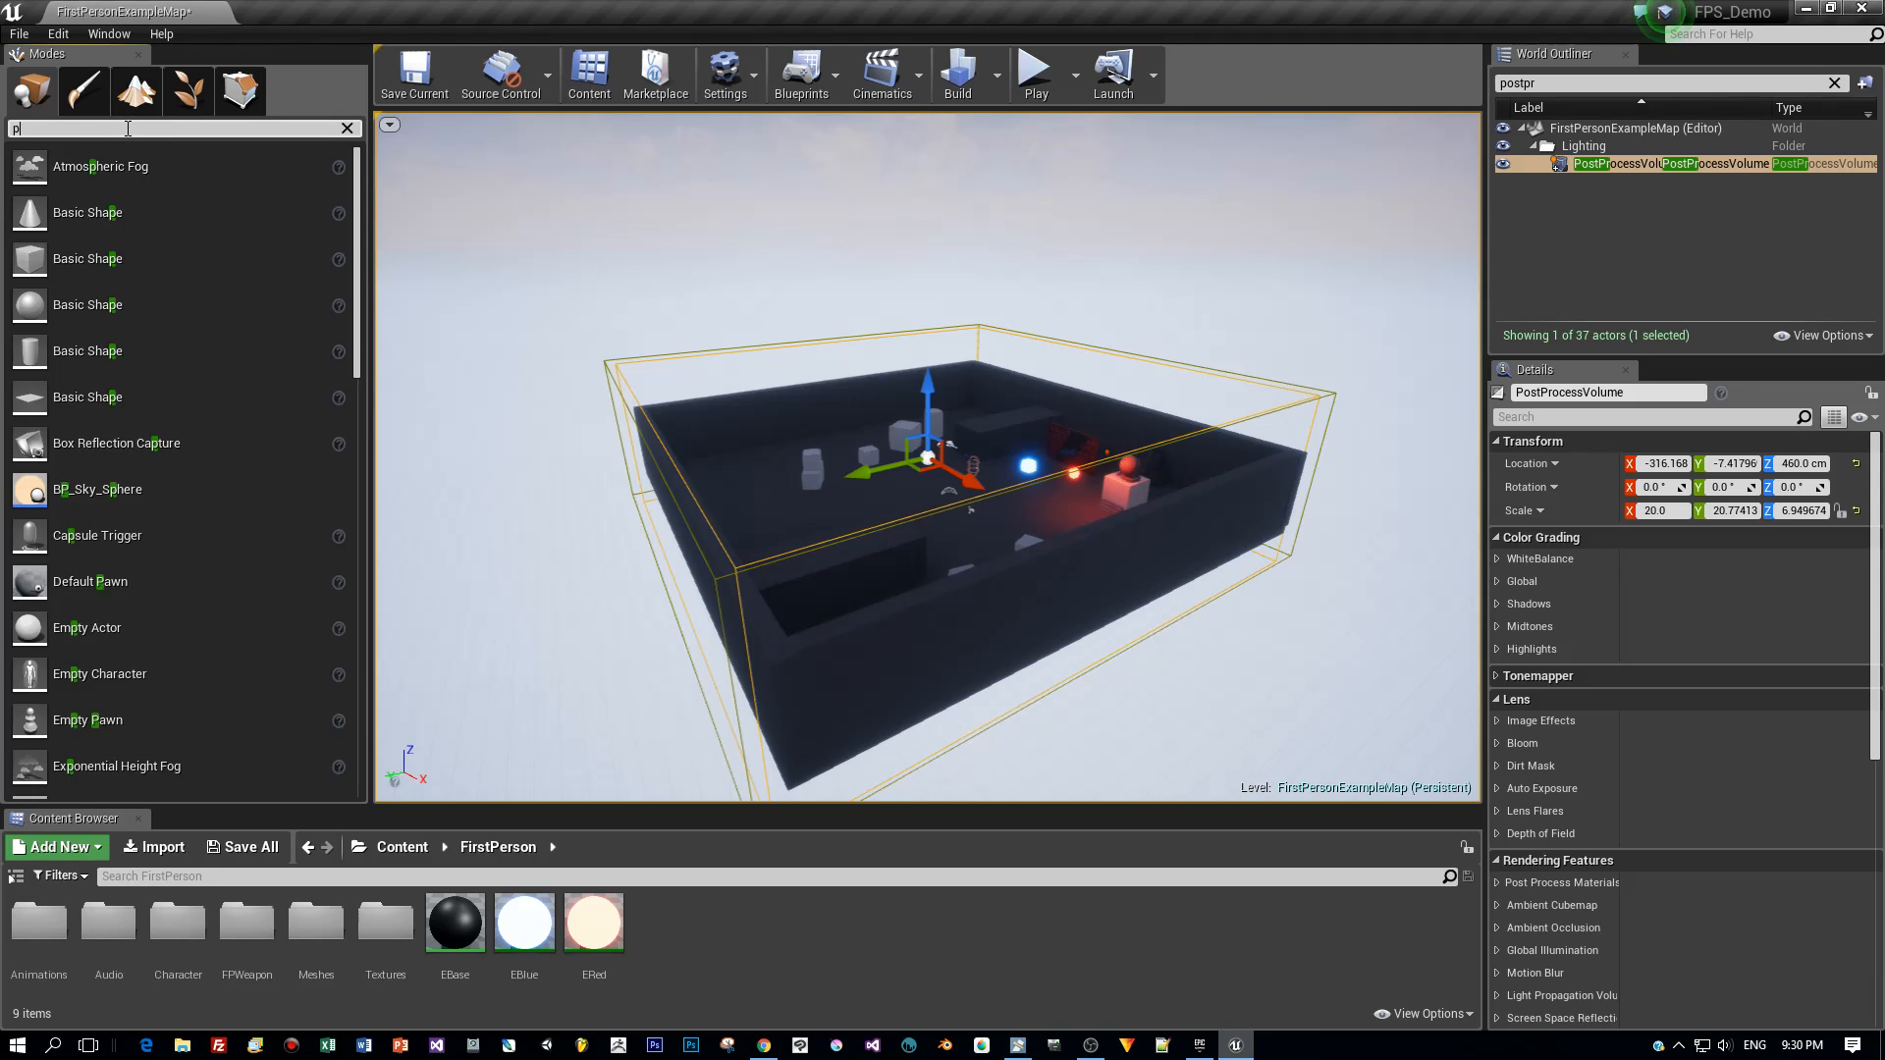
type("post")
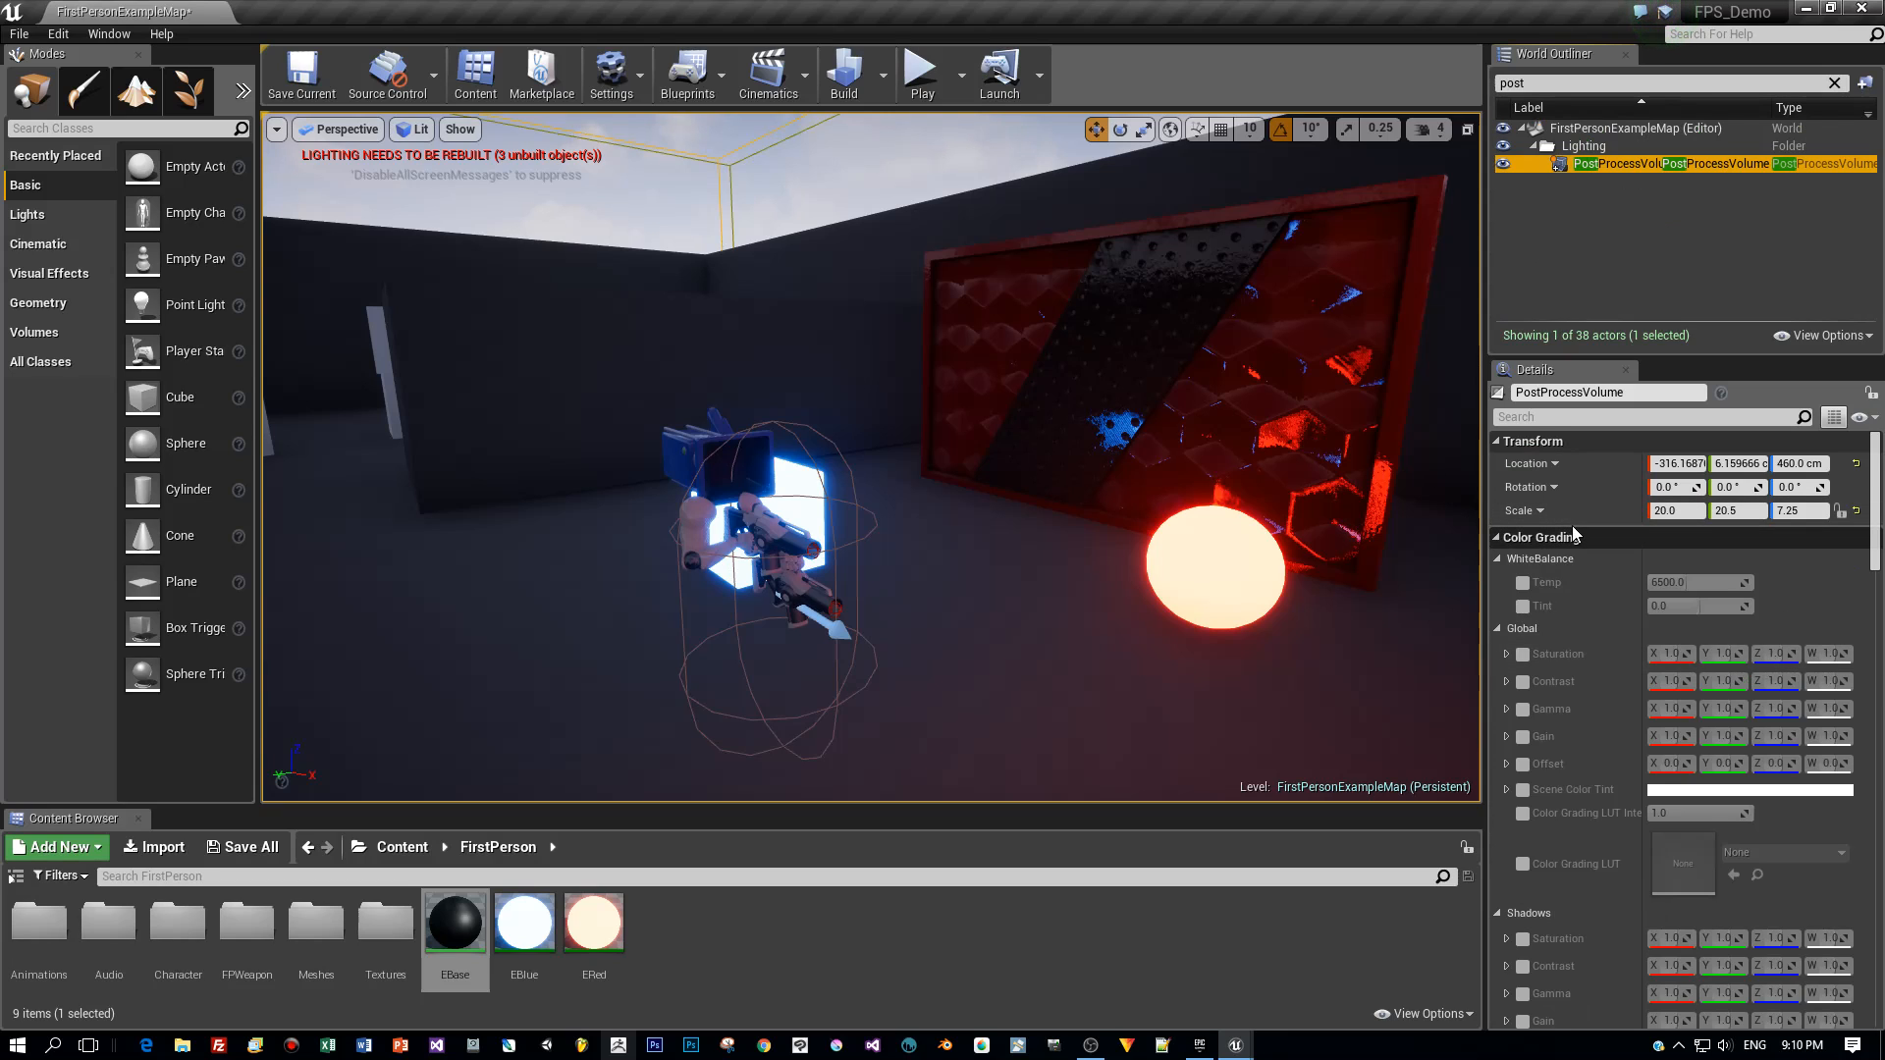
Step: Override the bloom Intensity to about 1.88 and play the level to check the glow
scroll("down", 3)
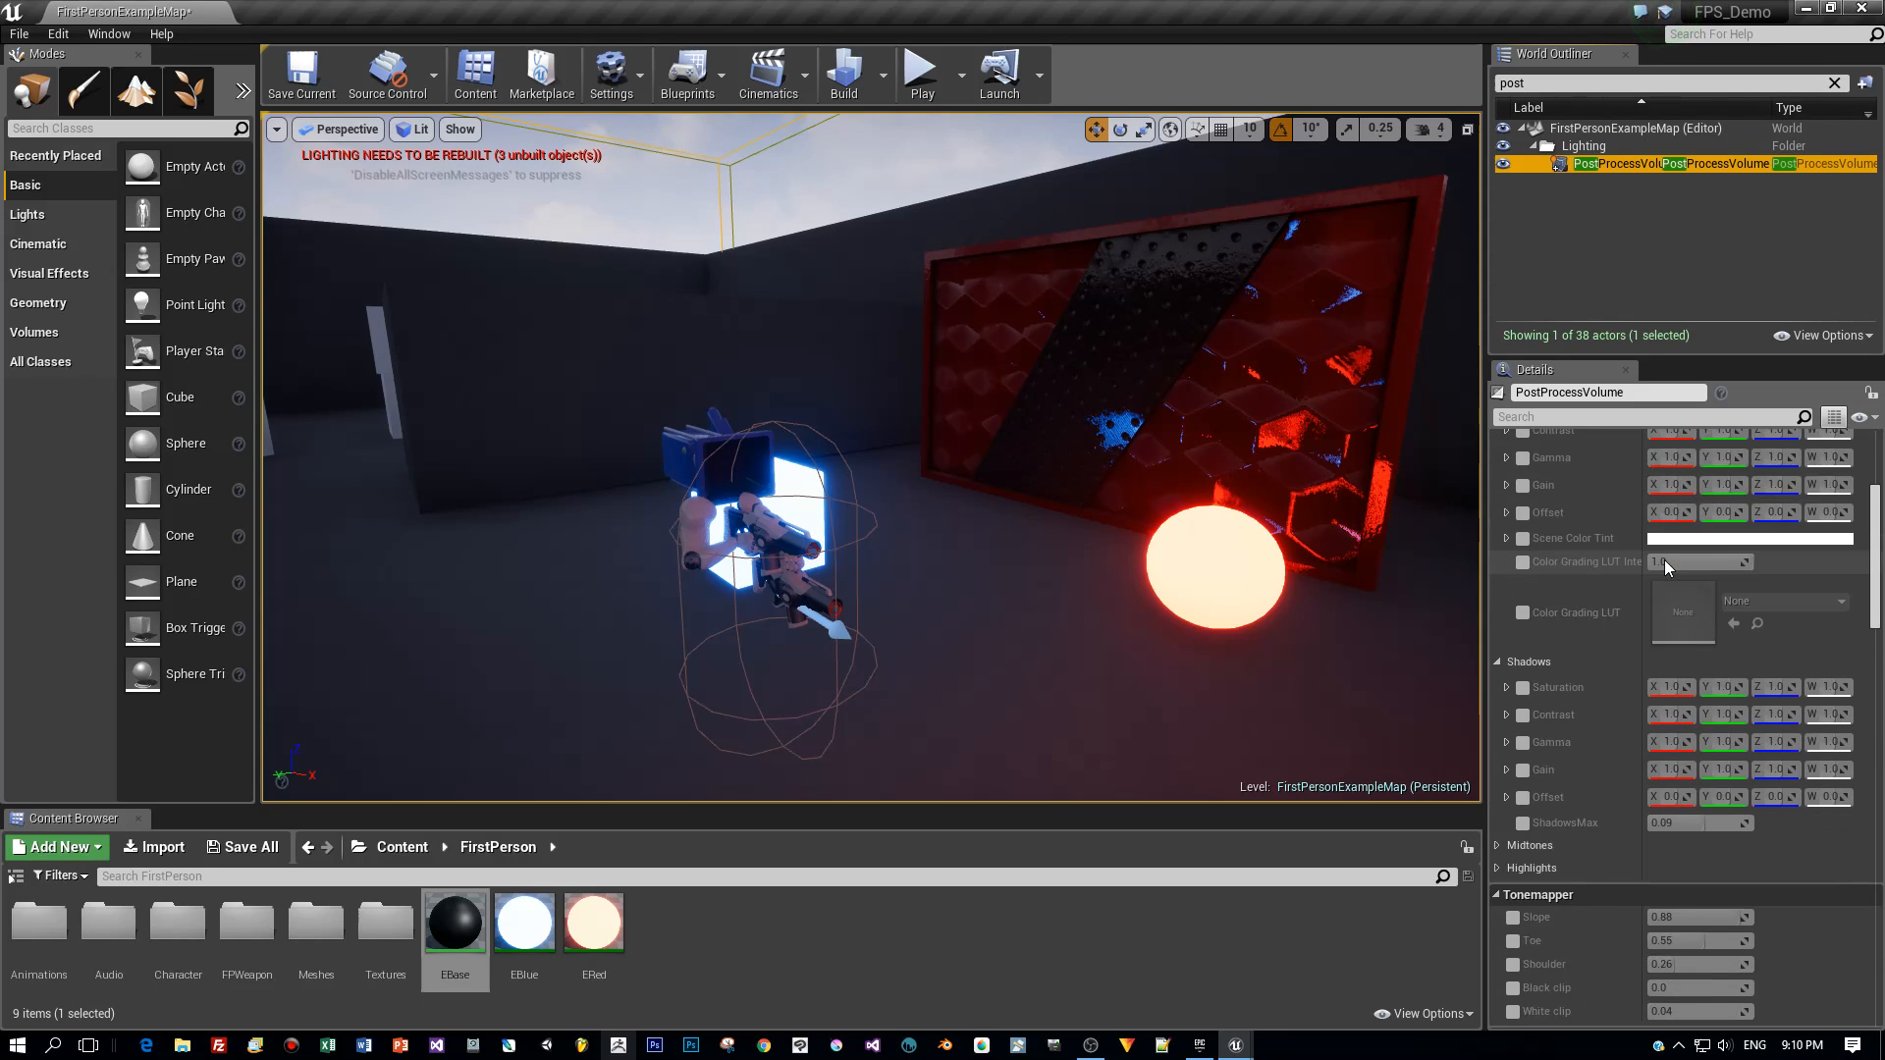
scroll("down", 3)
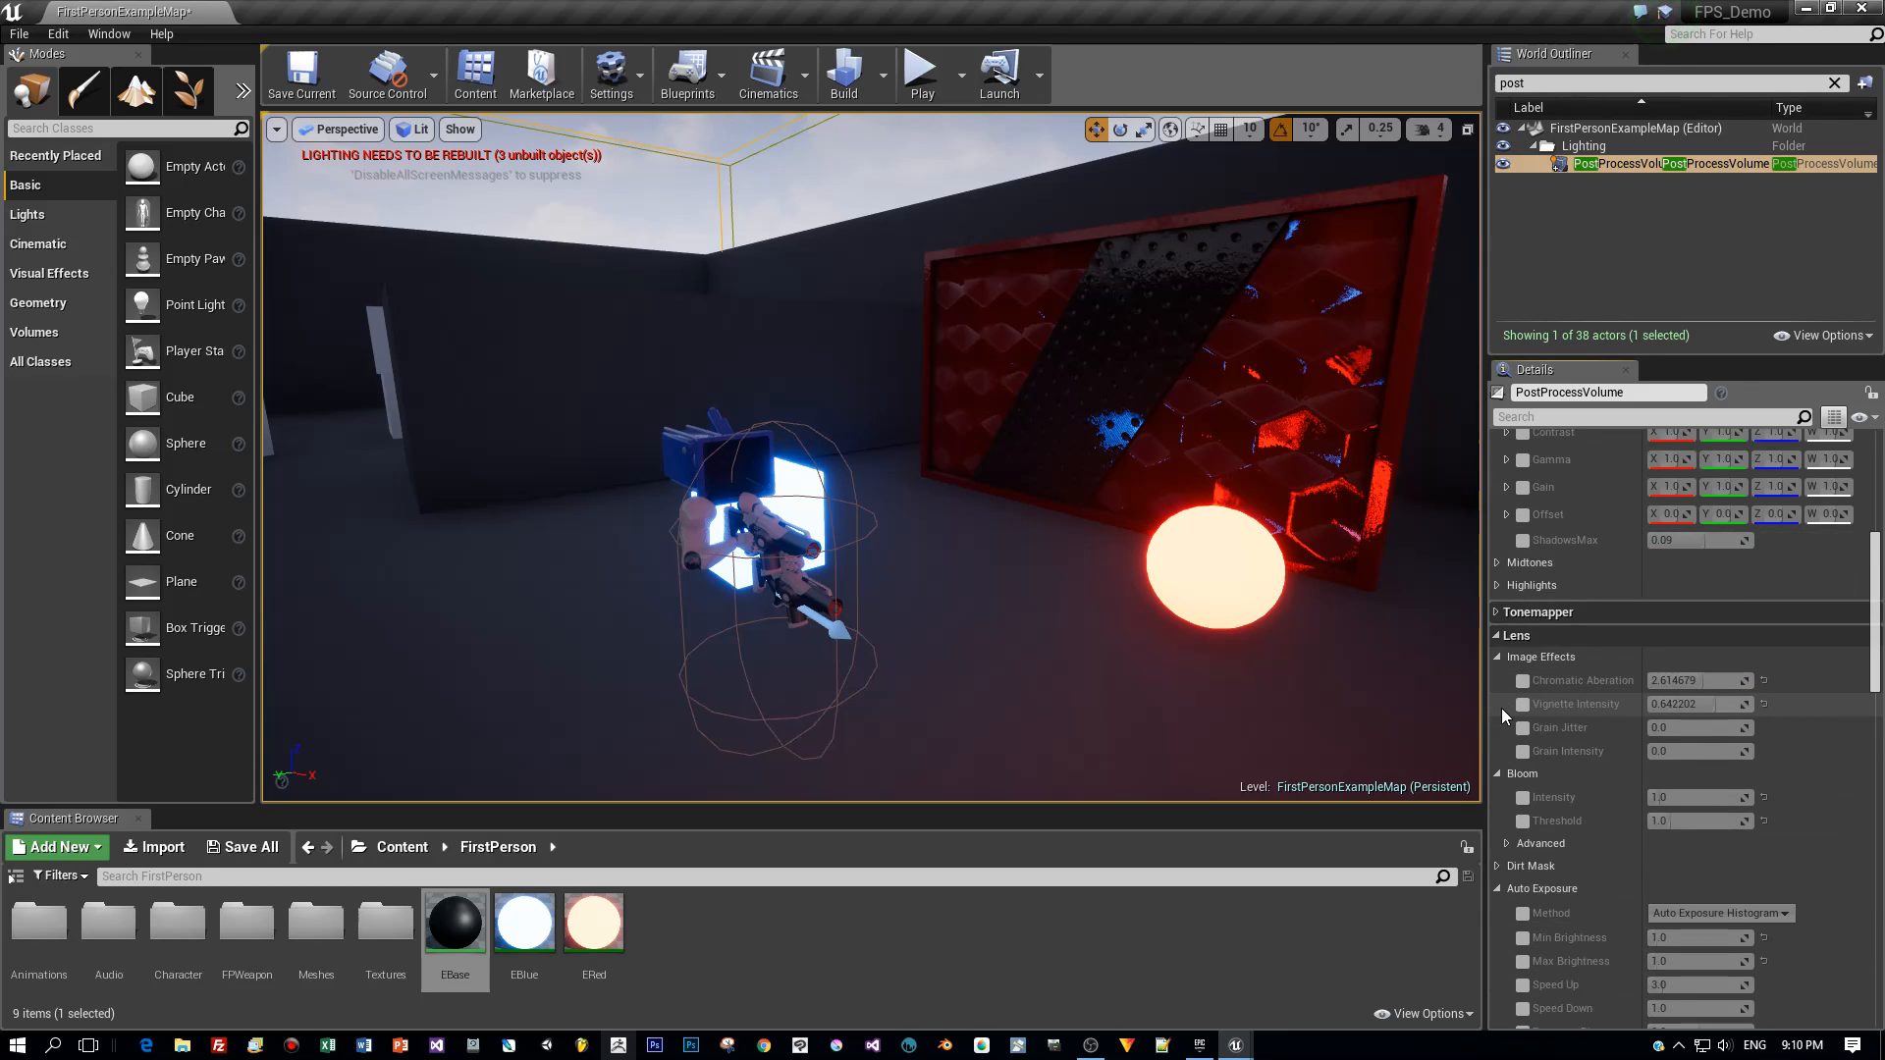
left_click(1498, 656)
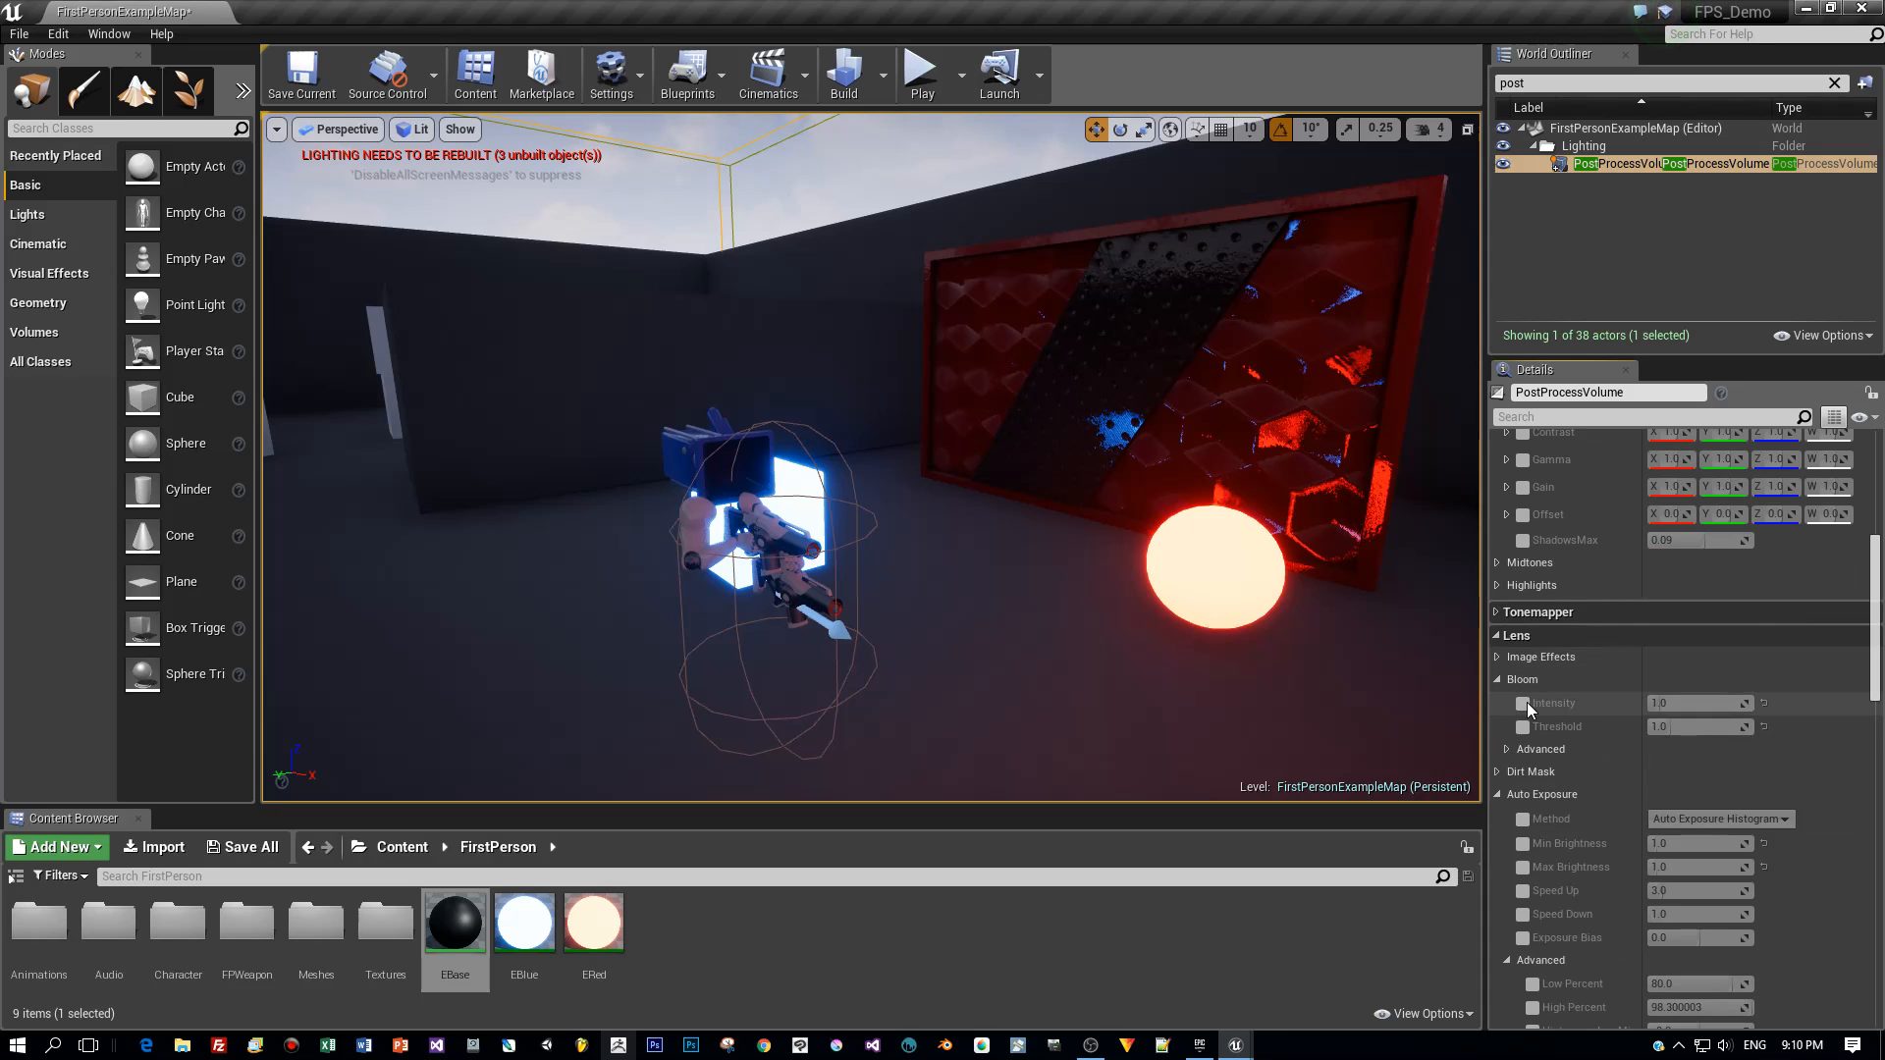
left_click(1522, 703)
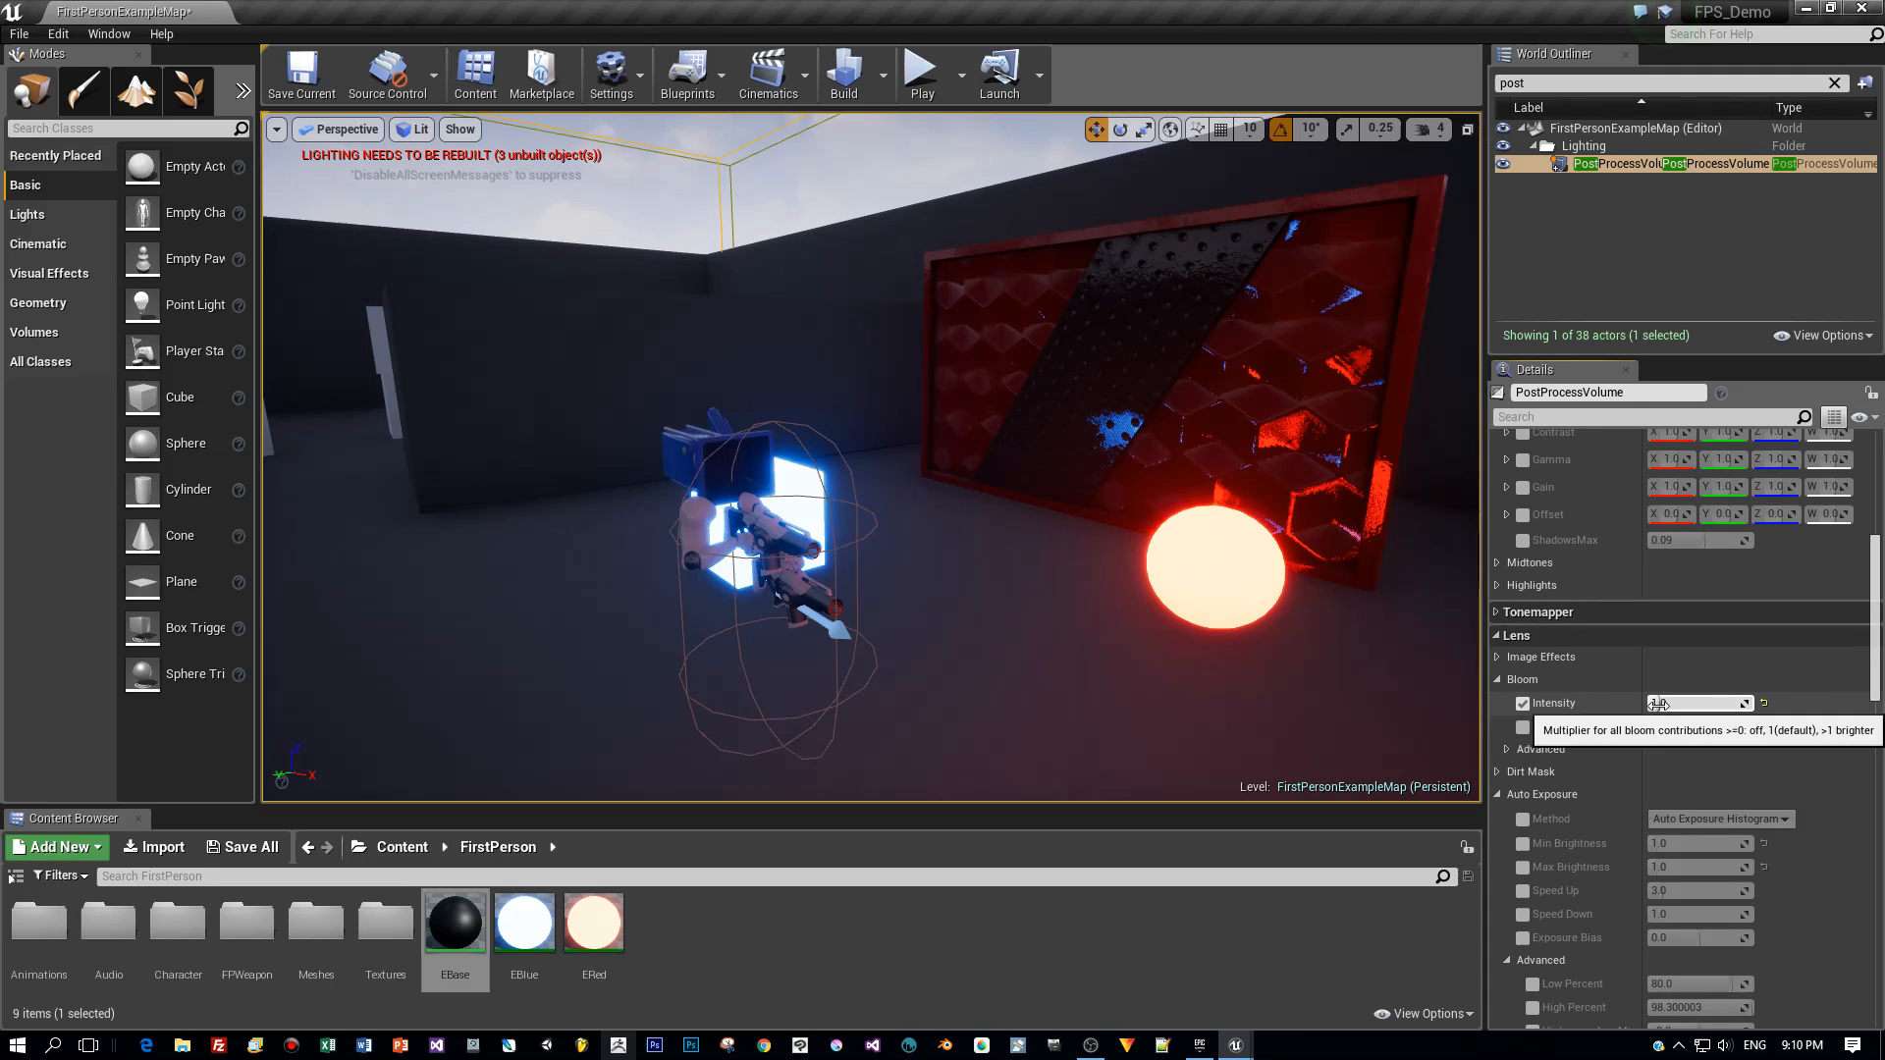
left_click(1695, 703)
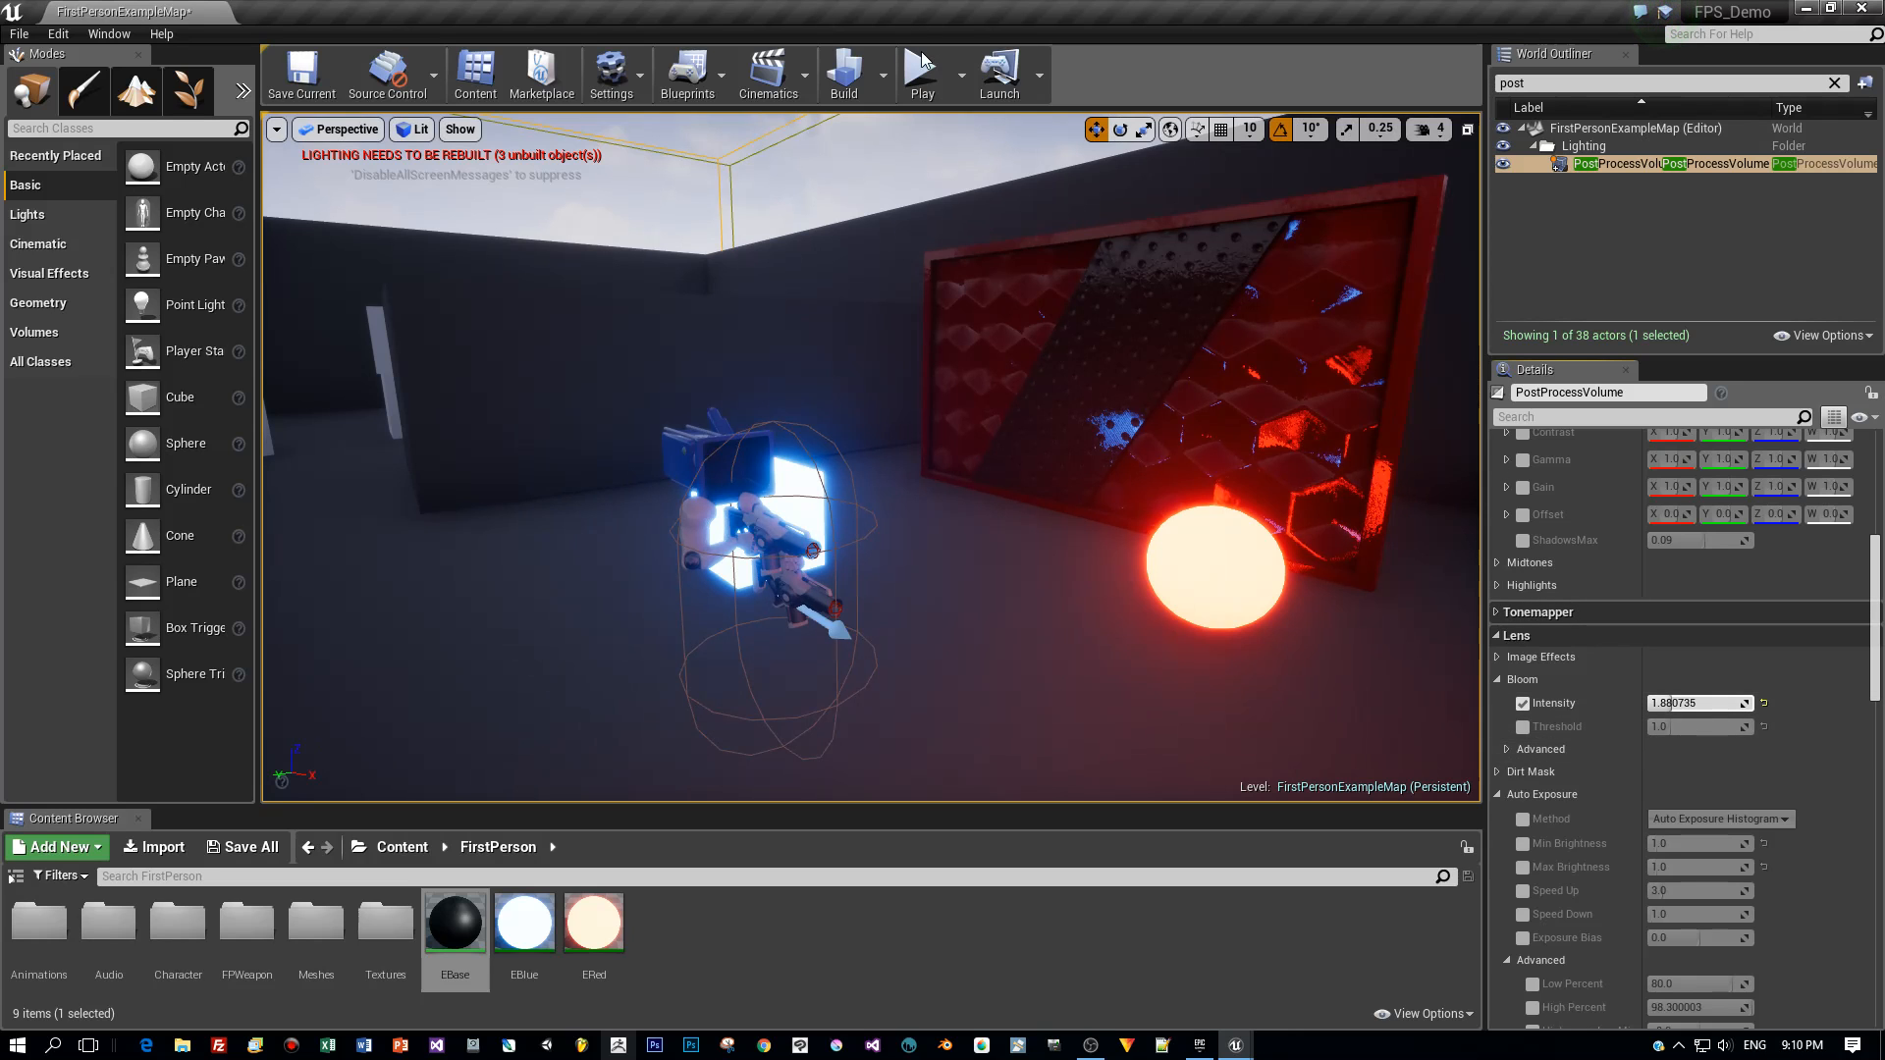
left_click(921, 75)
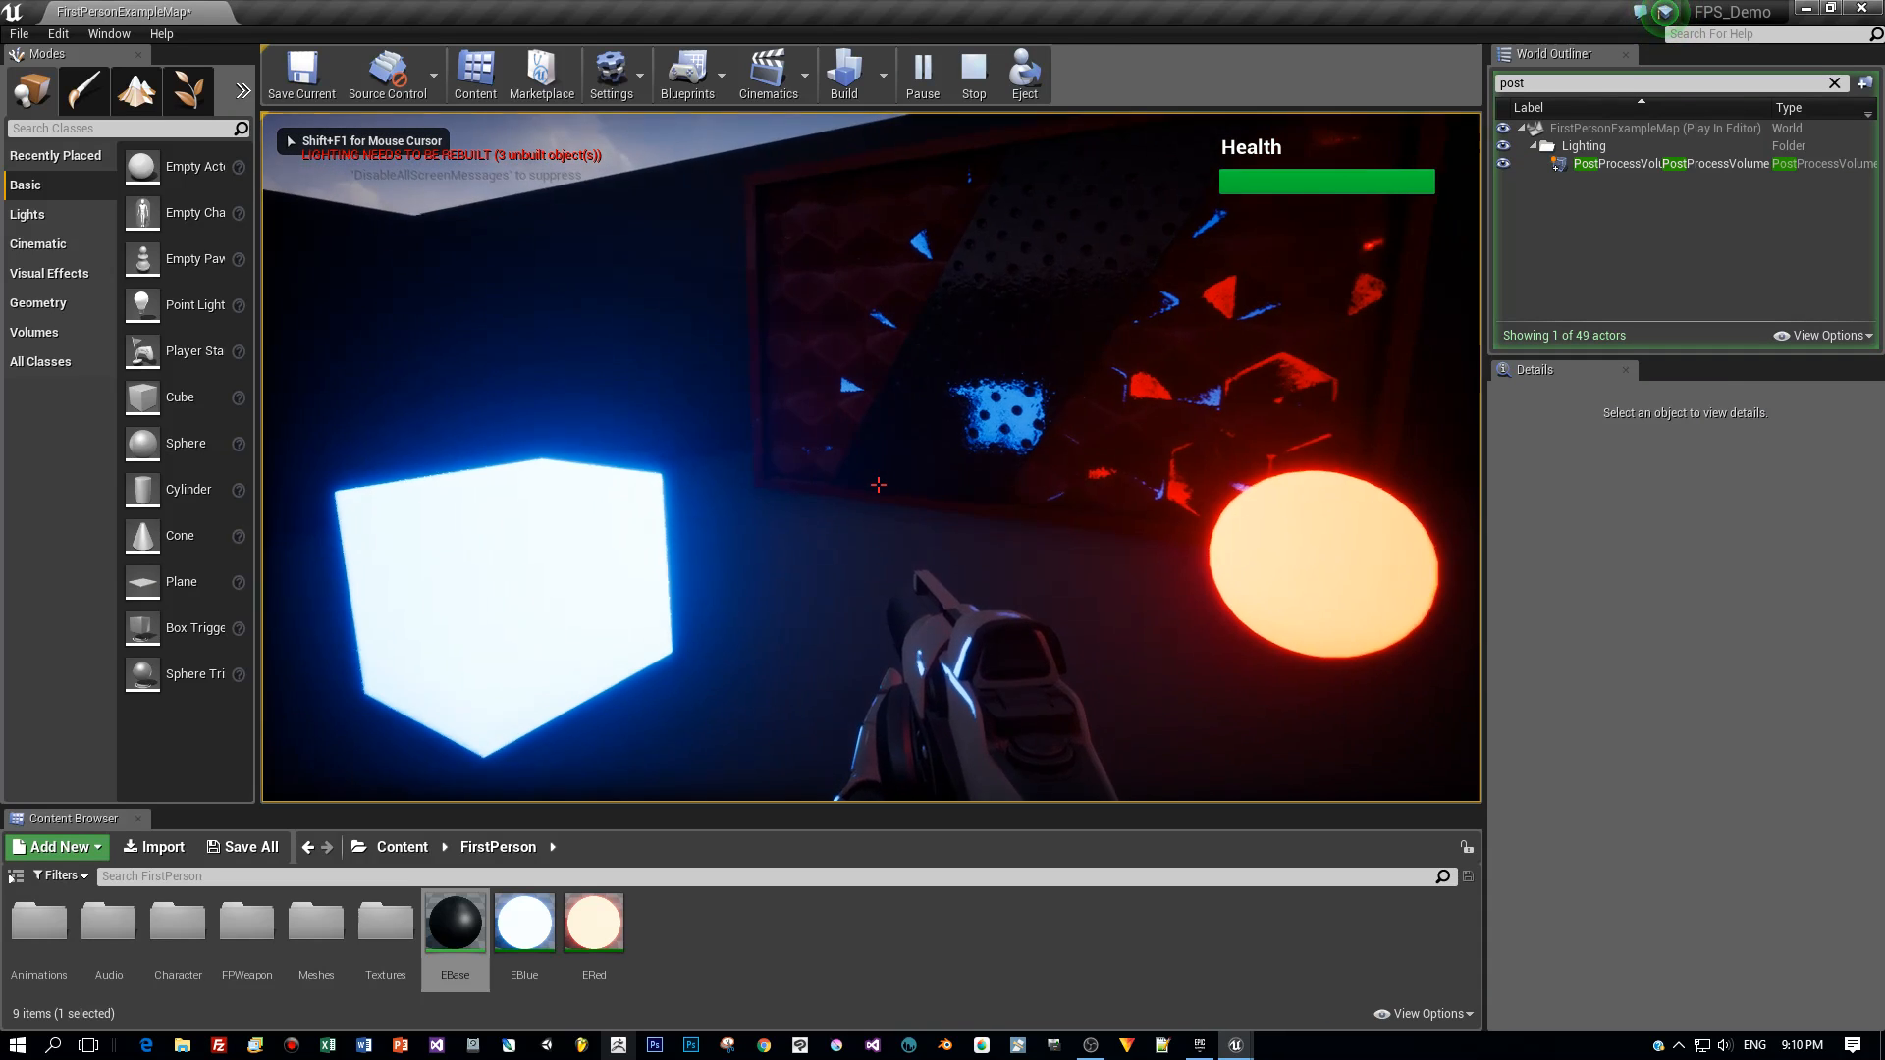